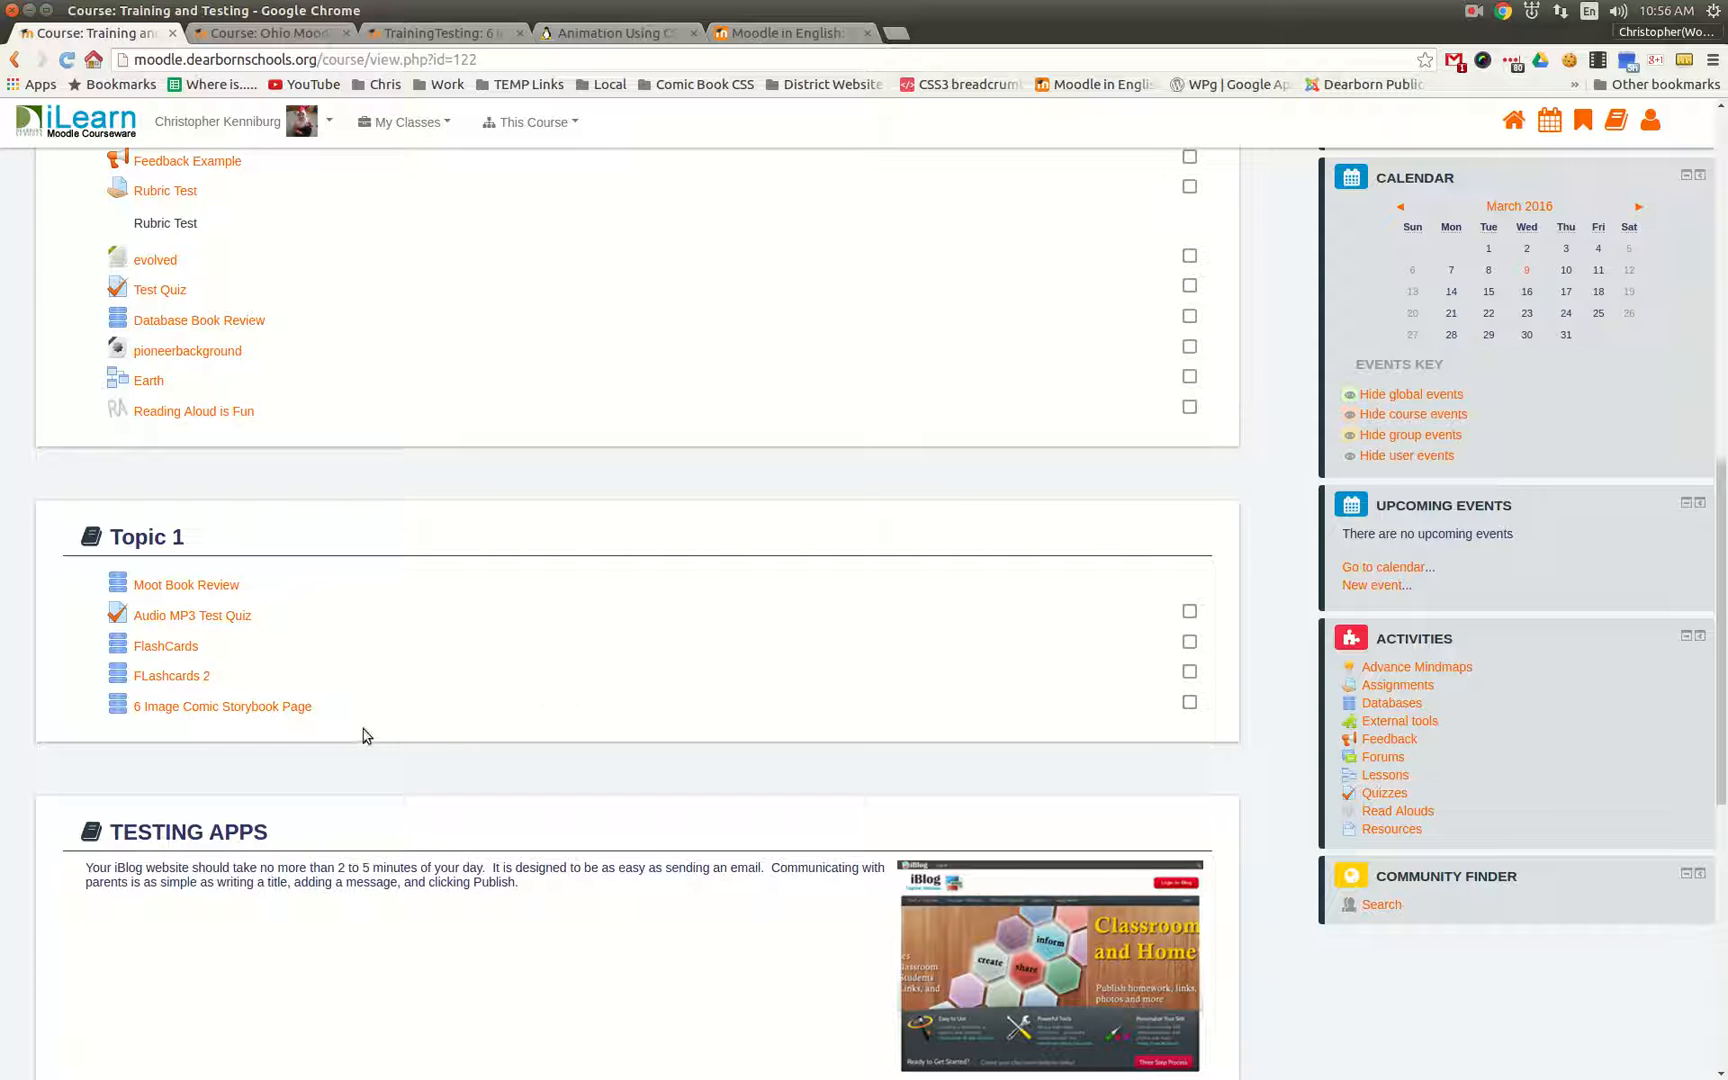
mouse_move(190, 652)
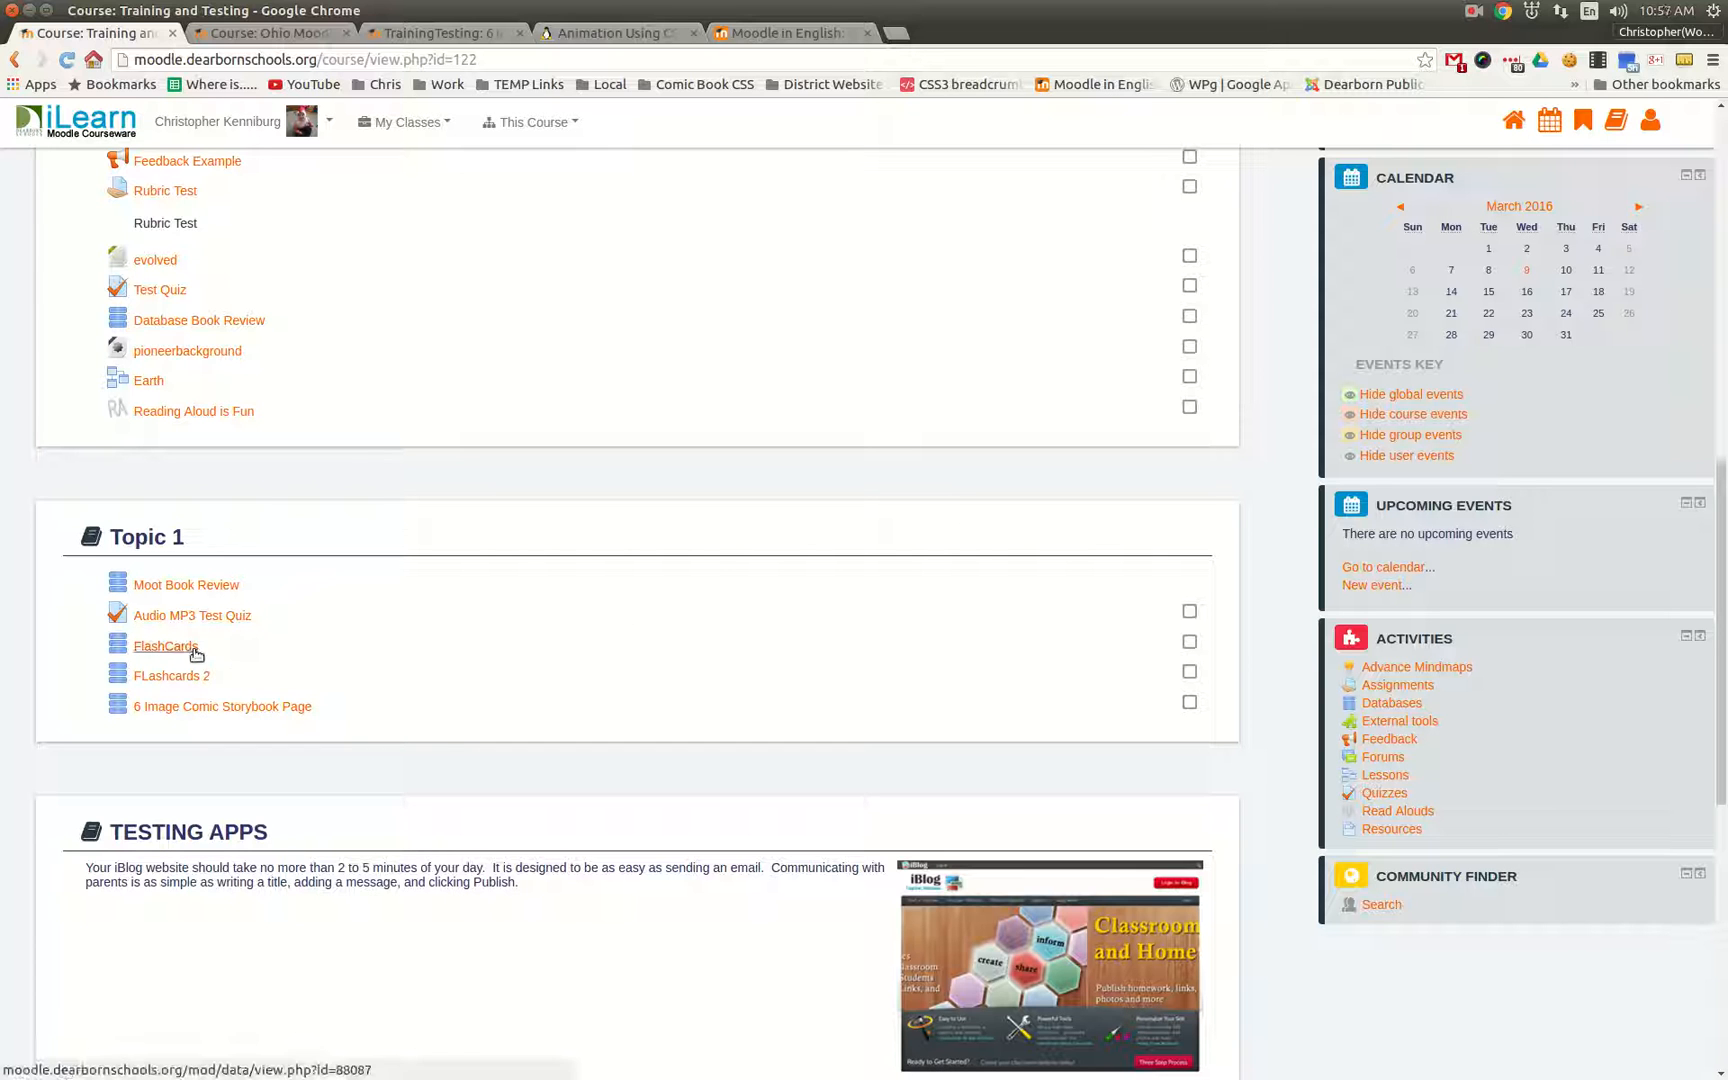
mouse_move(184, 646)
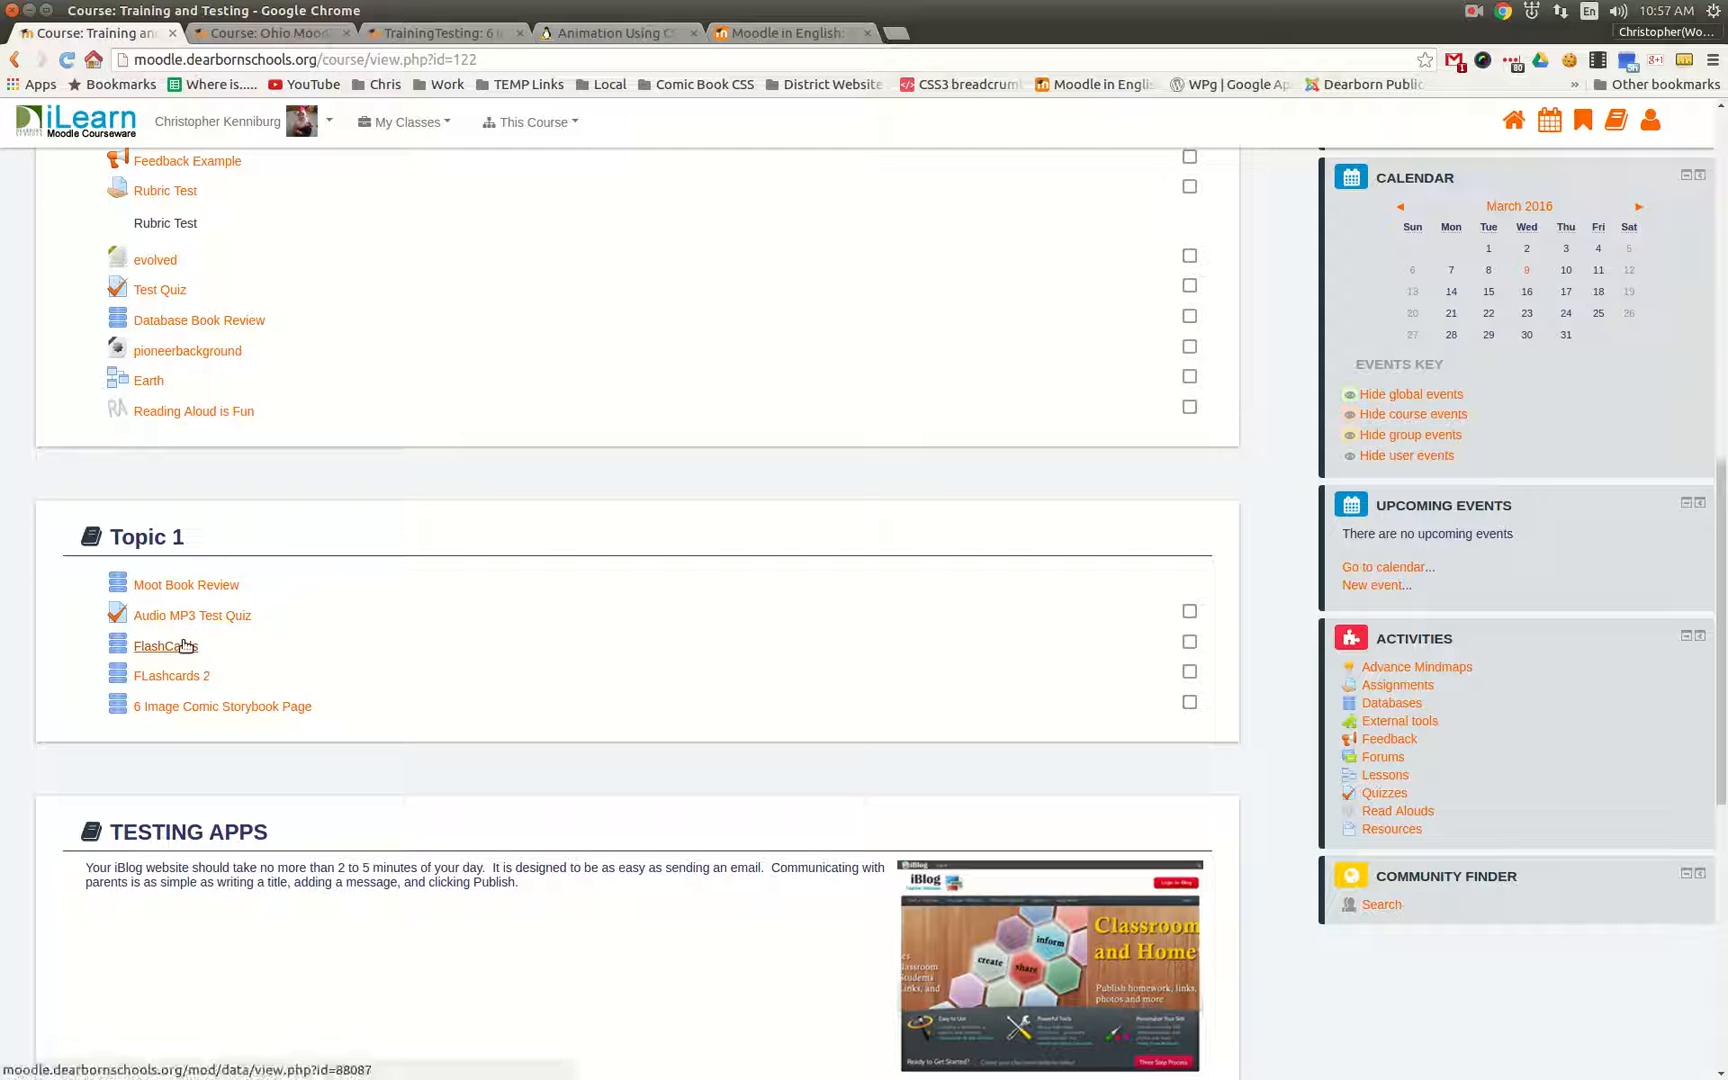
Open the FlashCards database under Topic 1 and bring up its blank Add entry form.
click(164, 646)
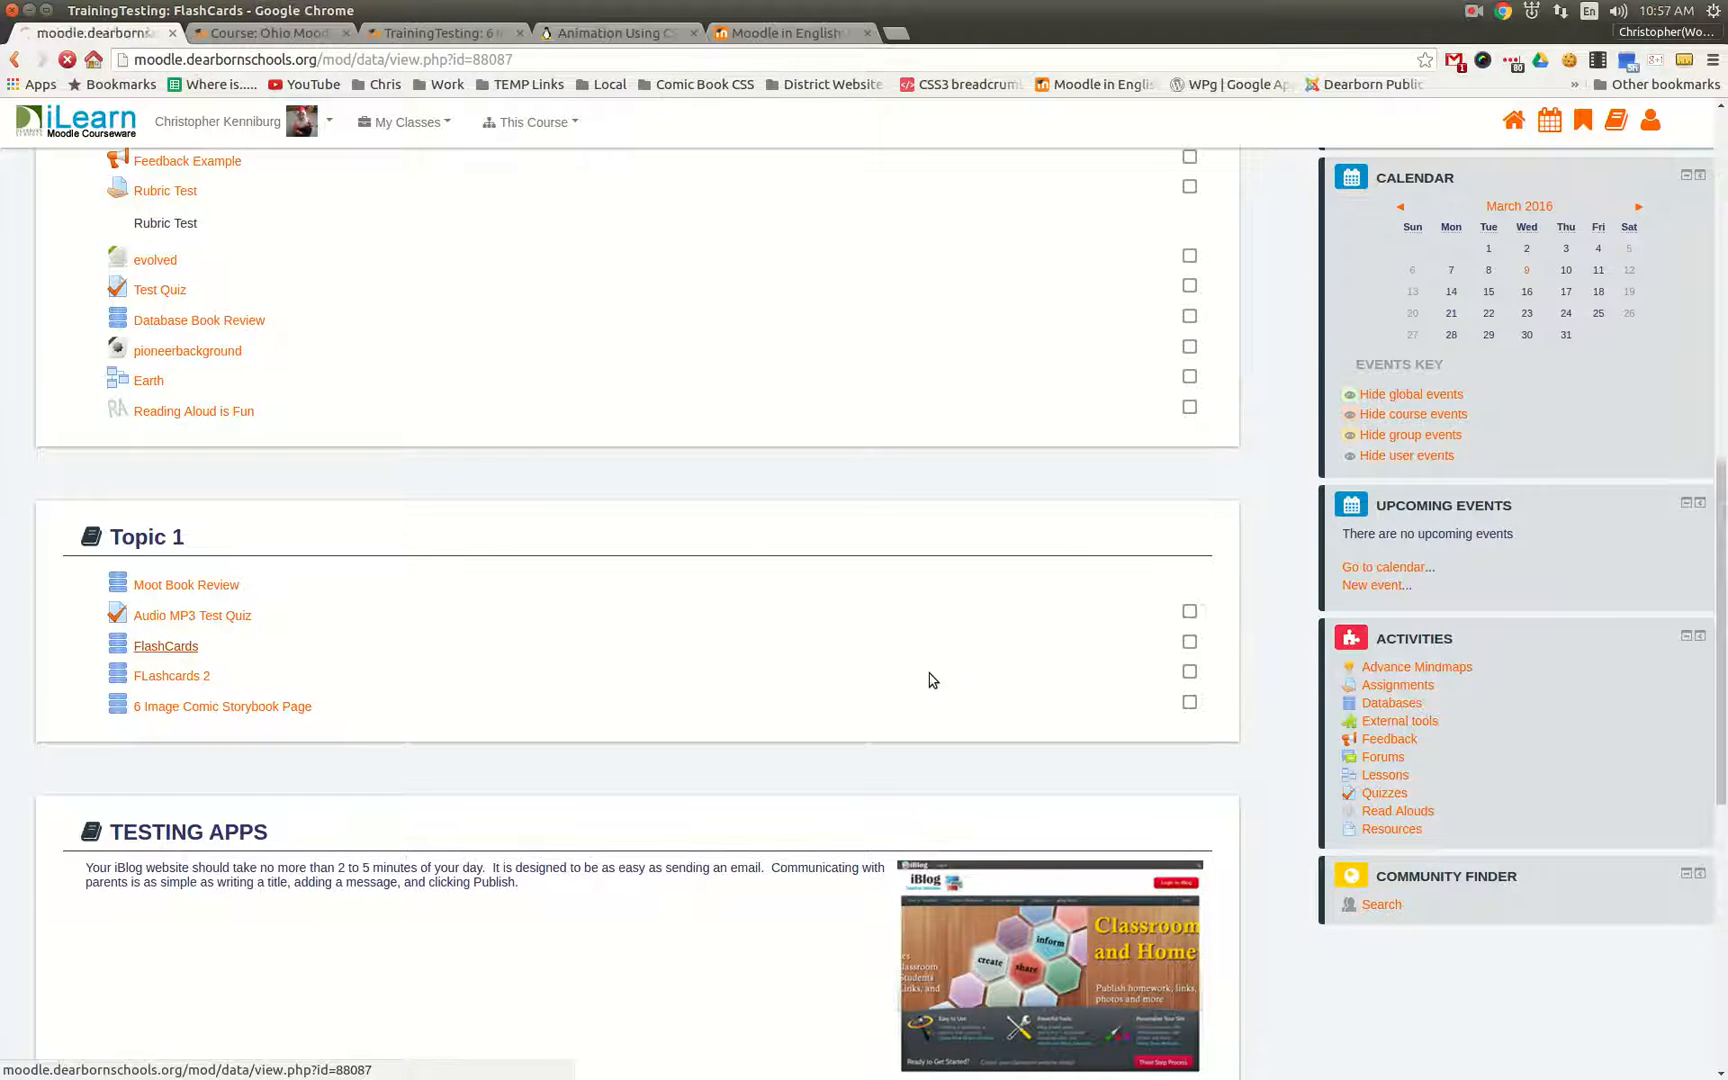
click(164, 646)
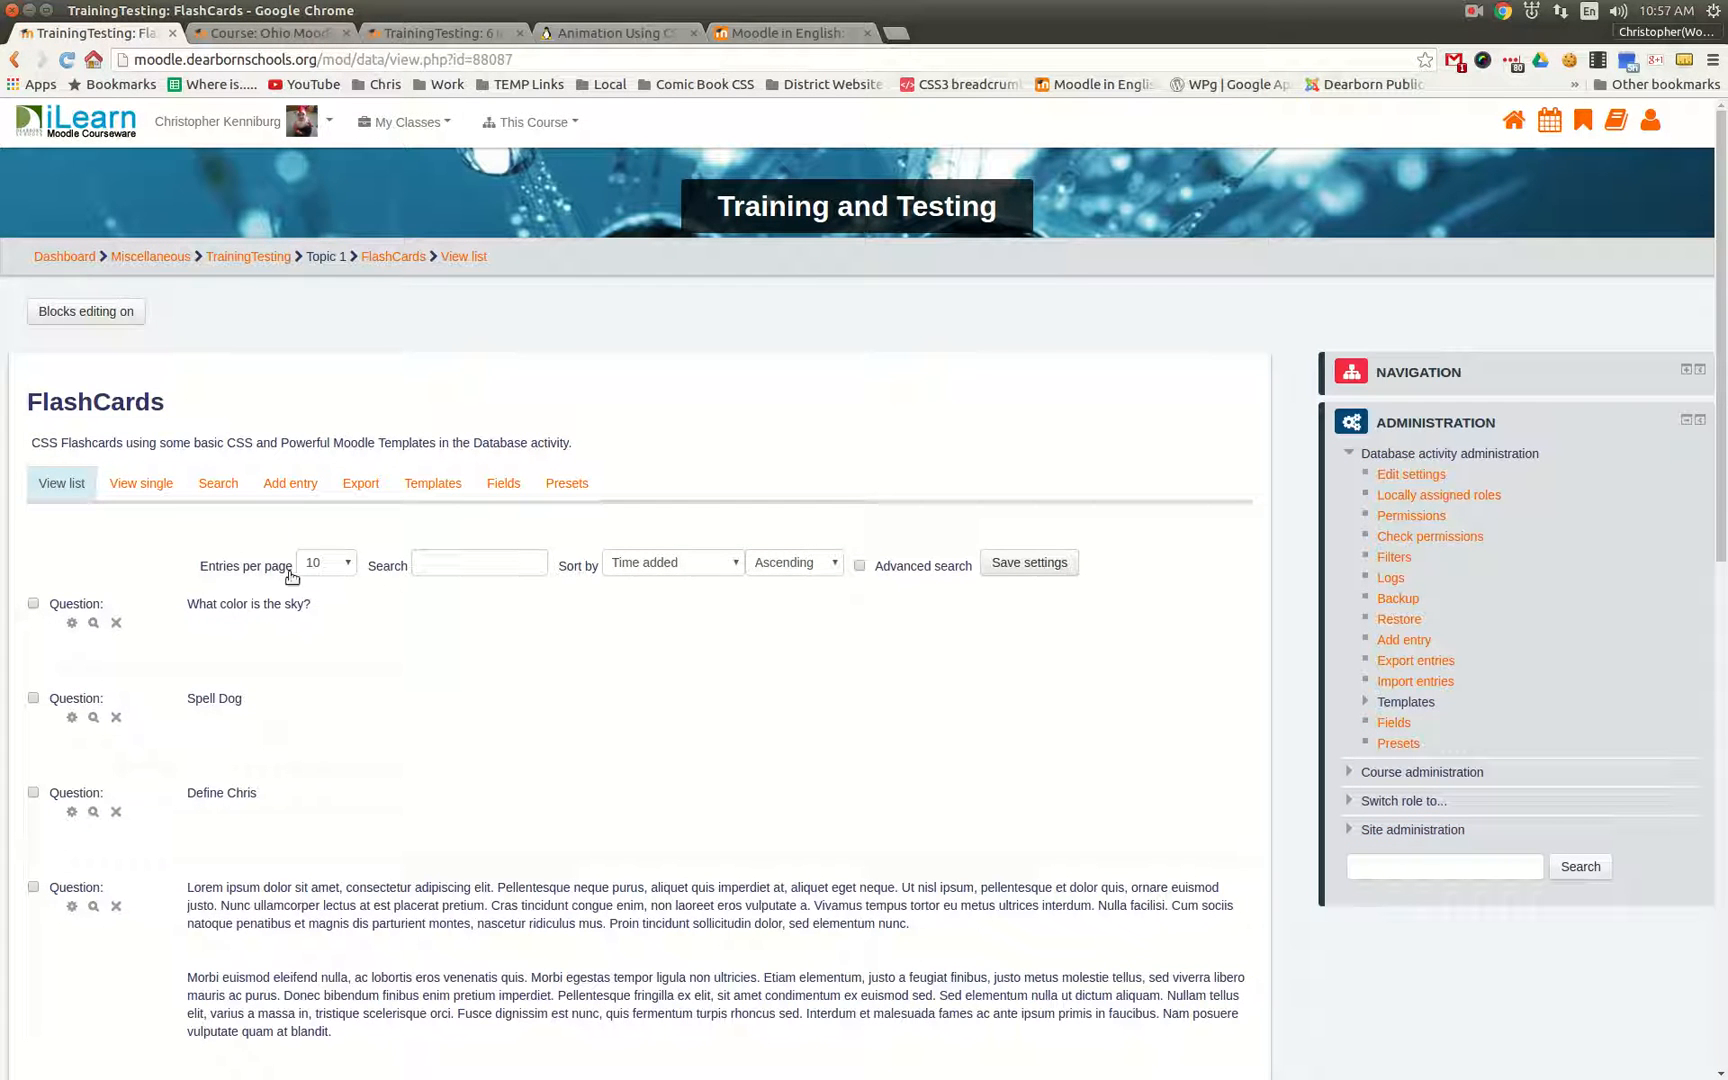
click(290, 484)
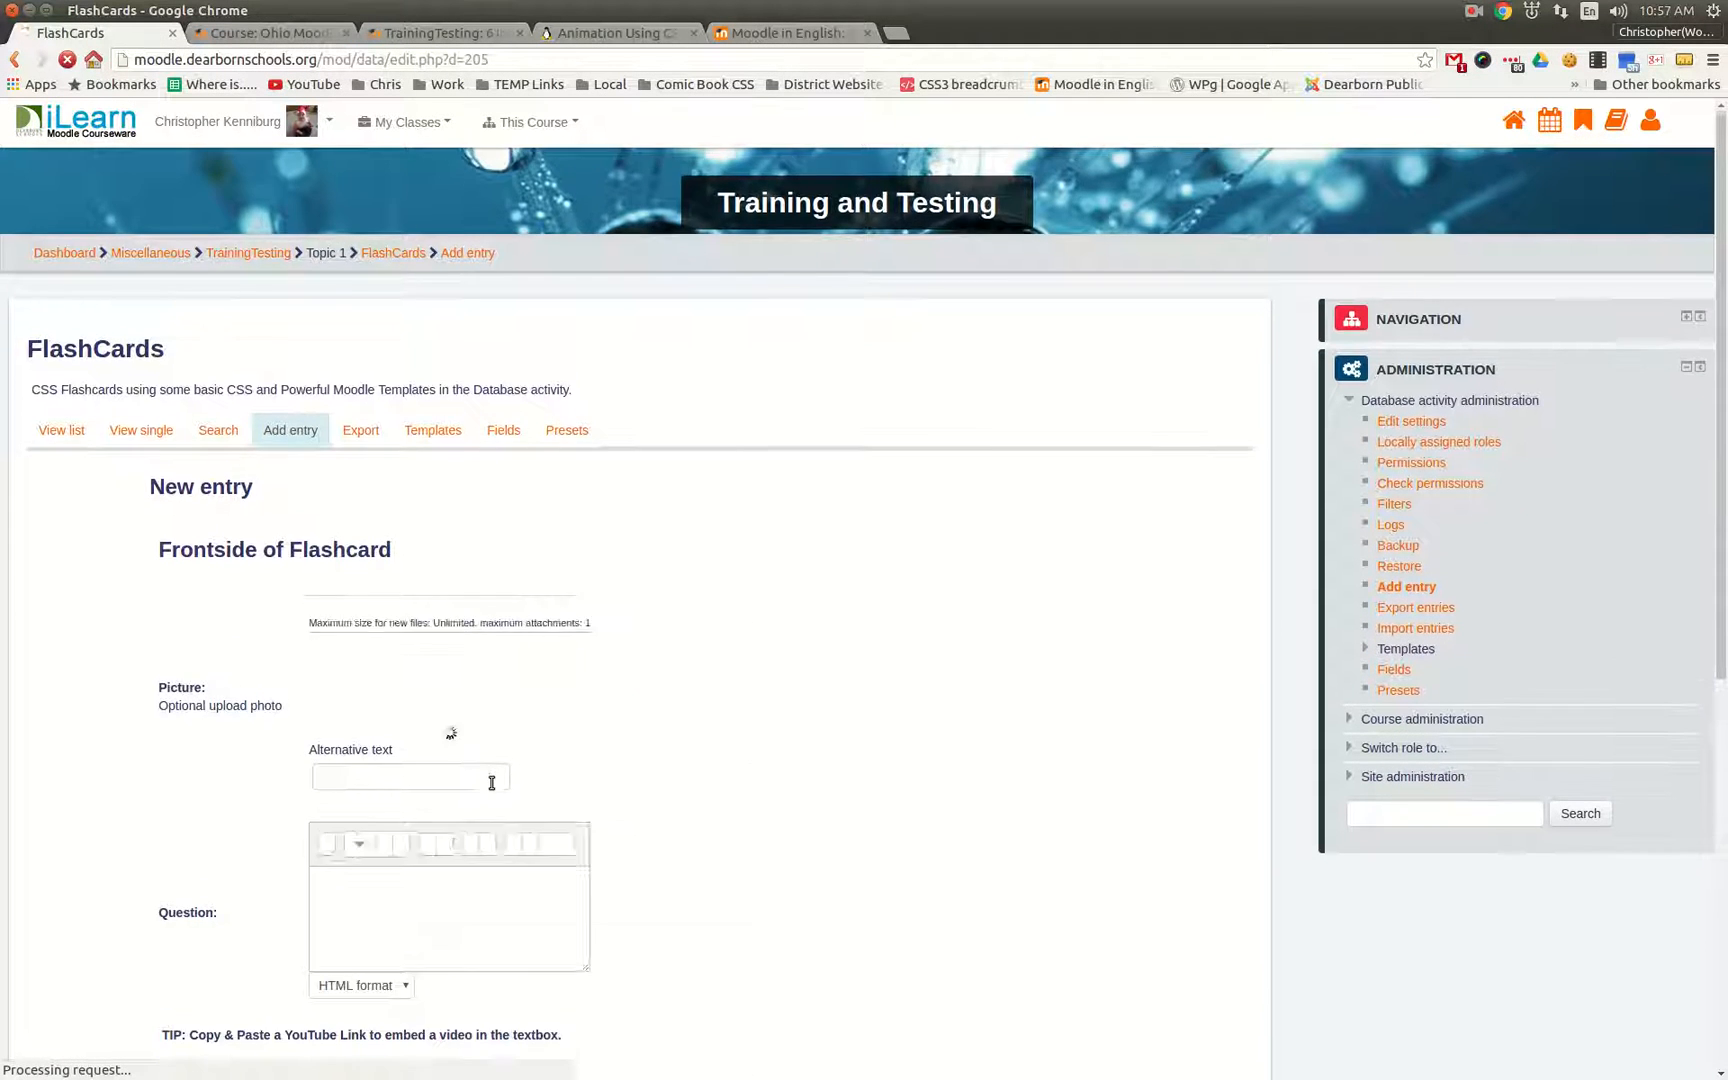
scroll(down, 3)
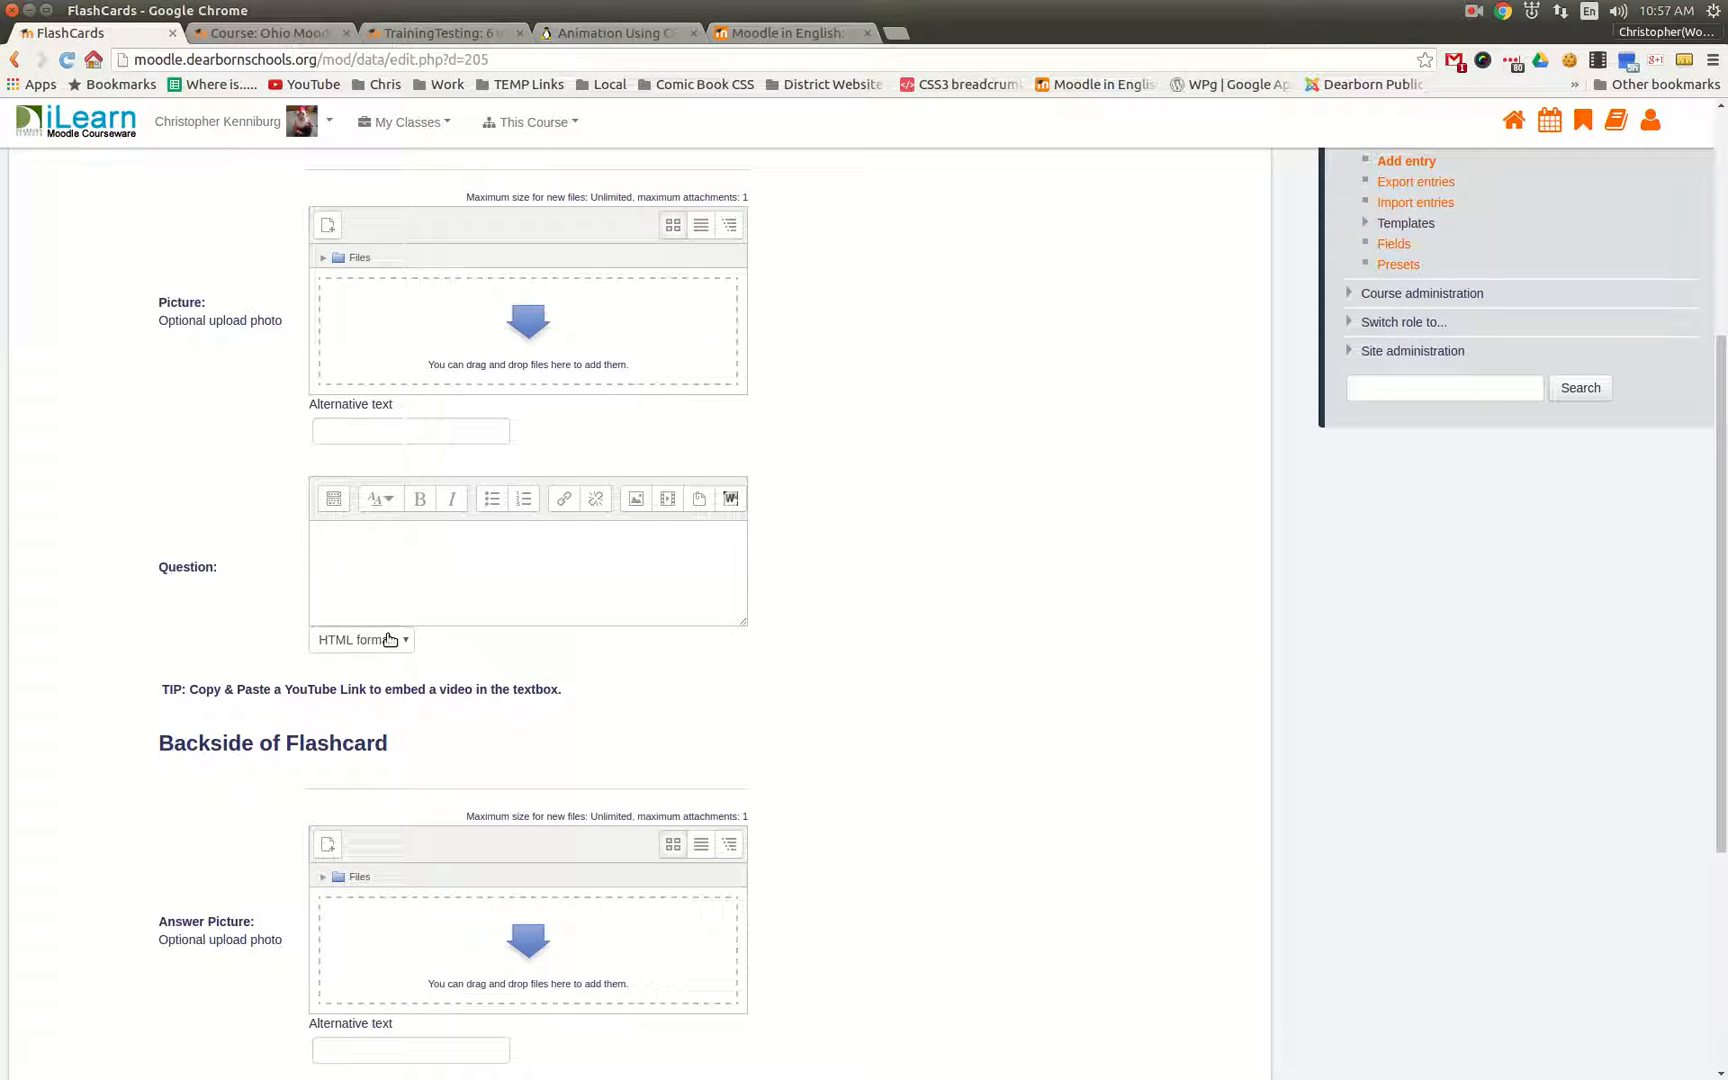
scroll(down, 3)
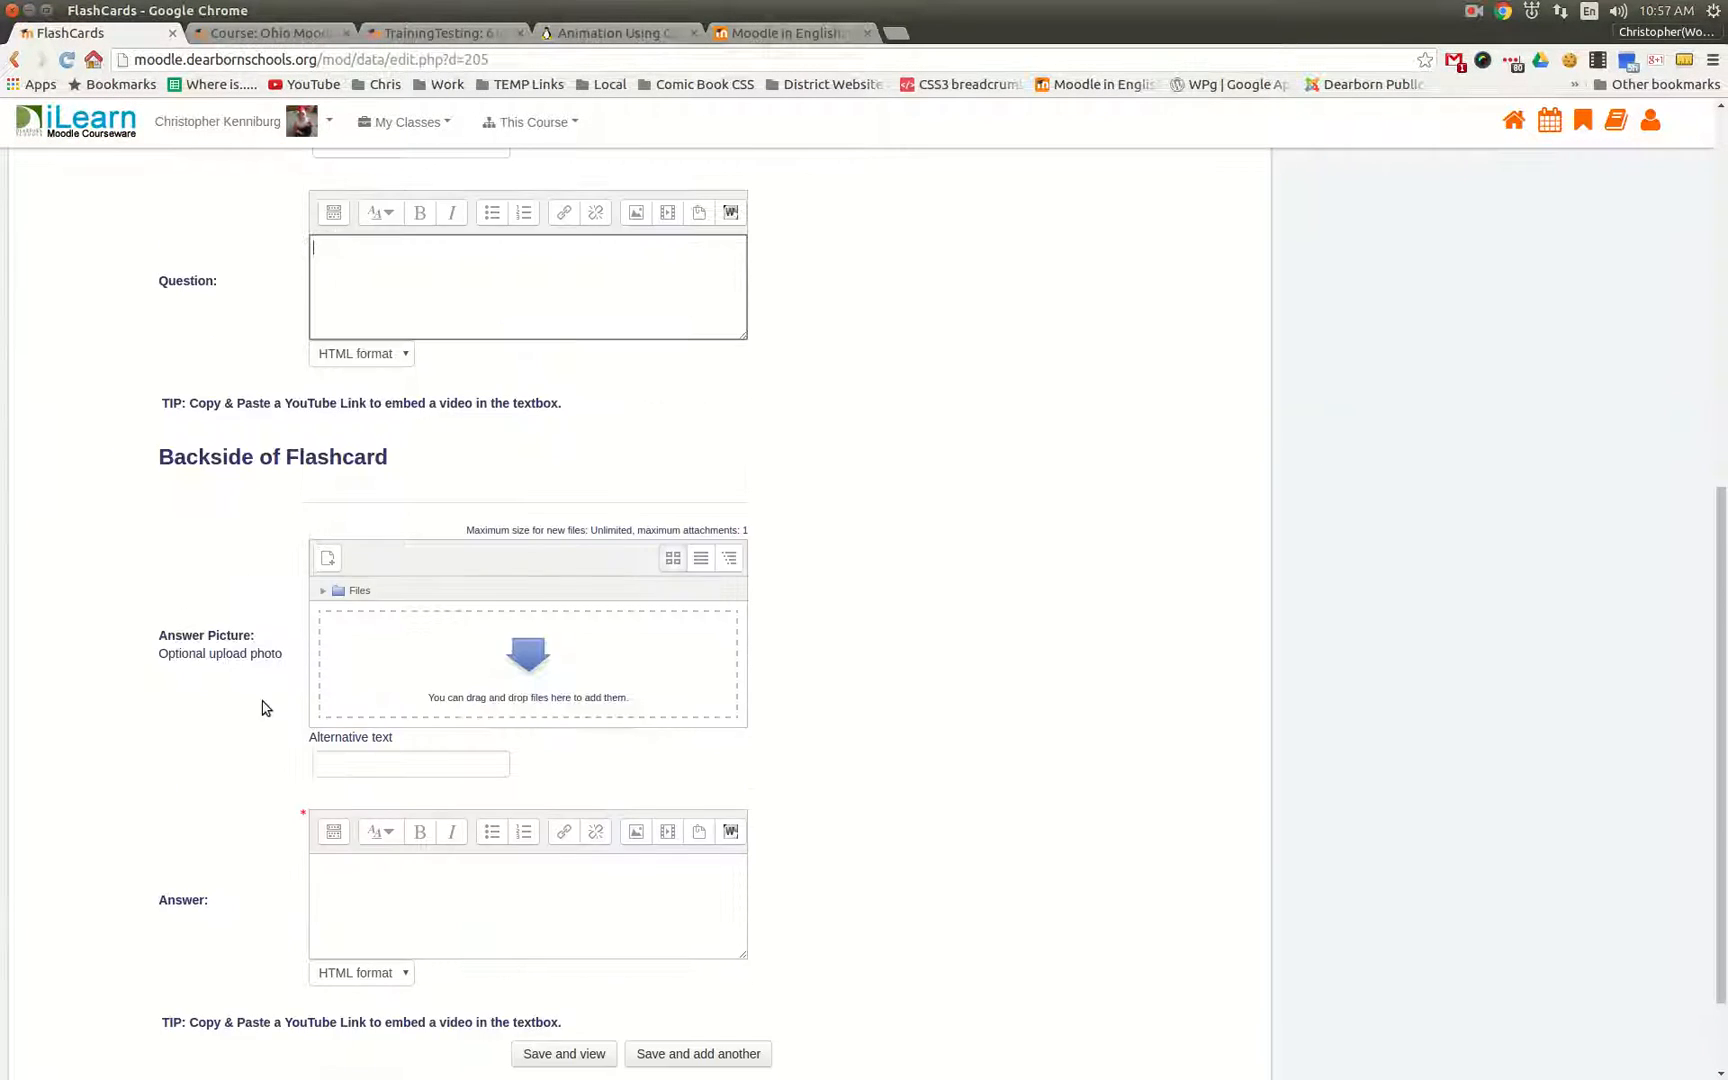
scroll(down, 3)
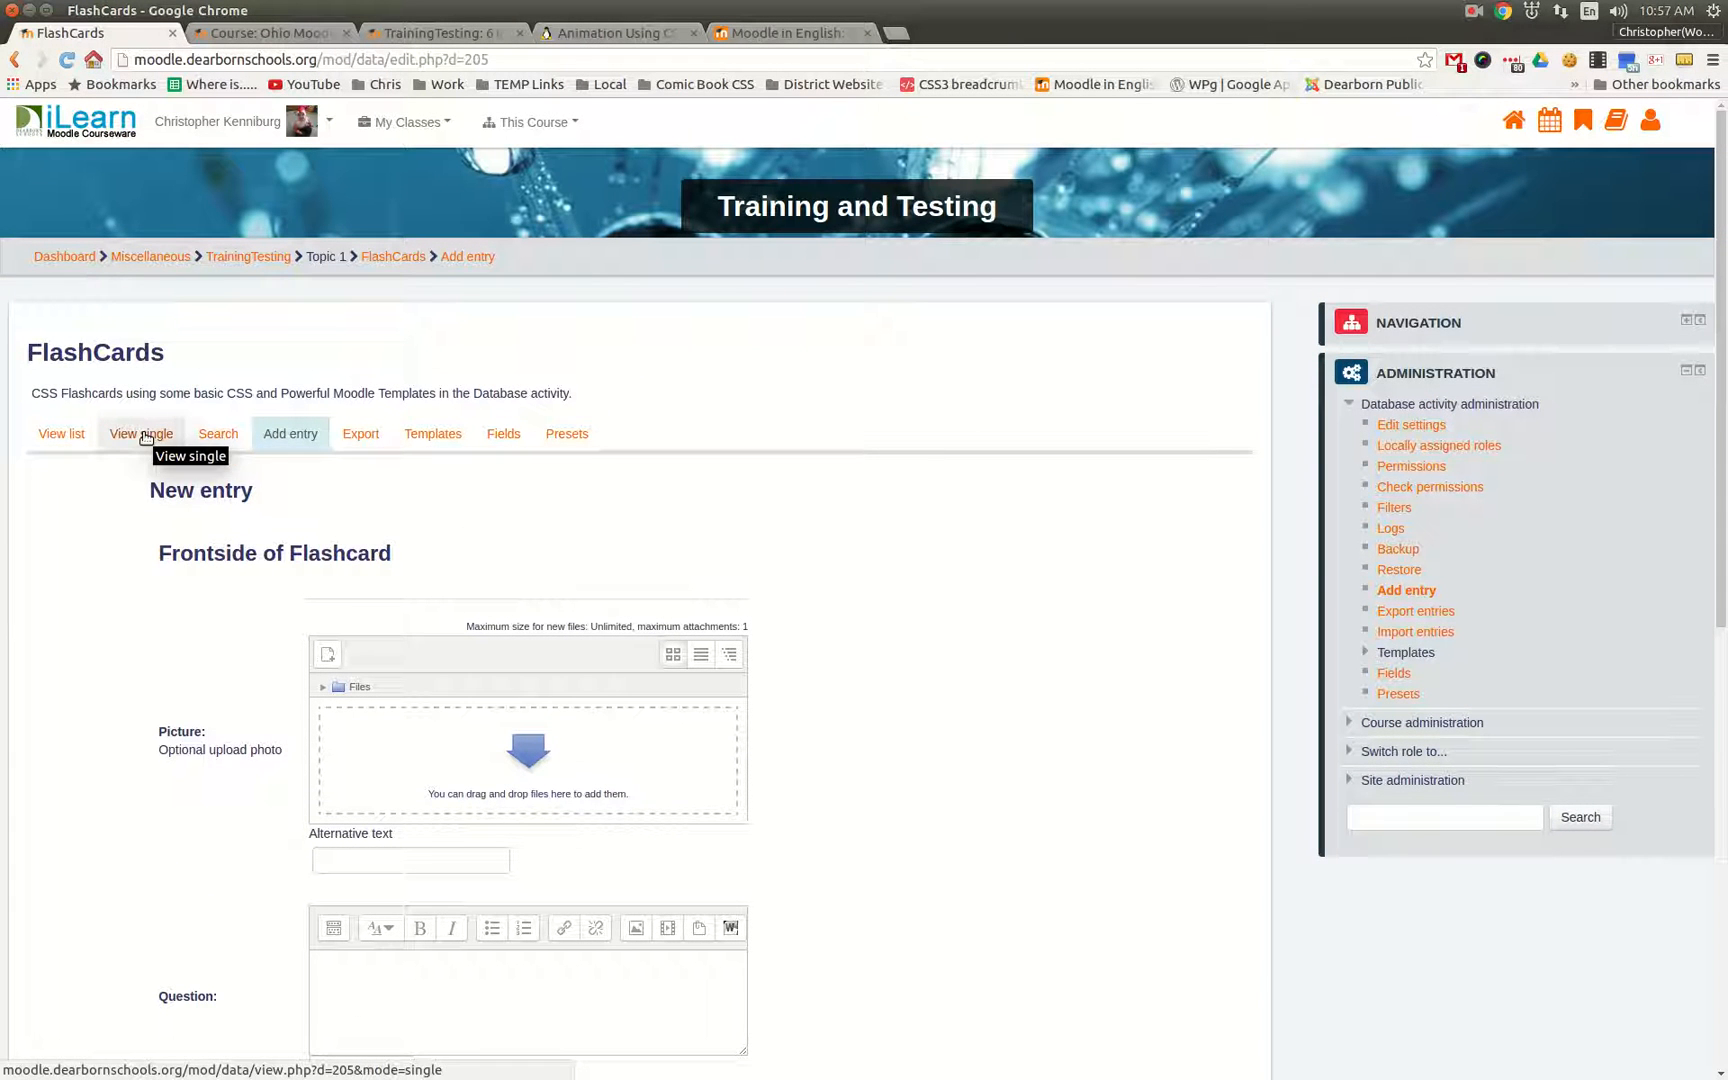
click(140, 434)
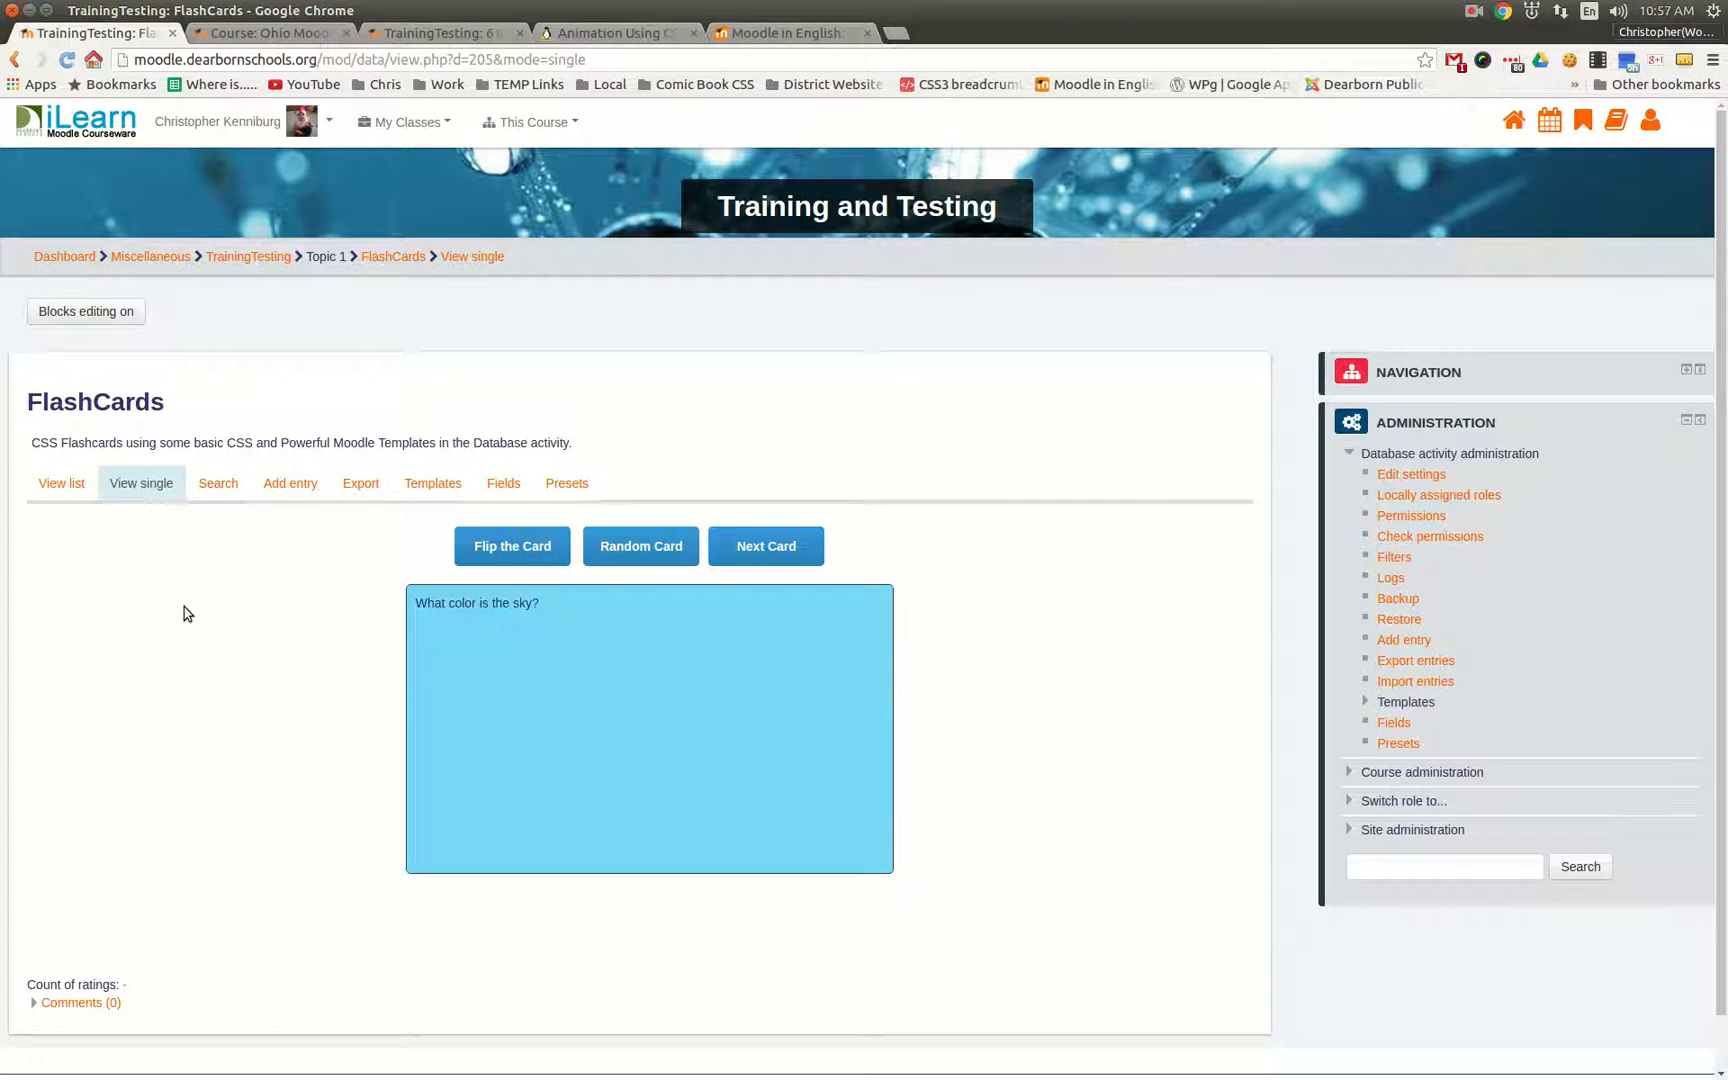
click(512, 546)
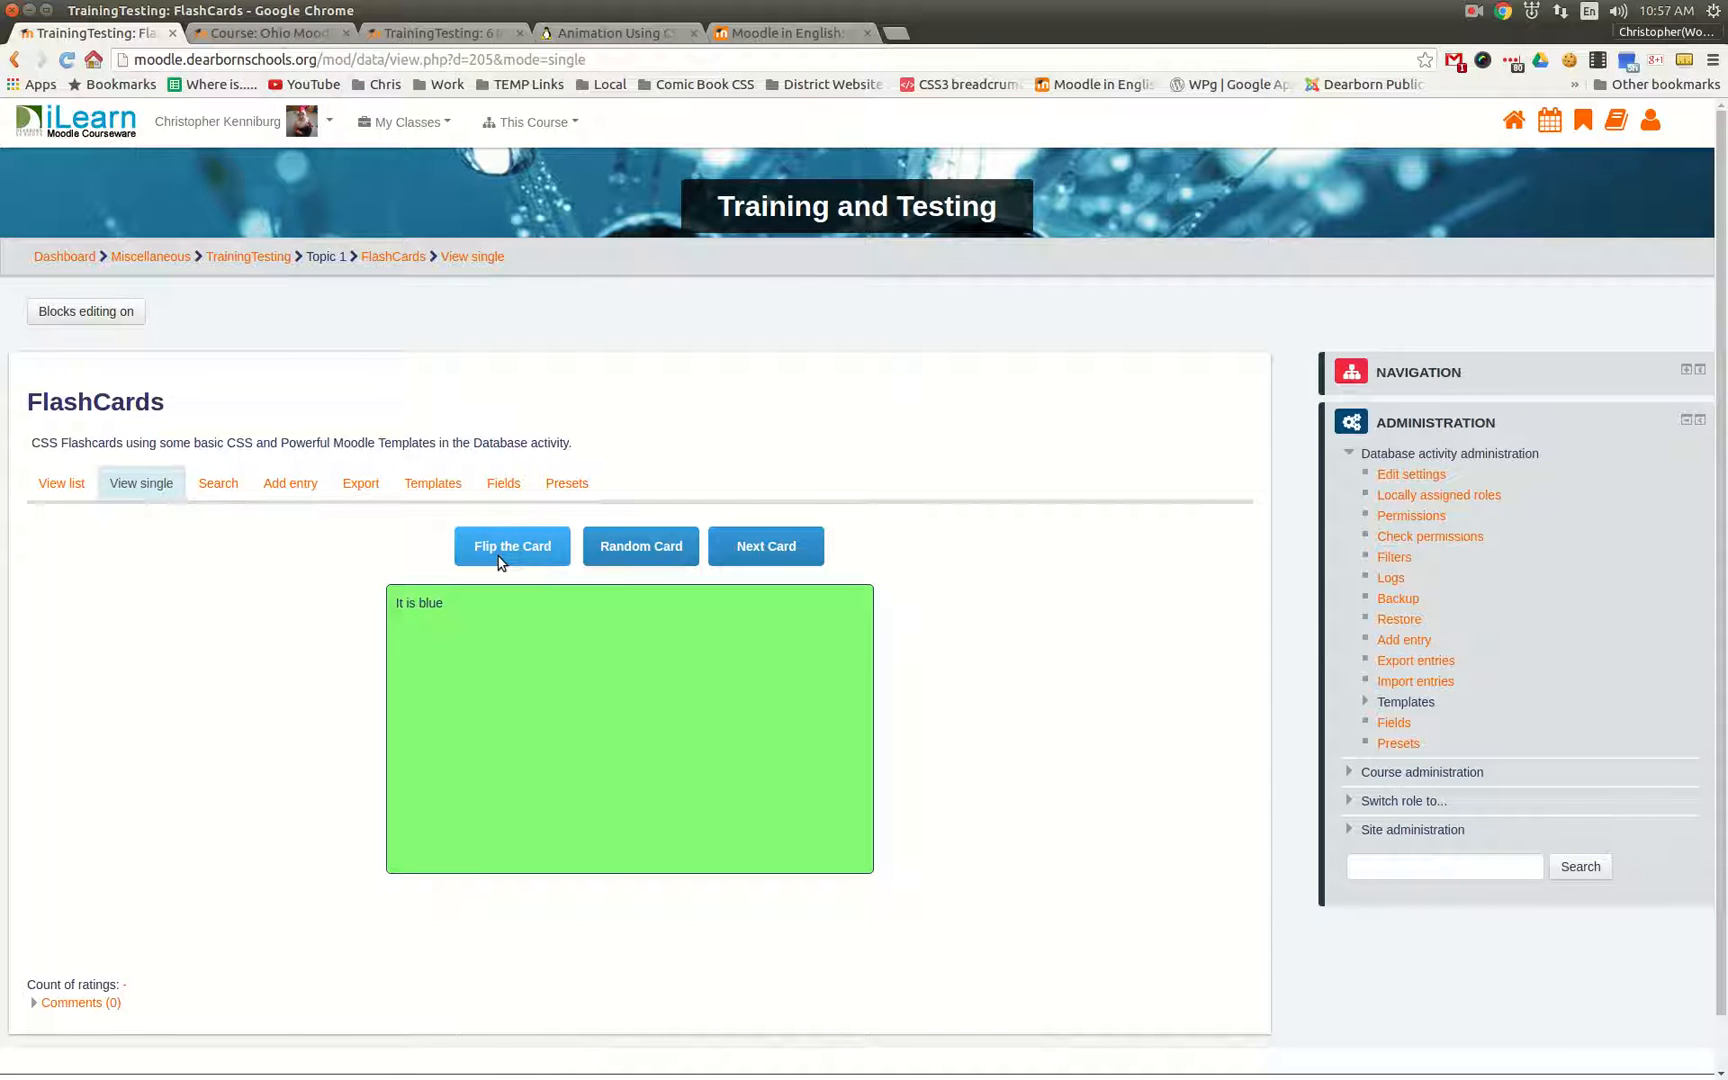
mouse_move(676, 548)
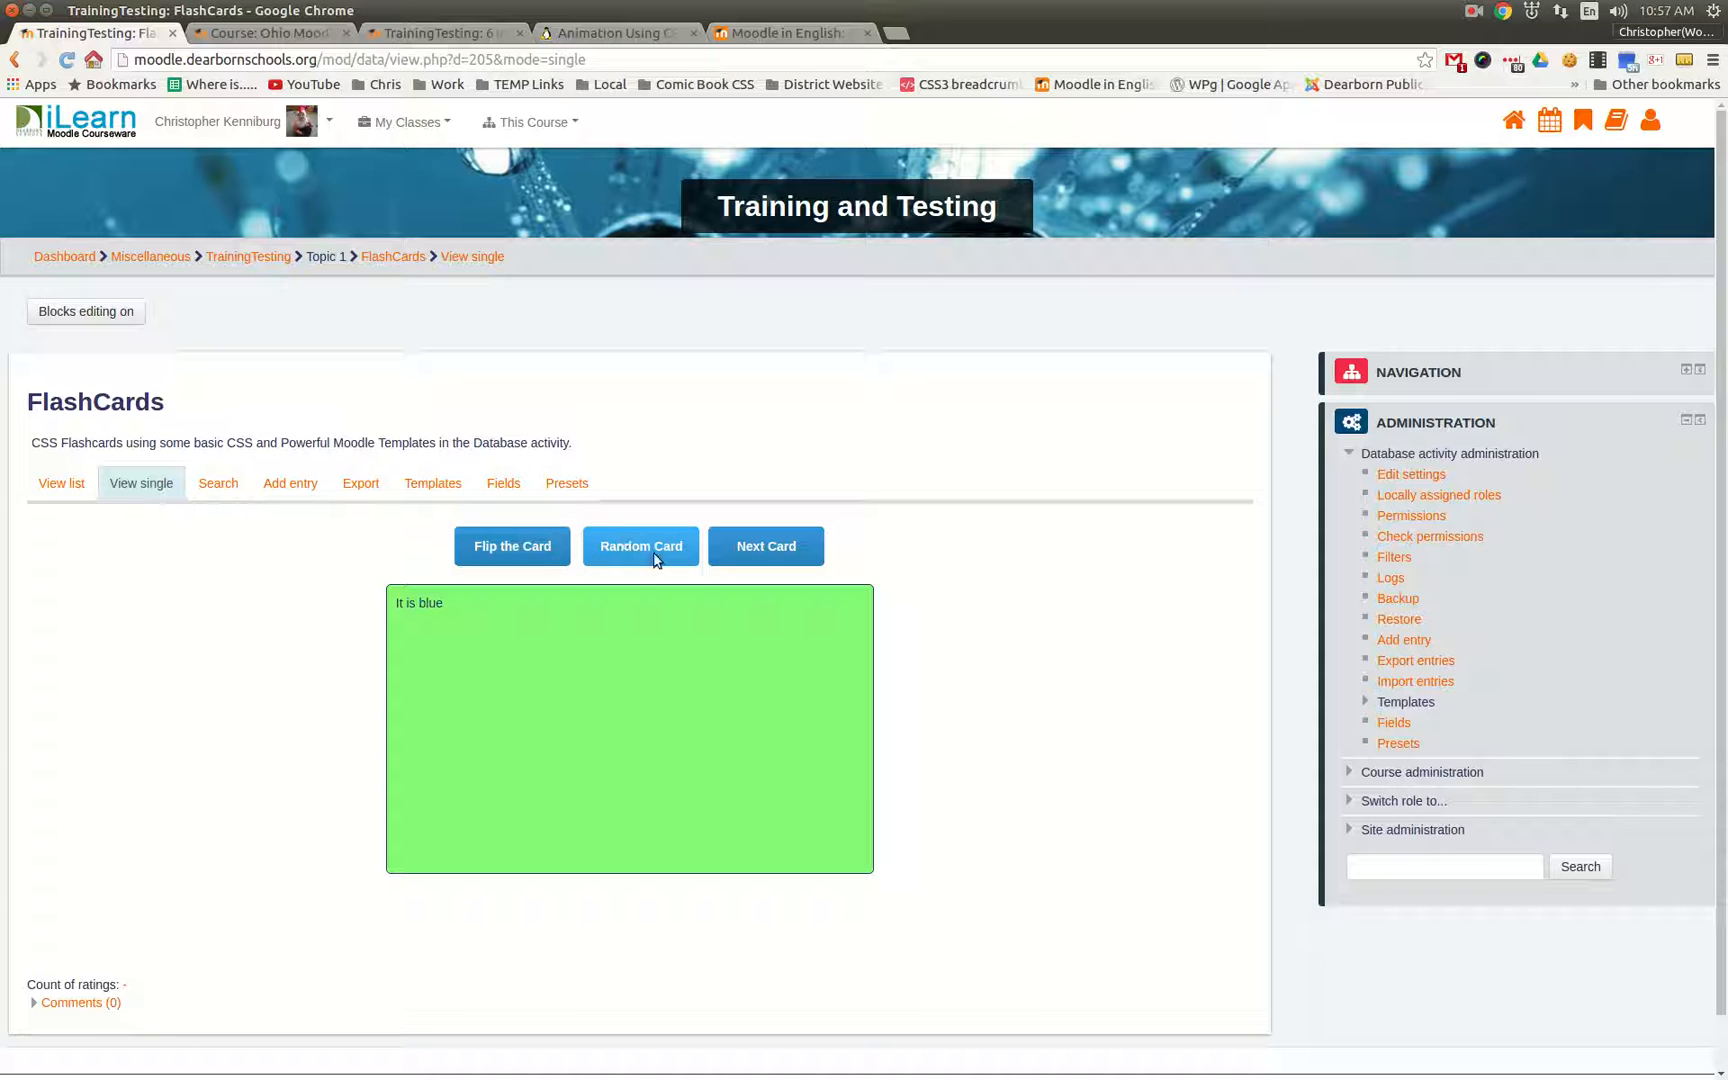
mouse_move(164, 520)
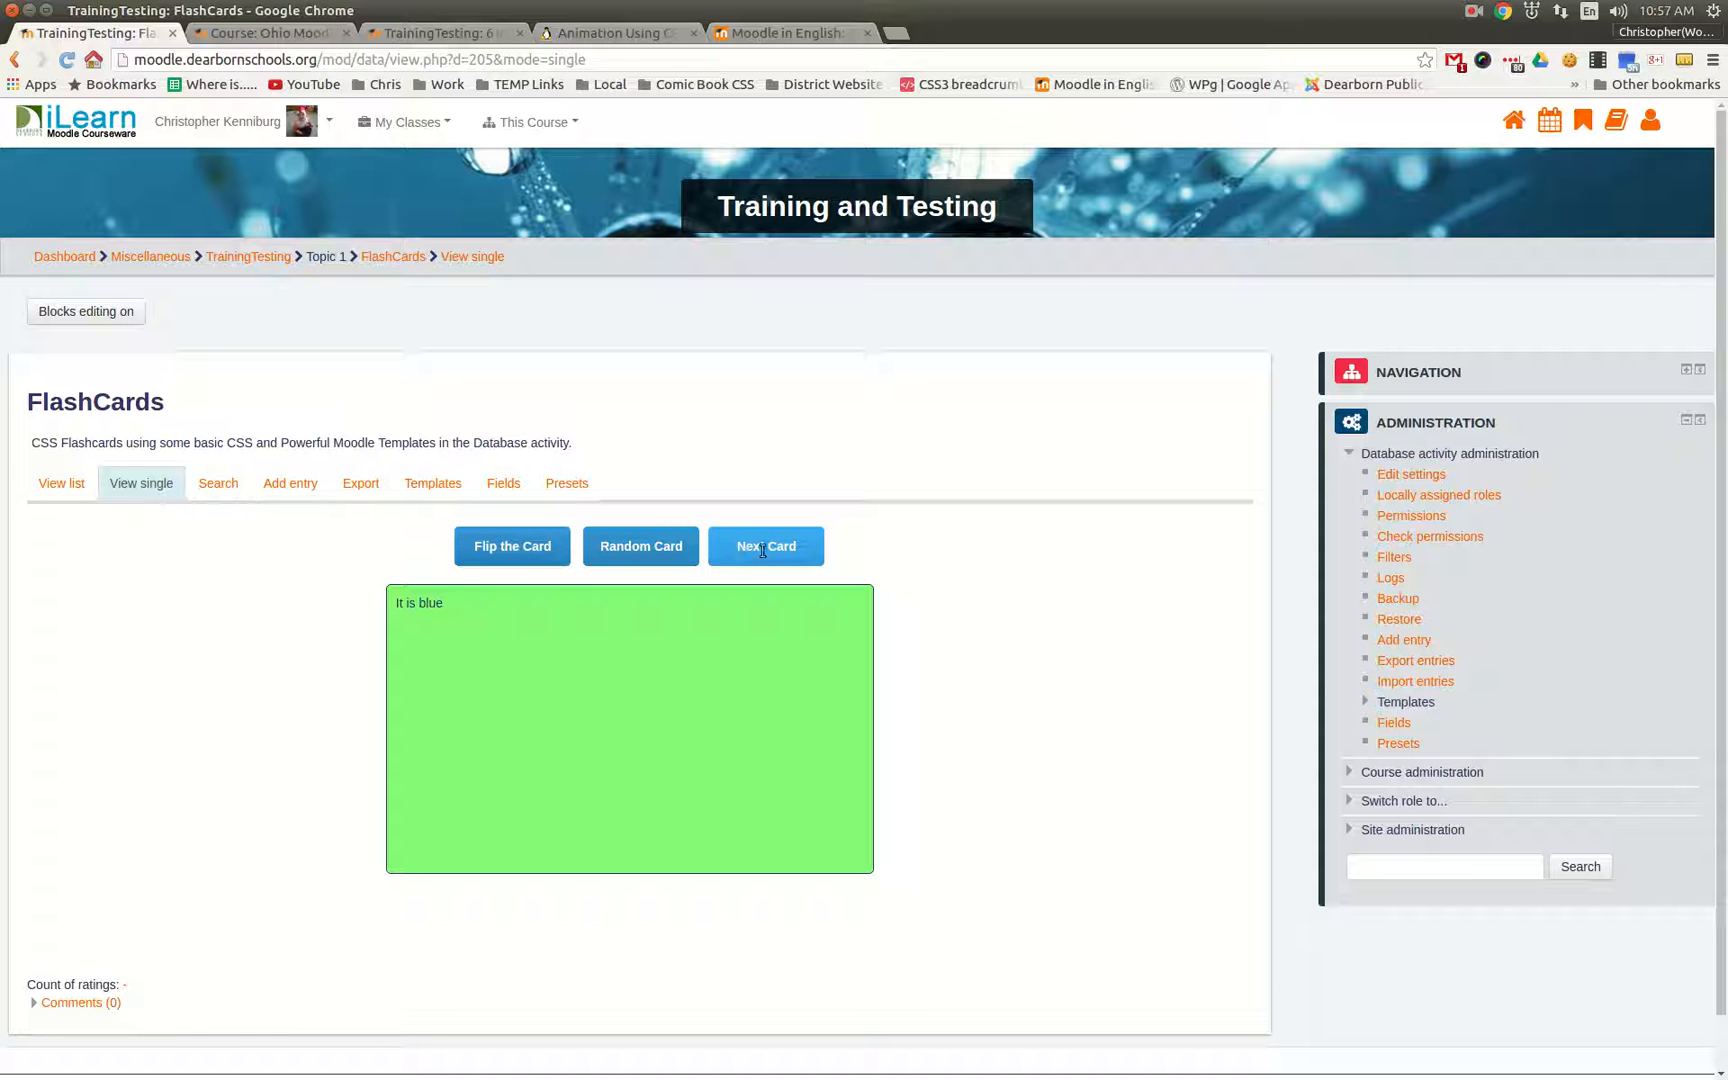
click(766, 546)
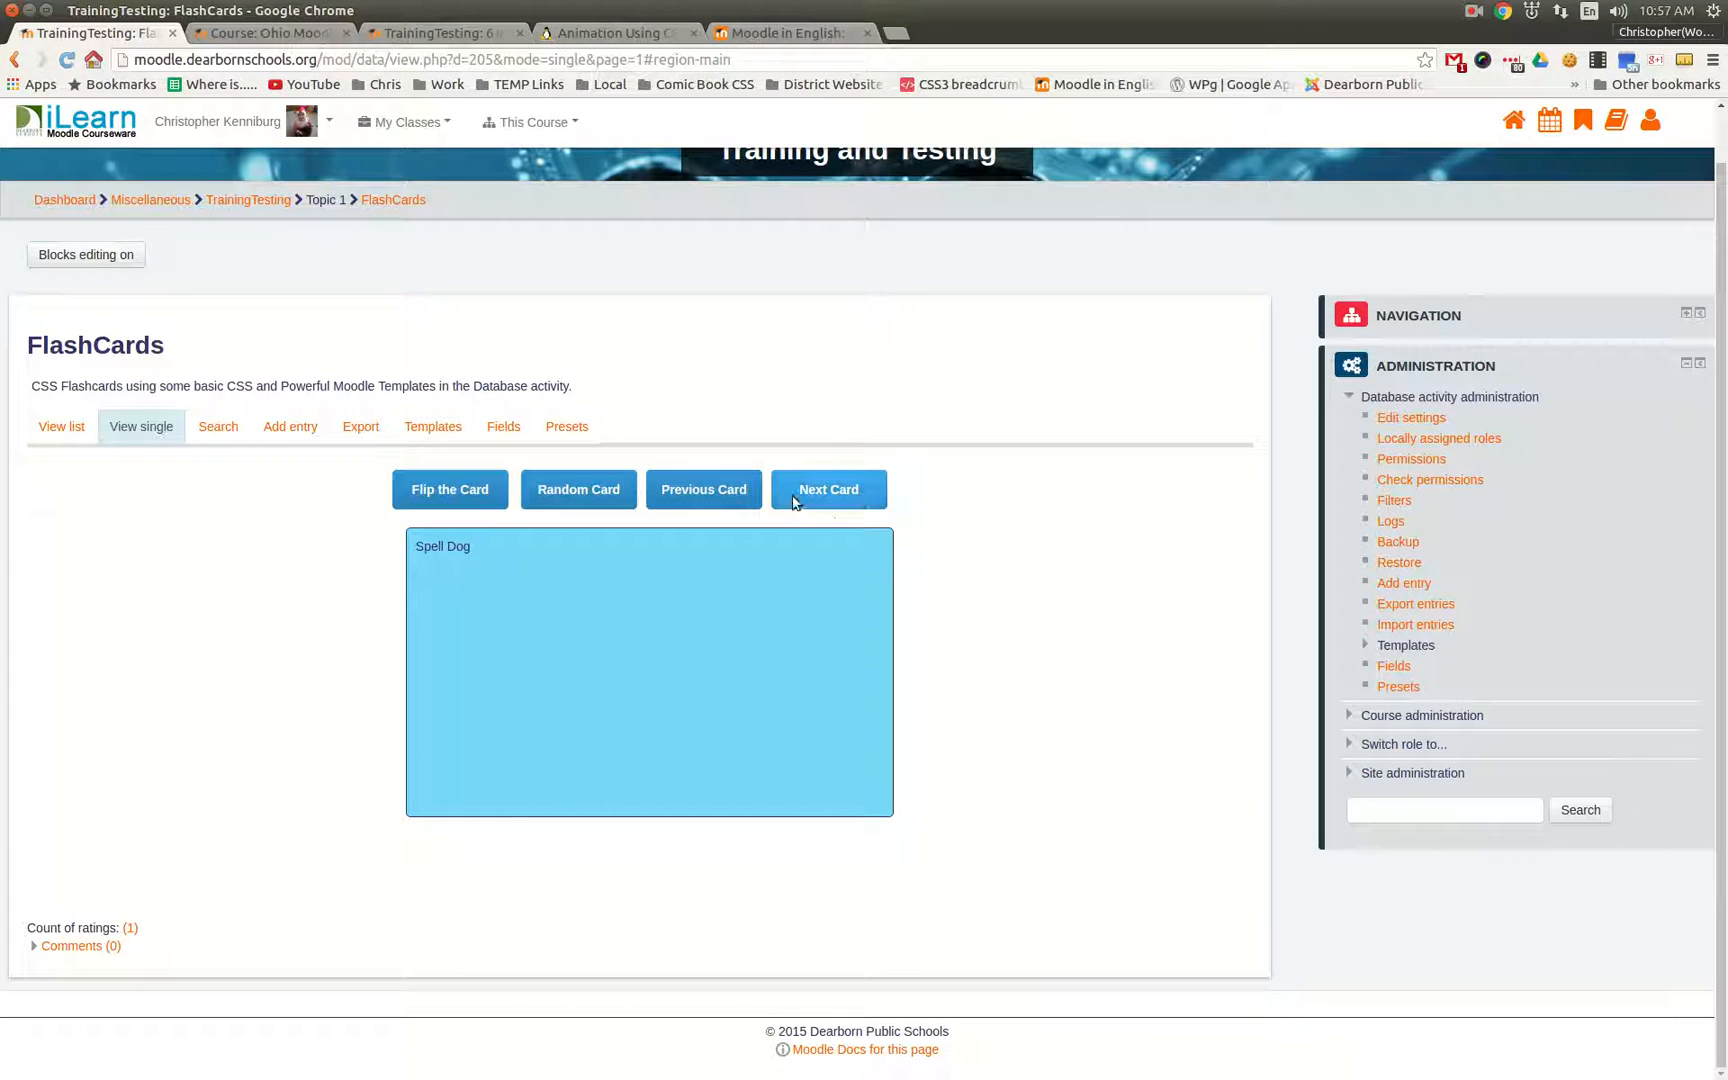
mouse_move(848, 506)
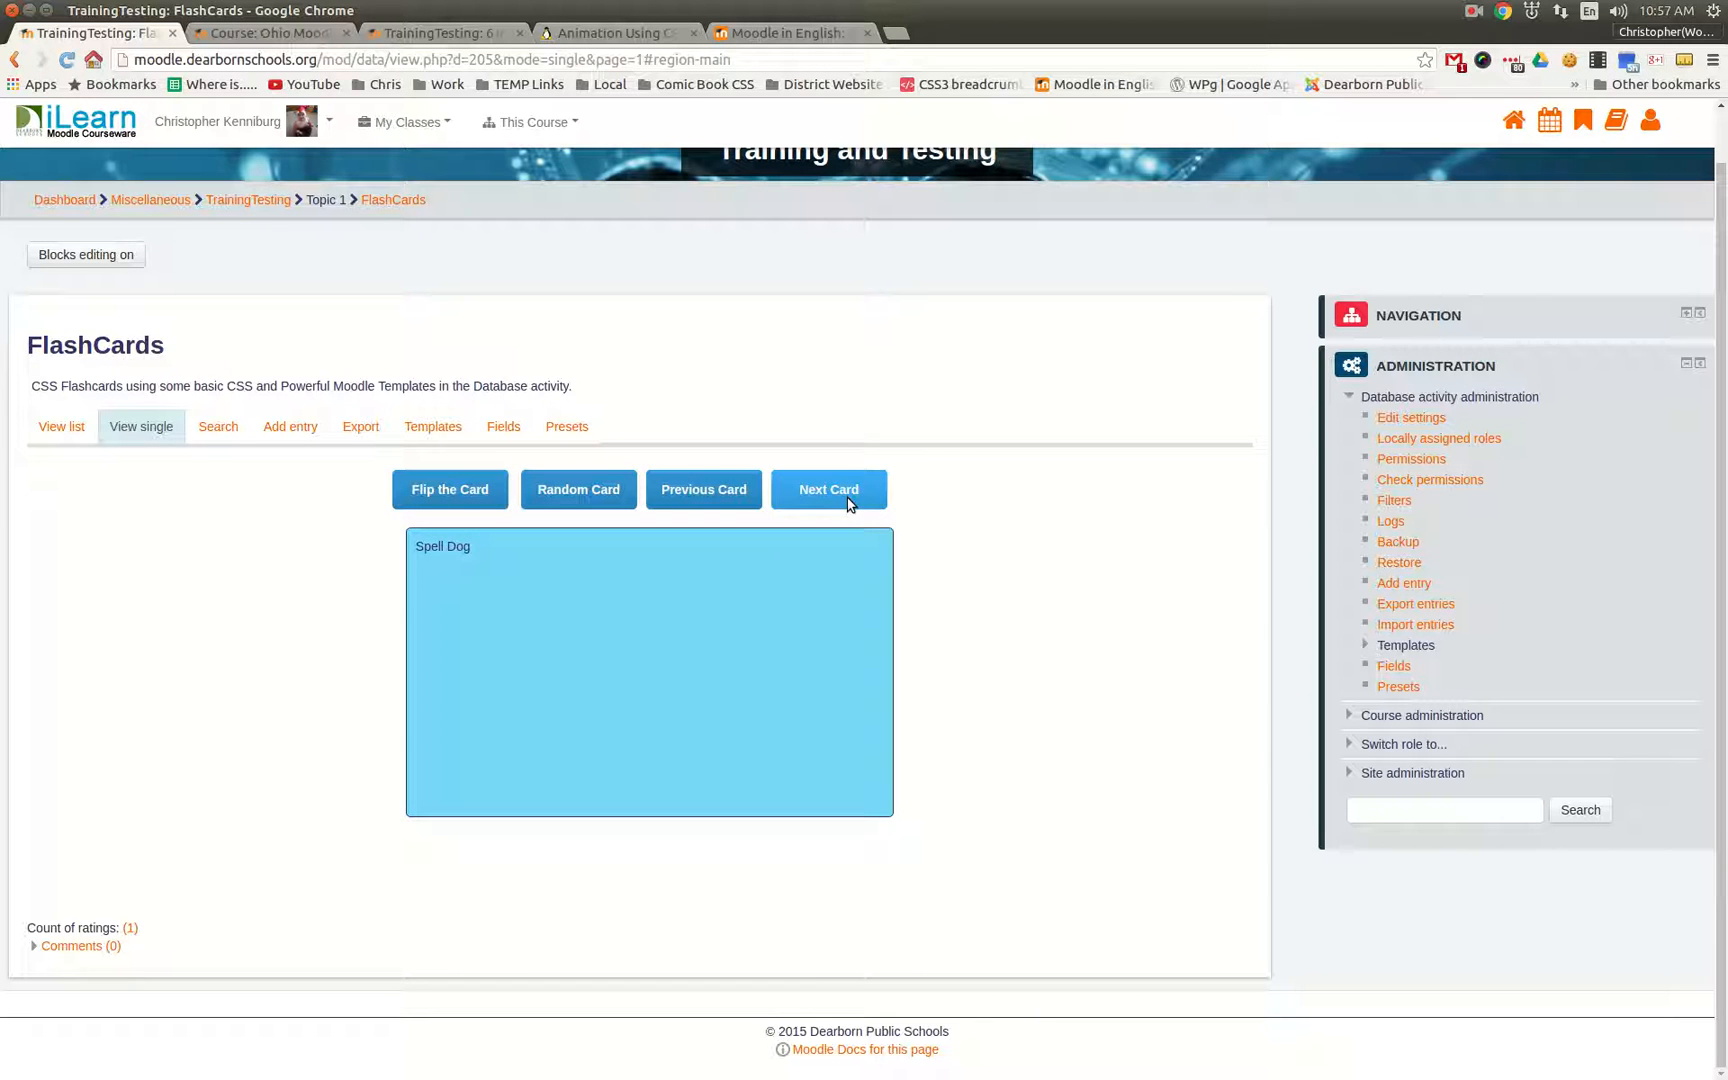
click(828, 490)
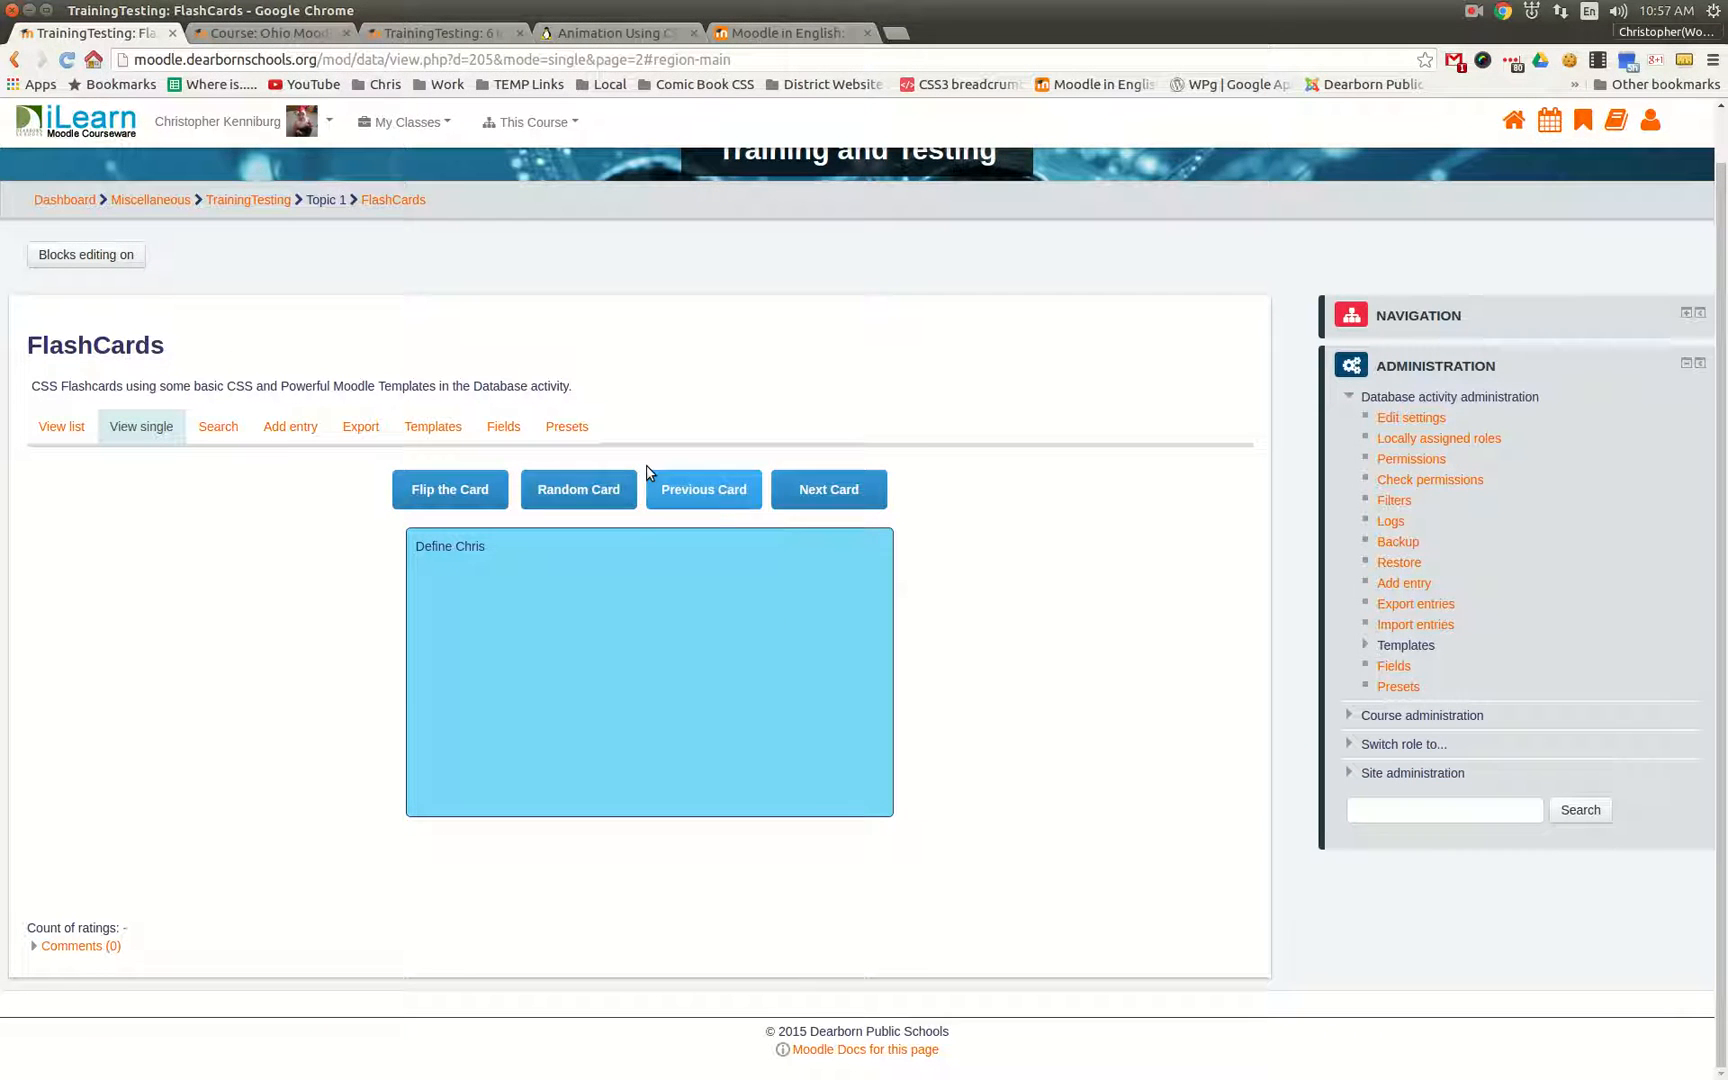
click(578, 490)
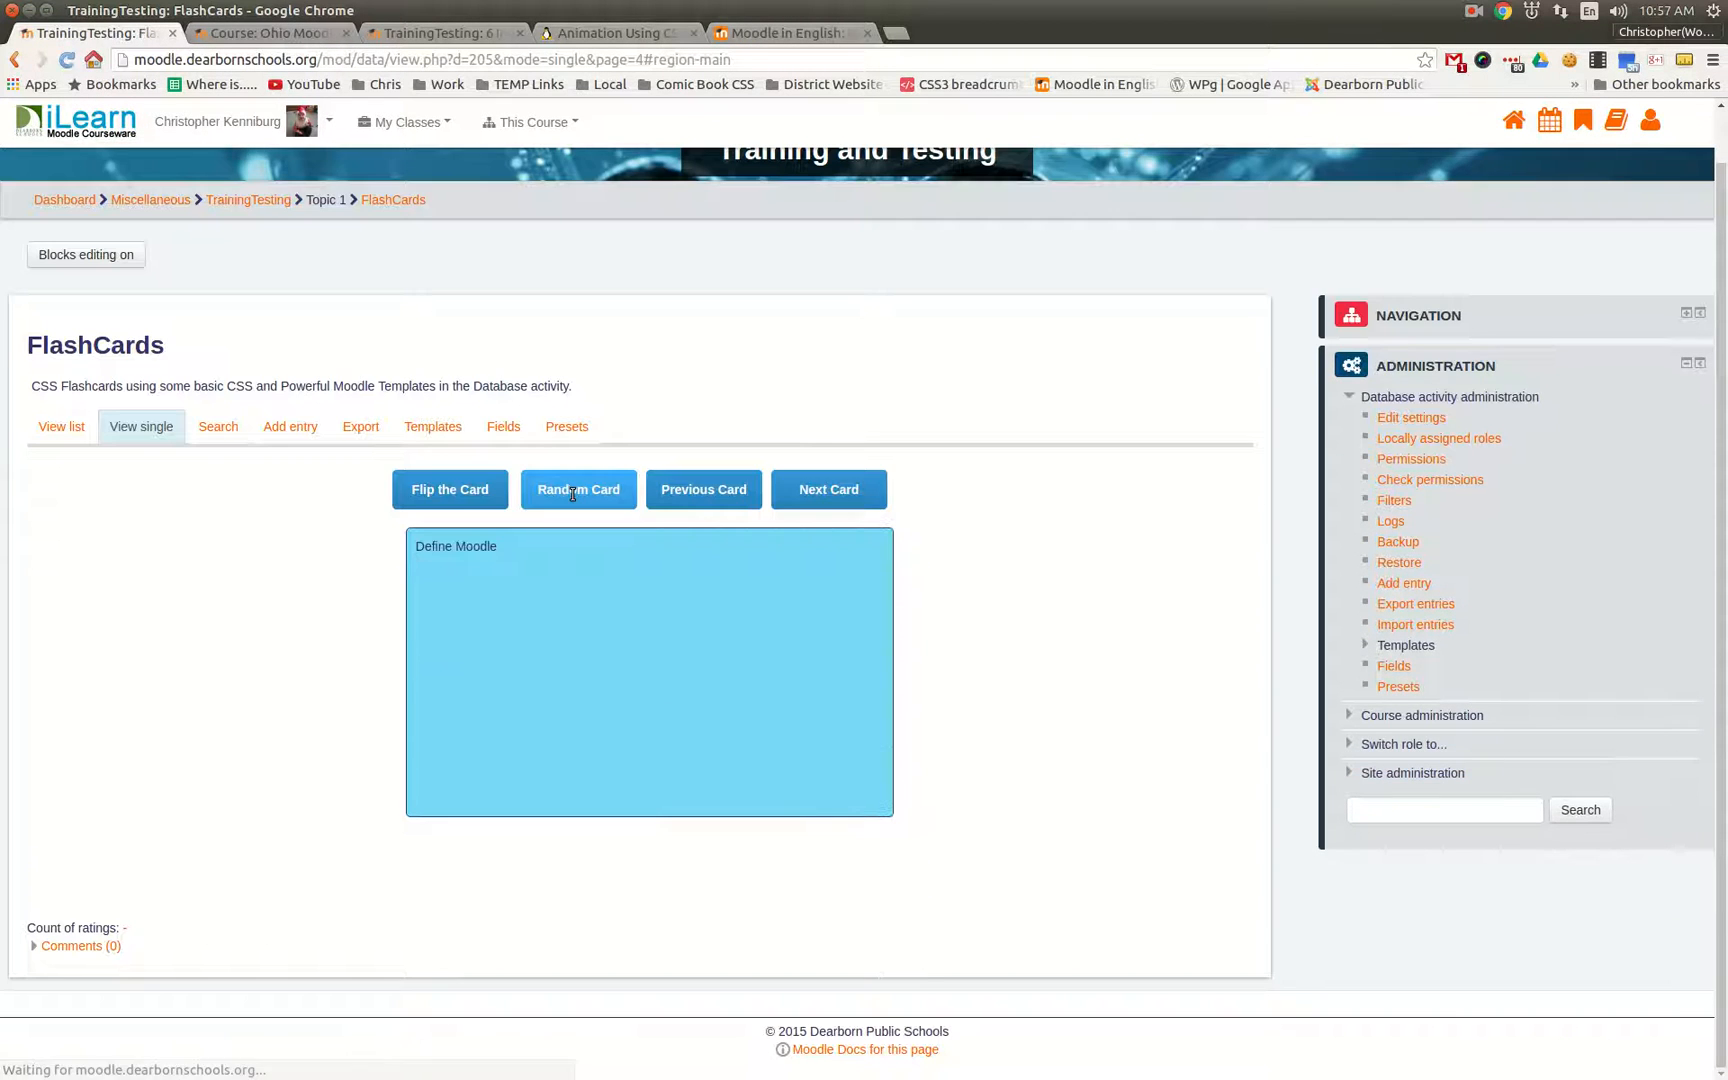
click(578, 490)
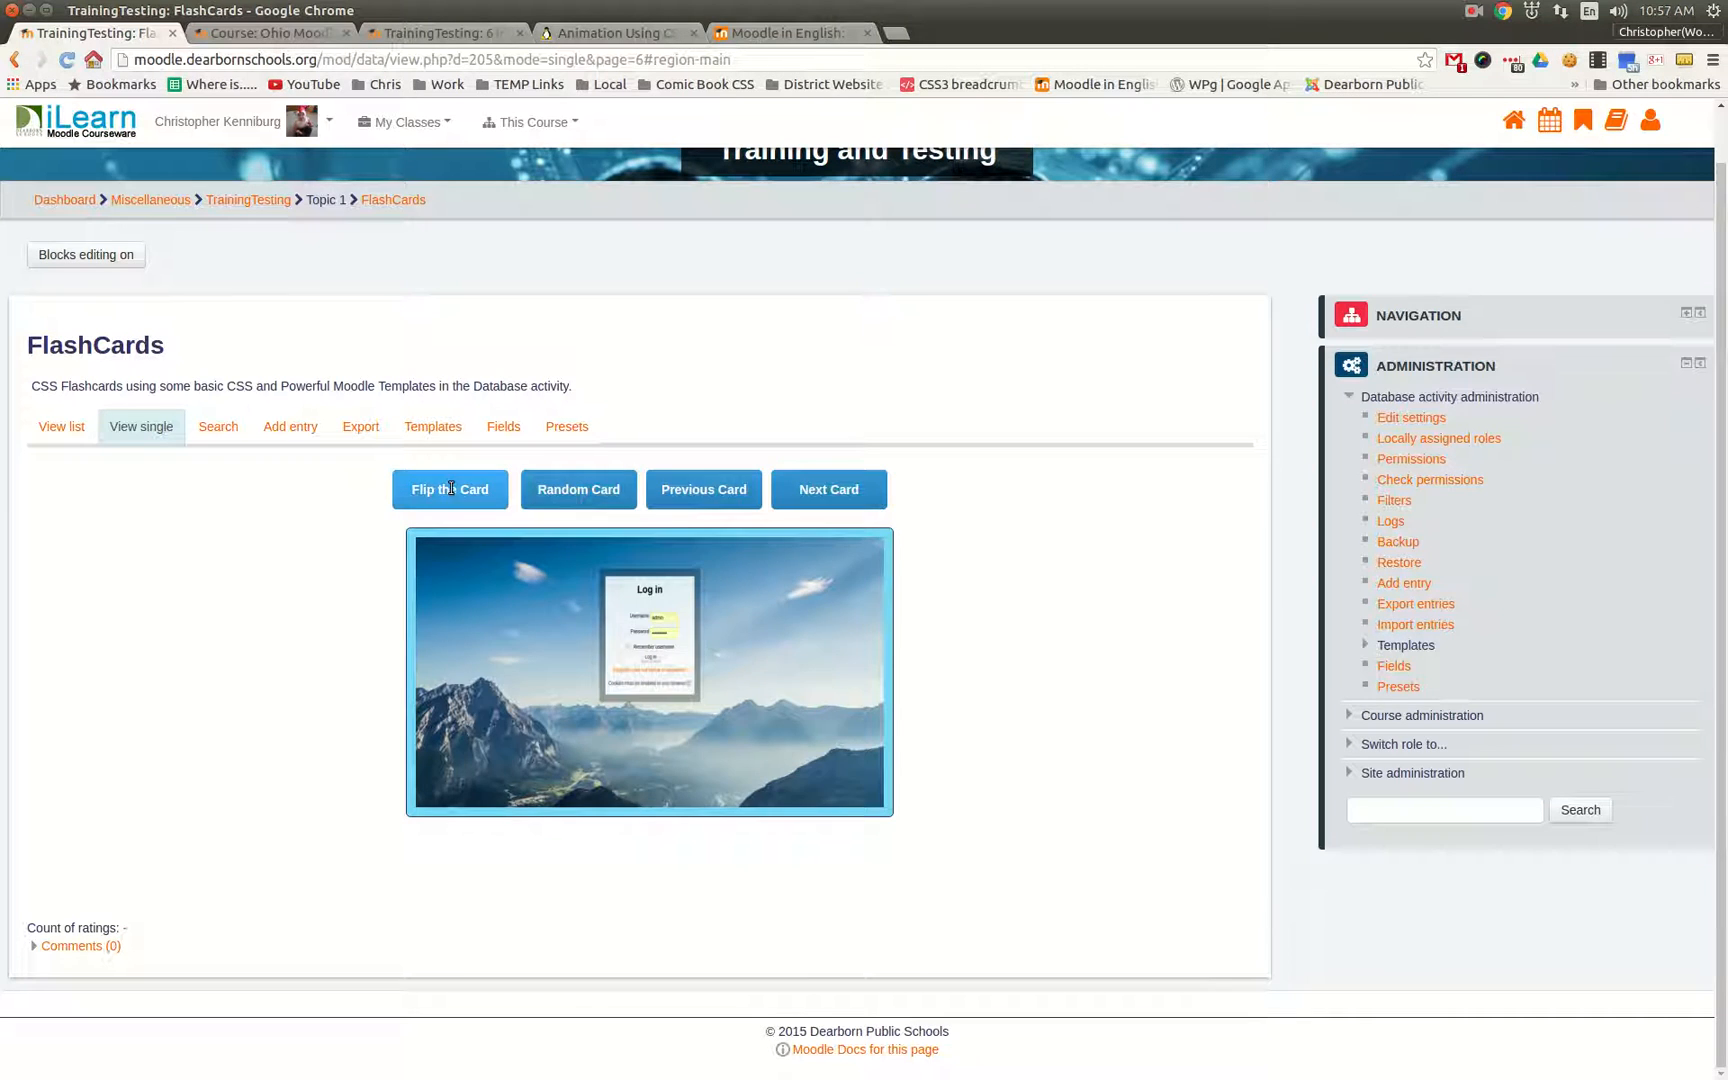
click(578, 490)
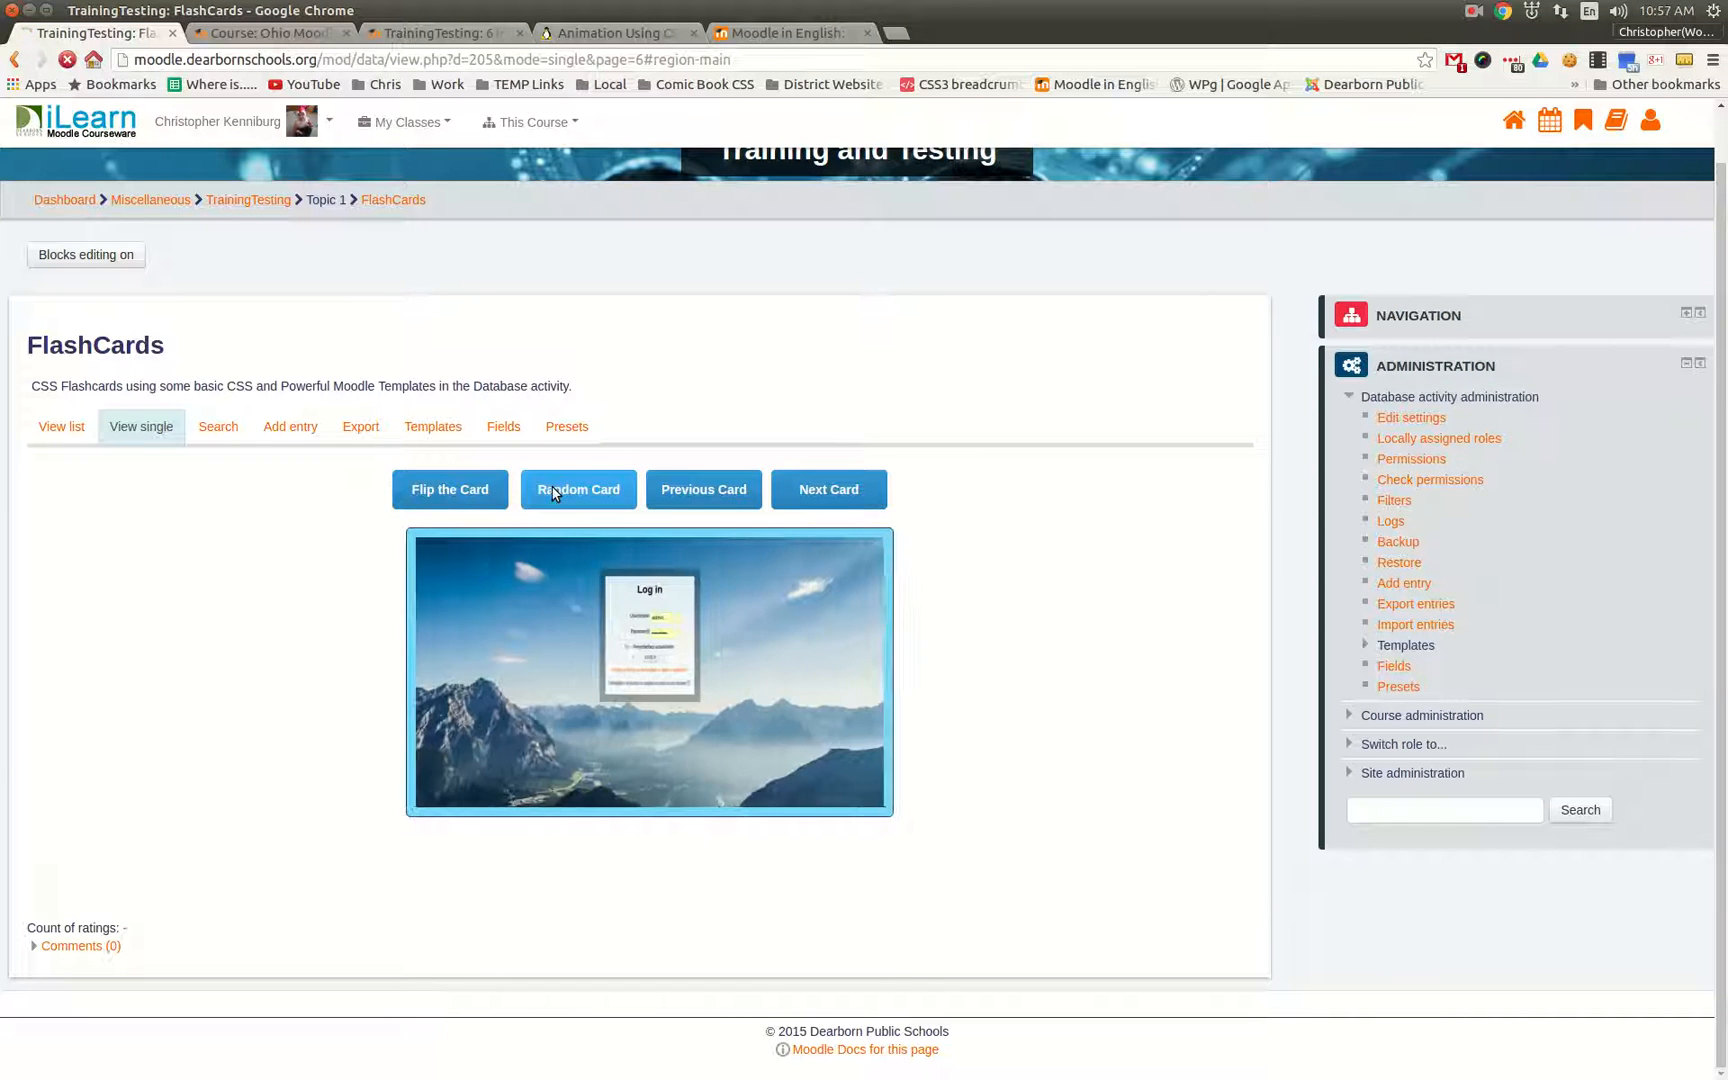
click(578, 490)
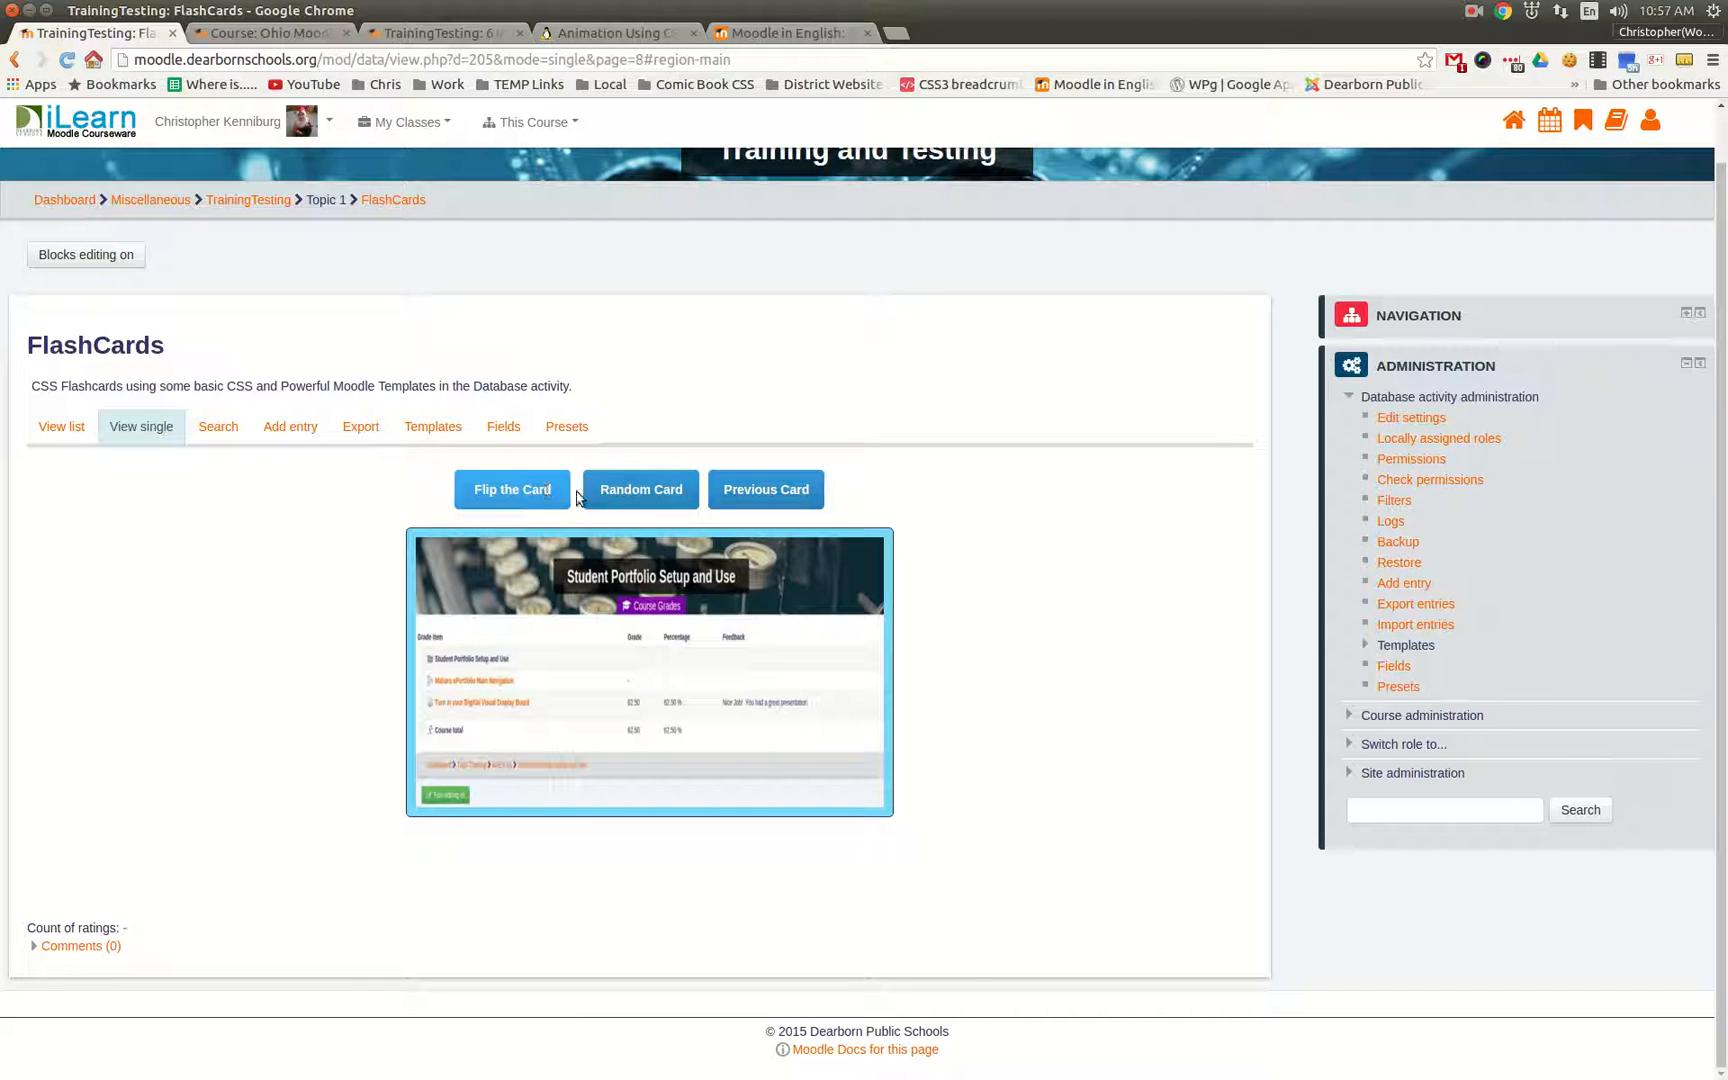
click(640, 490)
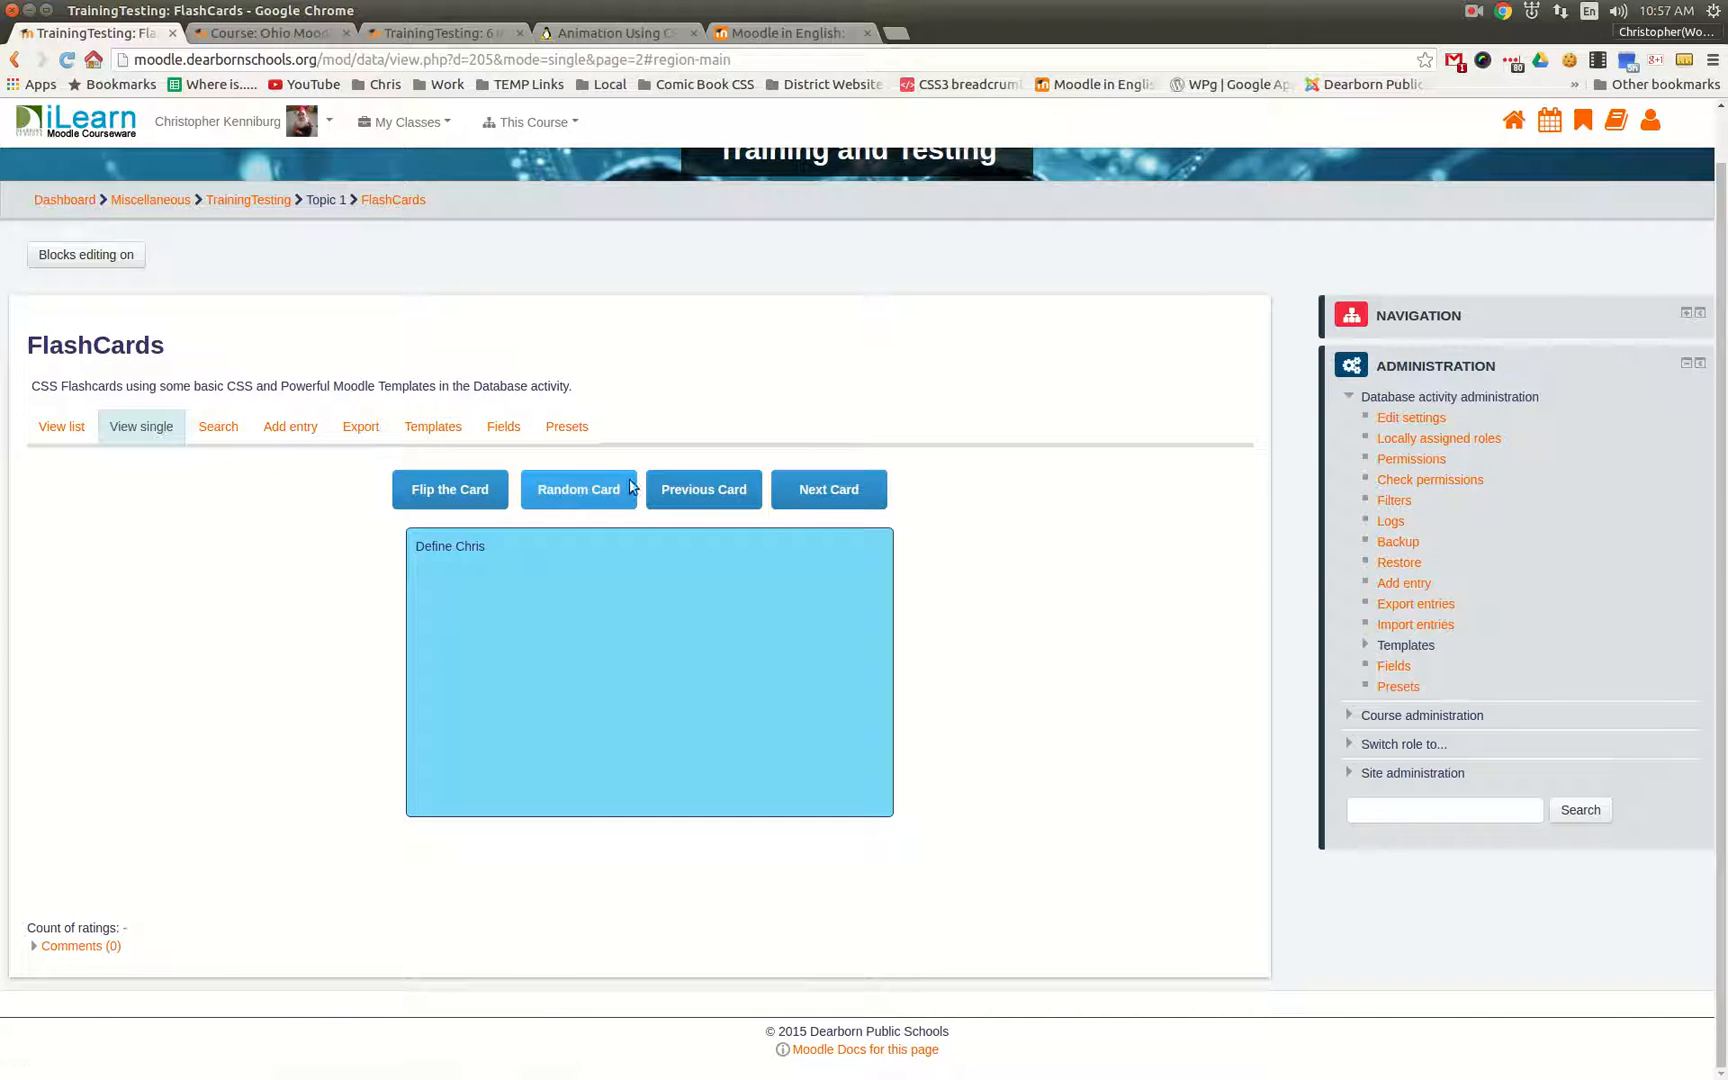
click(578, 490)
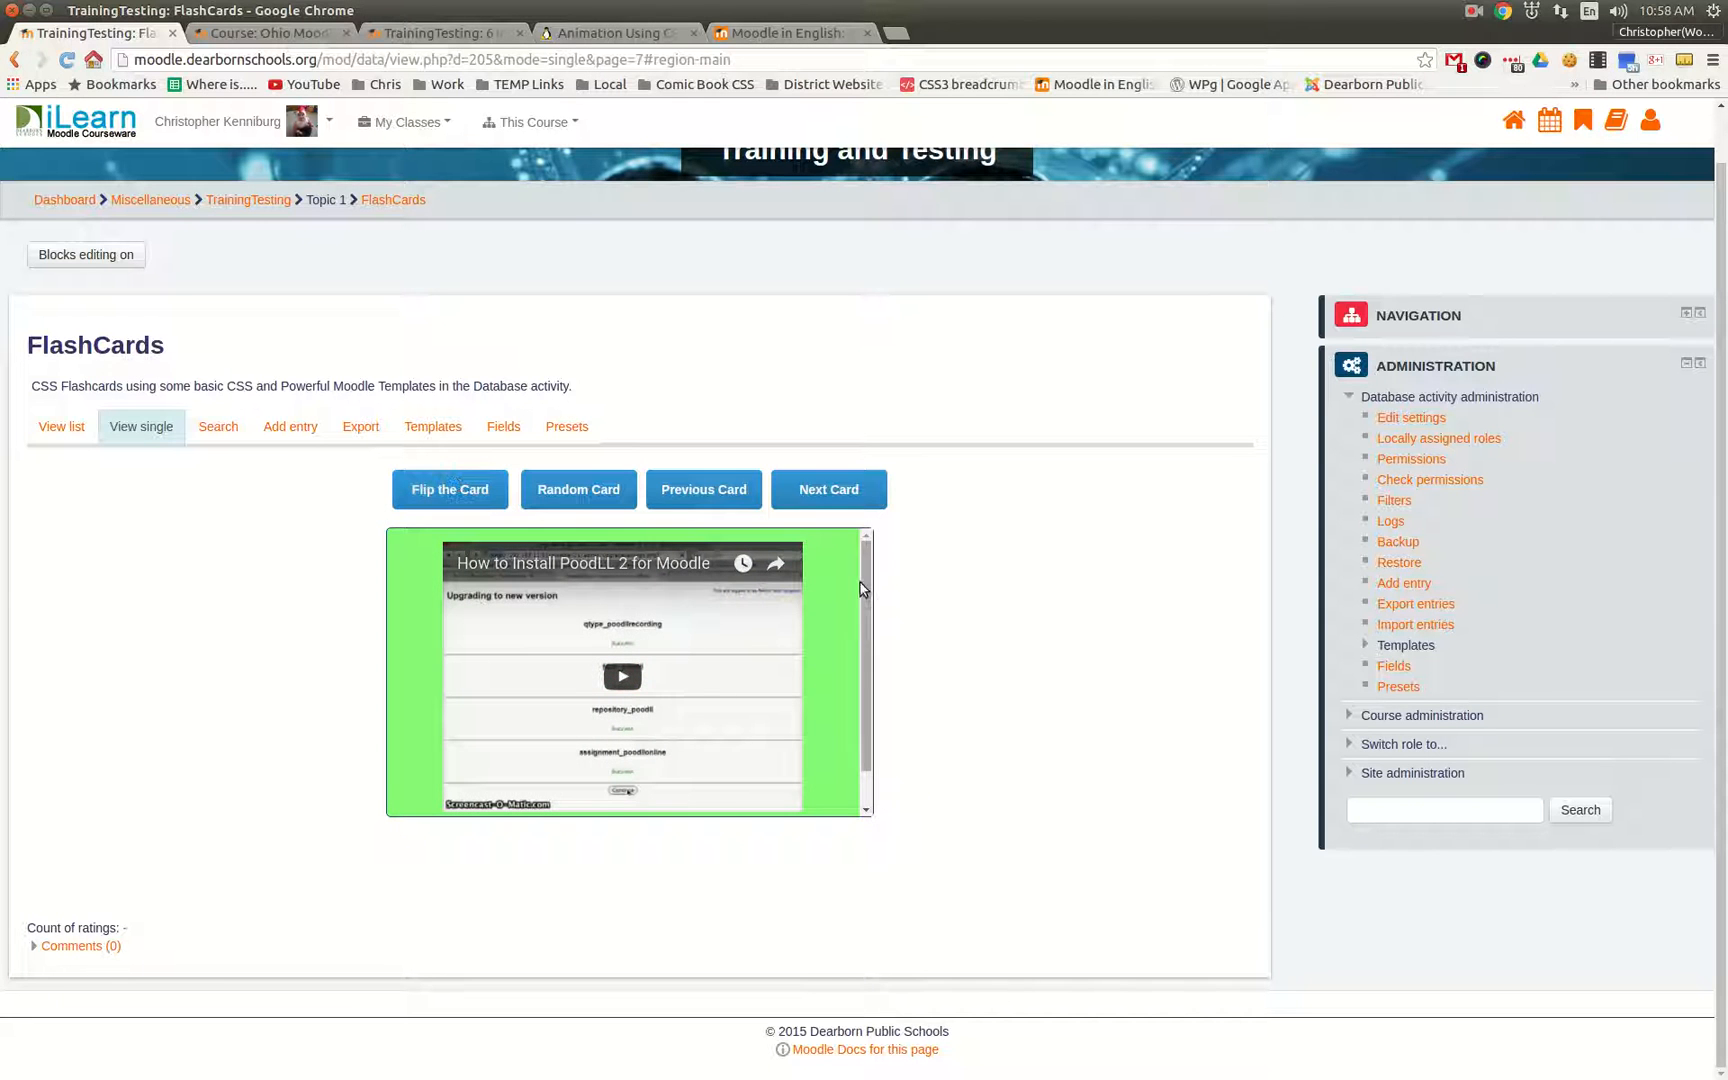
click(830, 490)
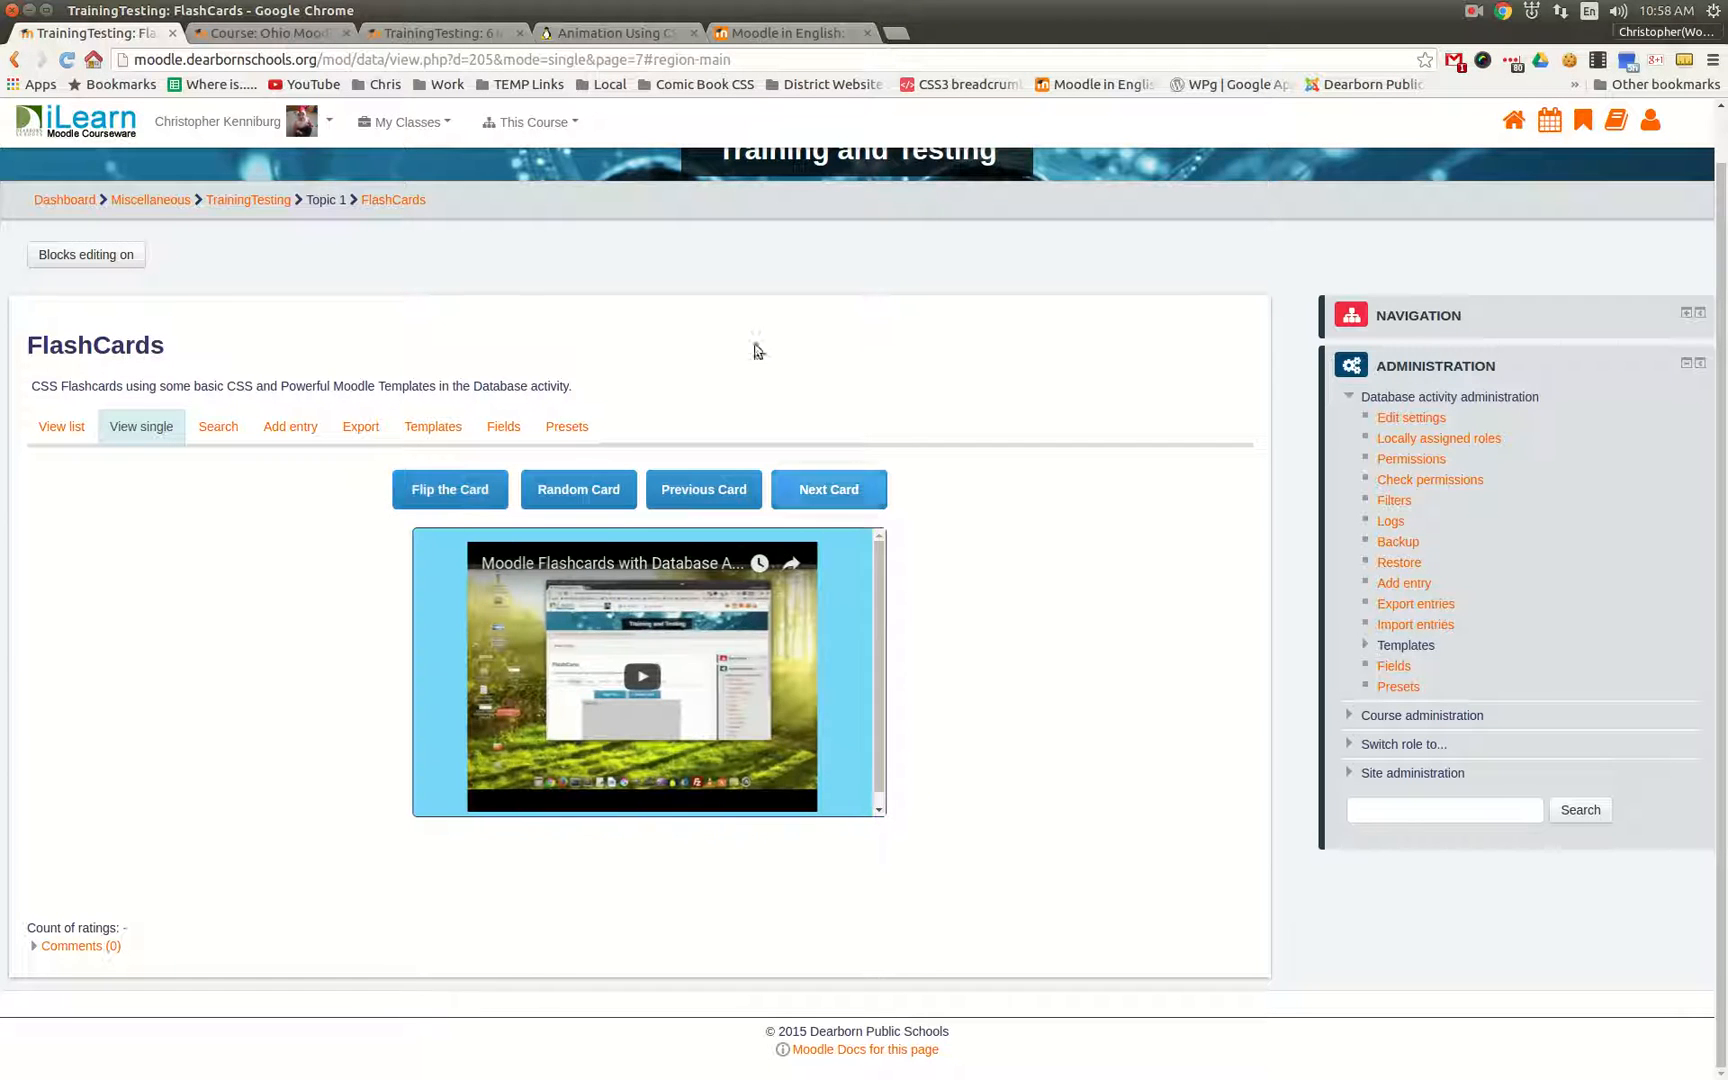
mouse_move(276, 426)
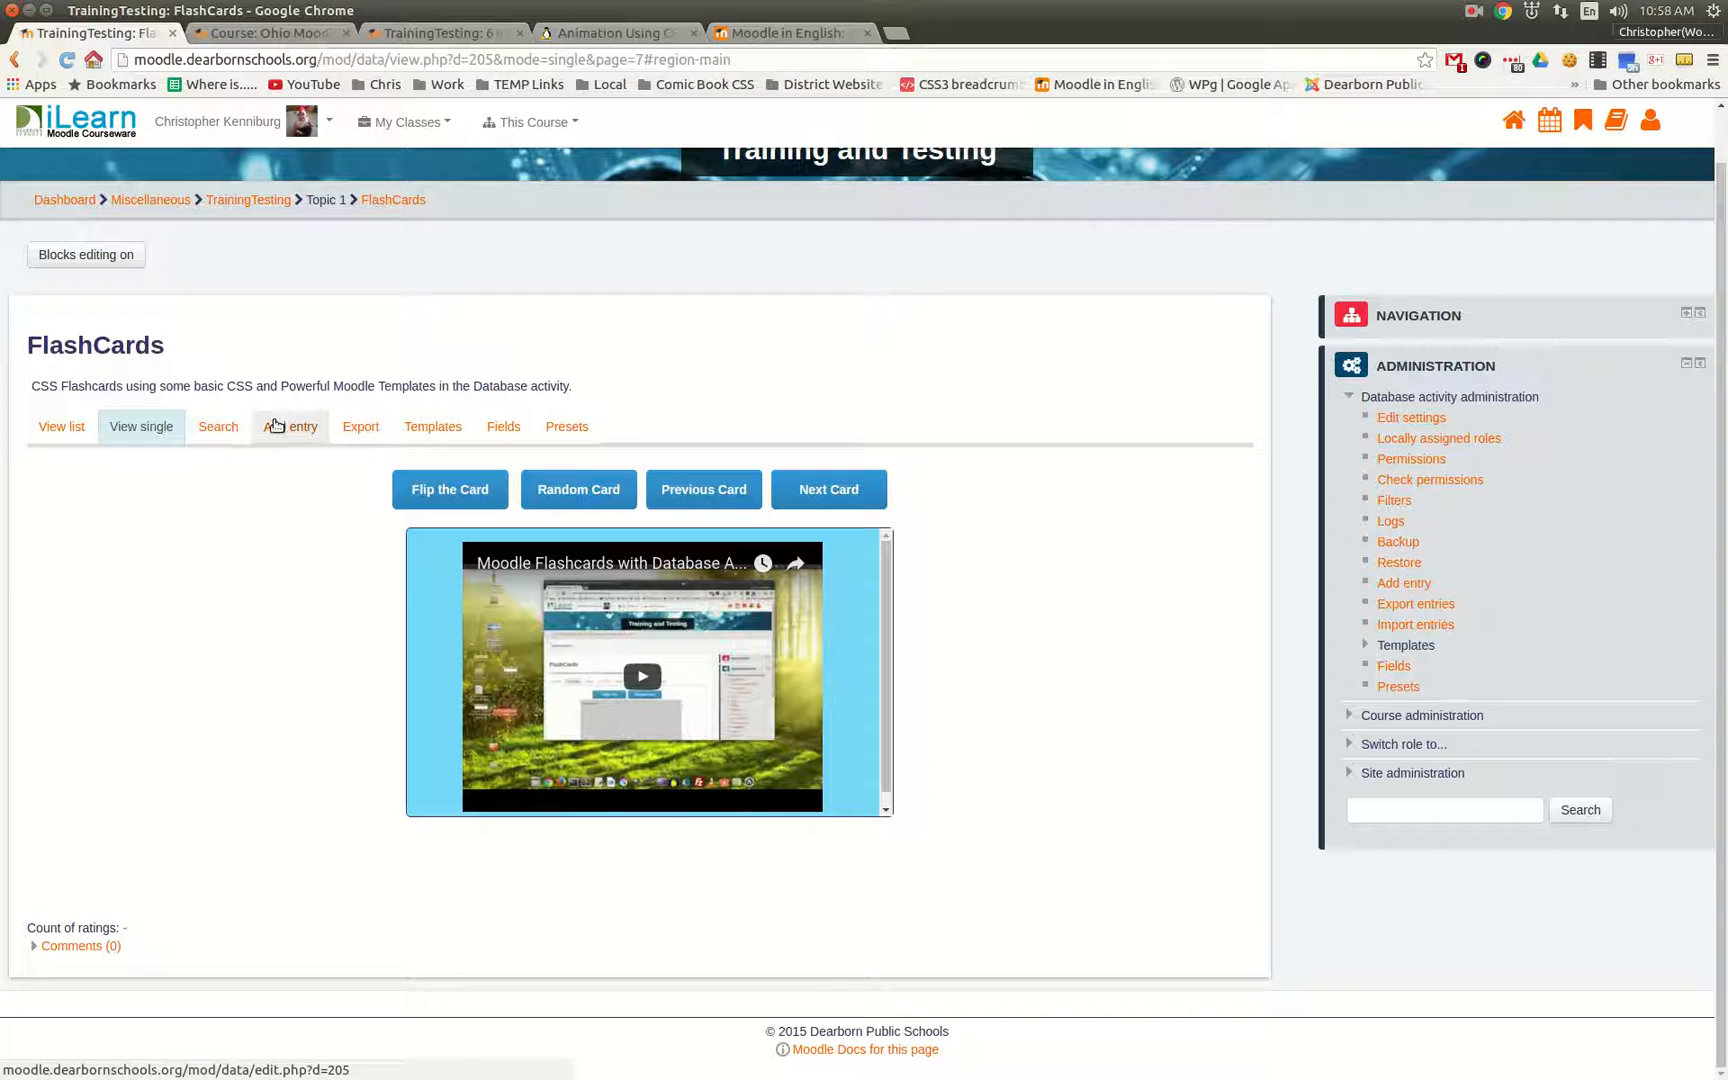
mouse_move(292, 434)
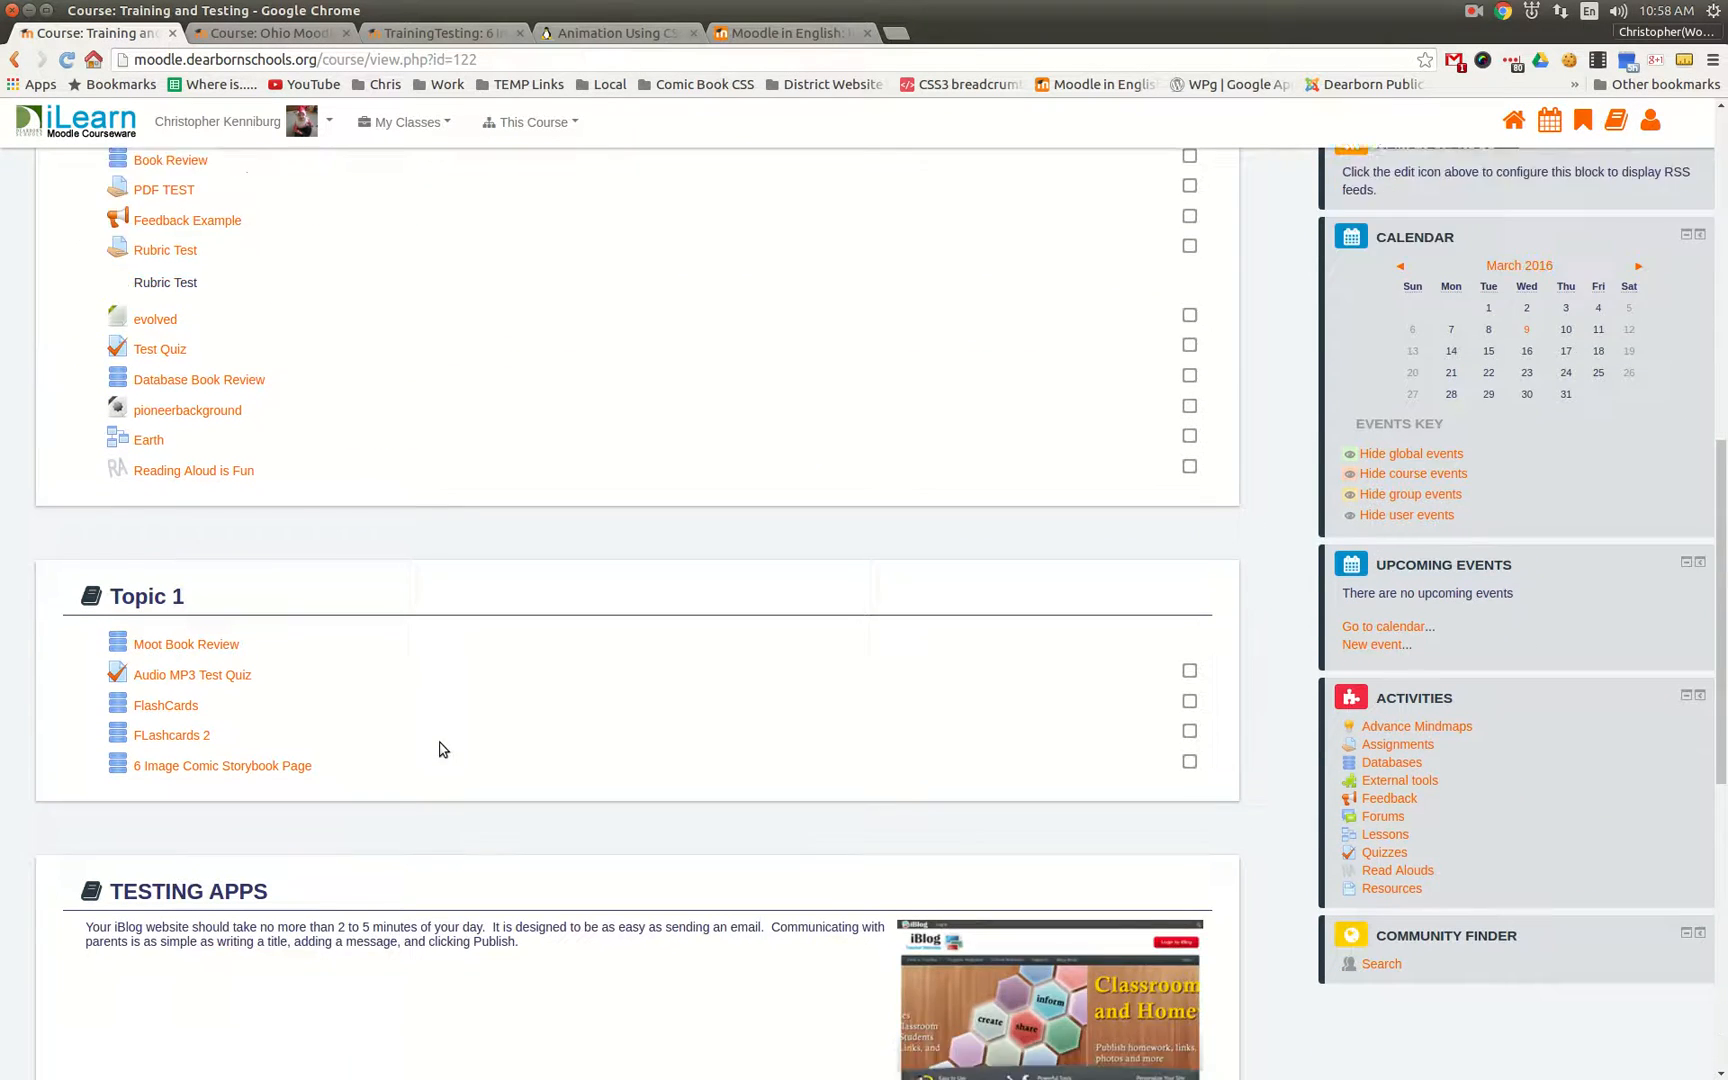
Open the 6 Image Comic Storybook Page database so its 'test' entry shows.
scroll(down, 3)
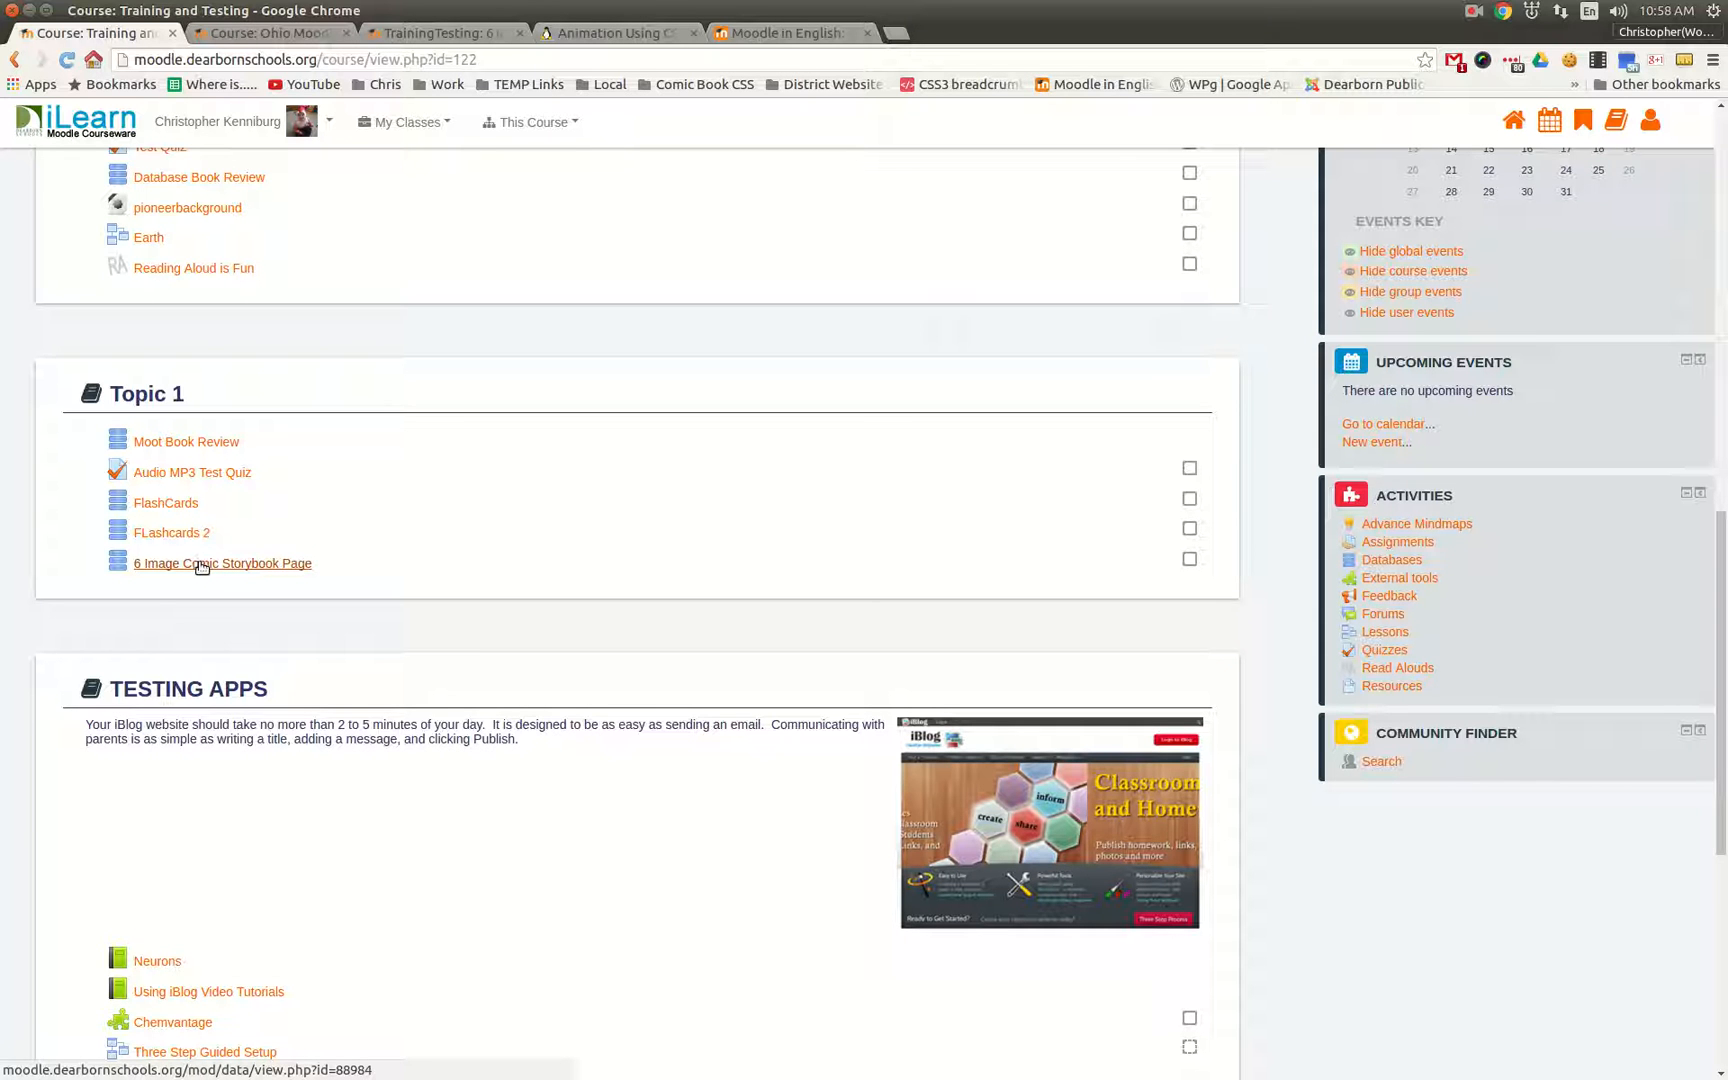
click(222, 564)
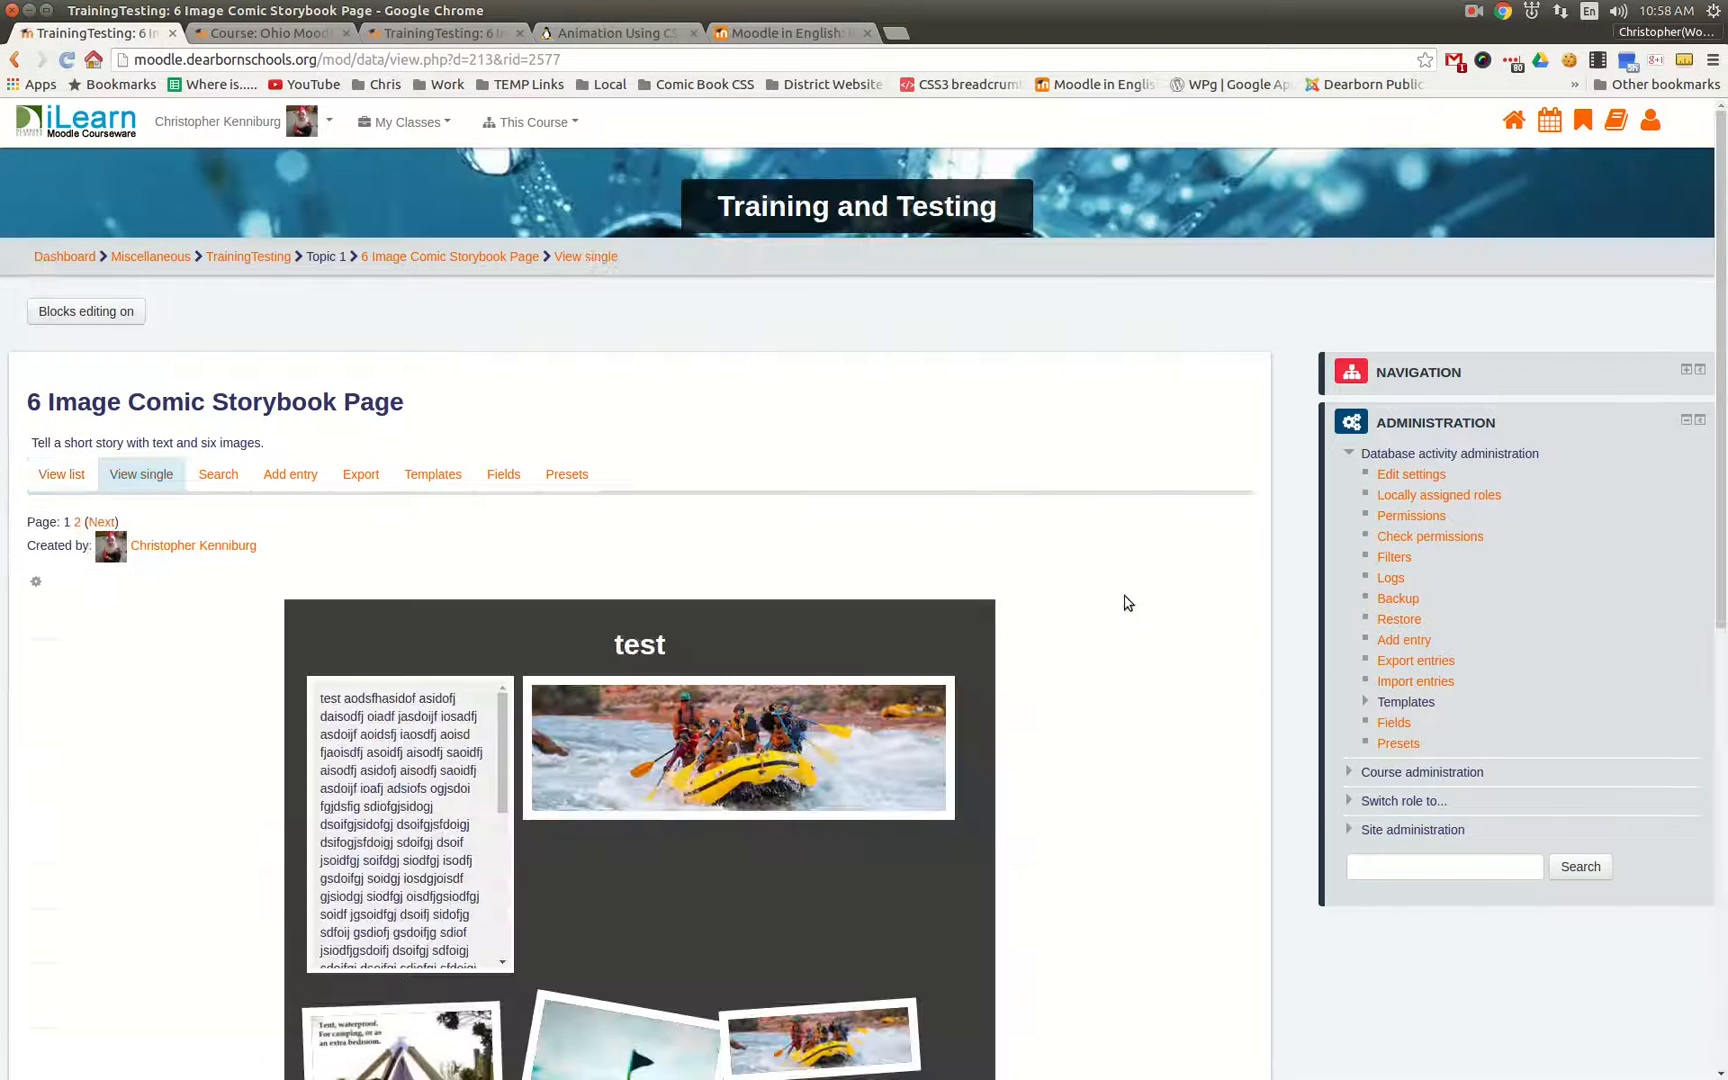
Review the 'test' entry, then move to page 2 showing the 'Another Test' comic layout.
scroll(down, 3)
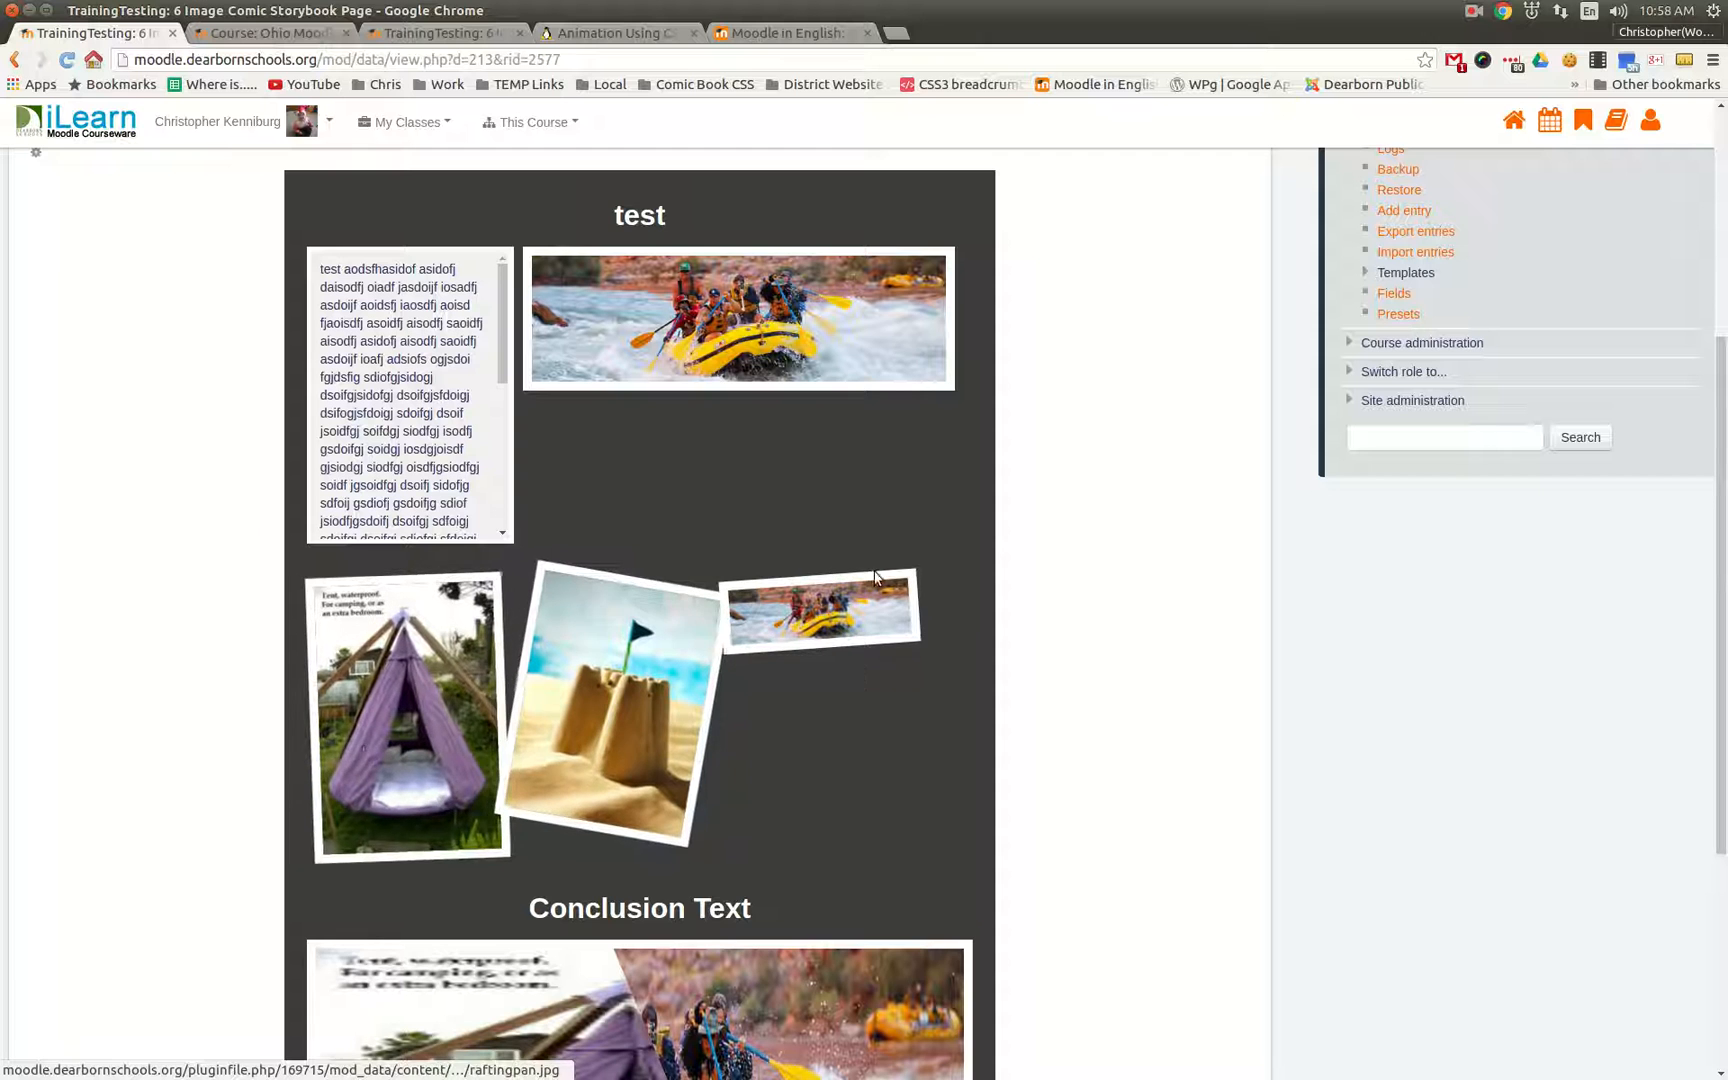
scroll(down, 3)
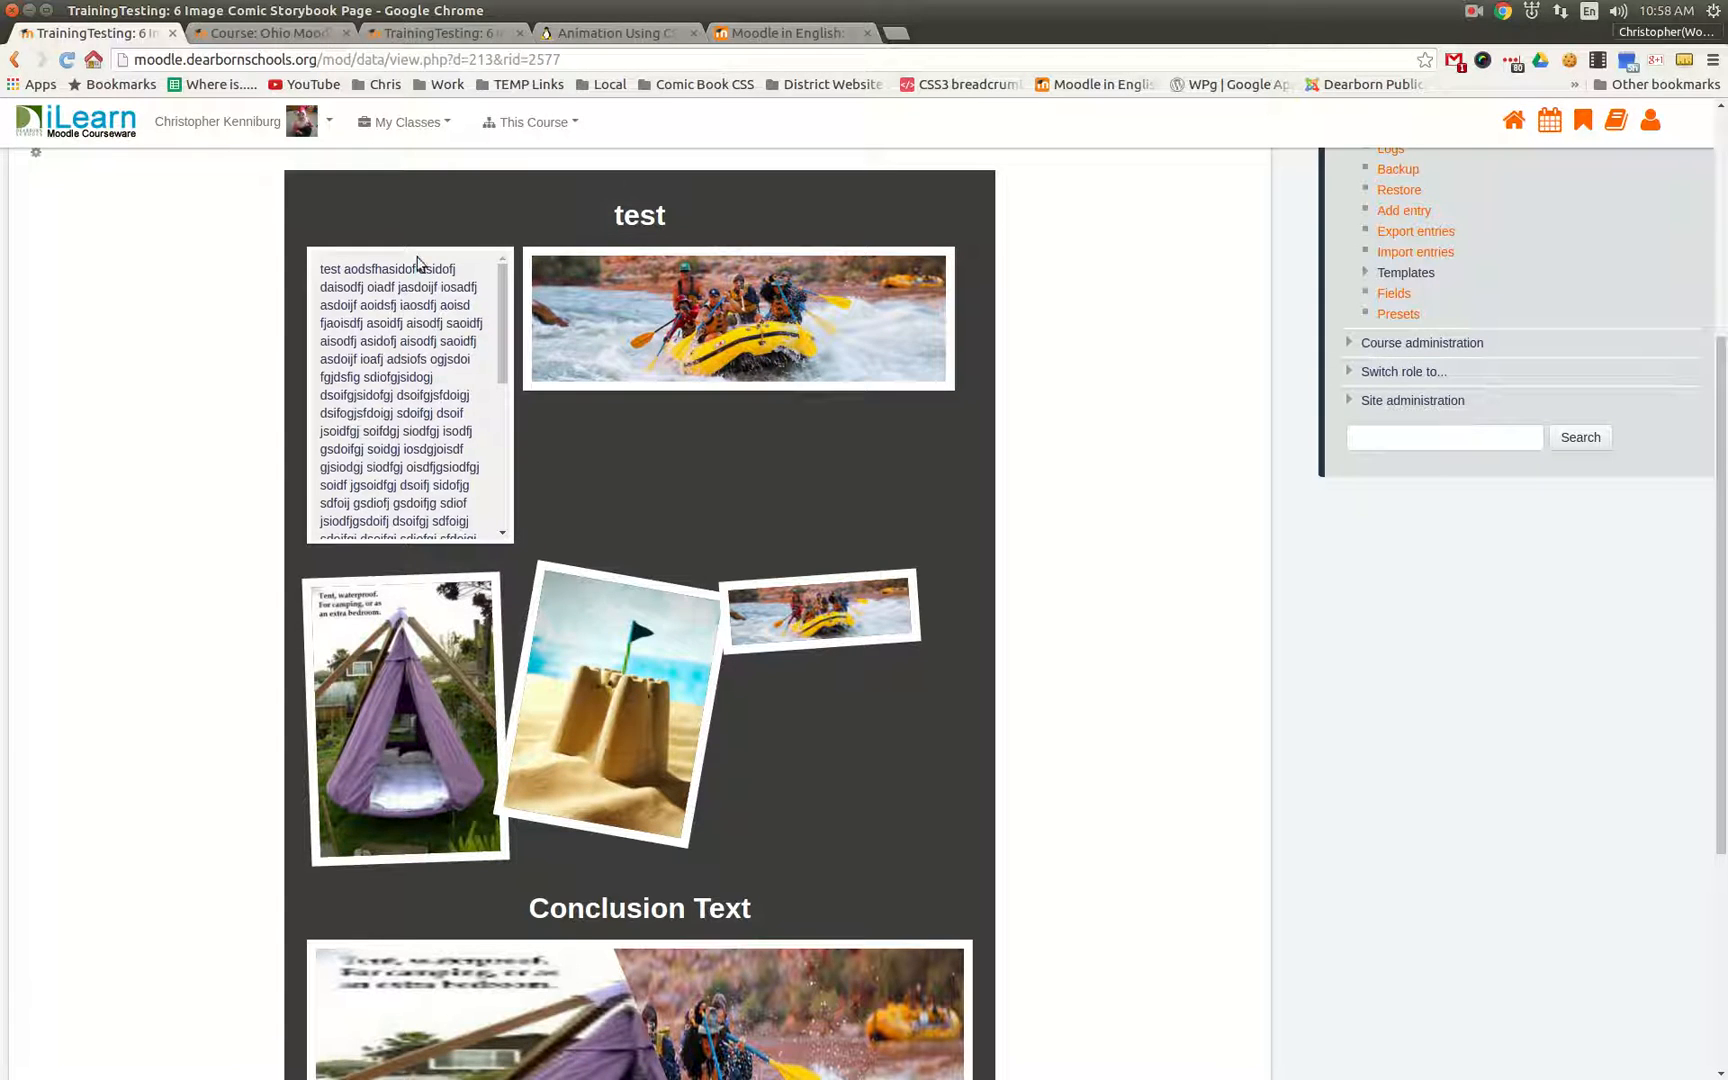
mouse_move(276, 288)
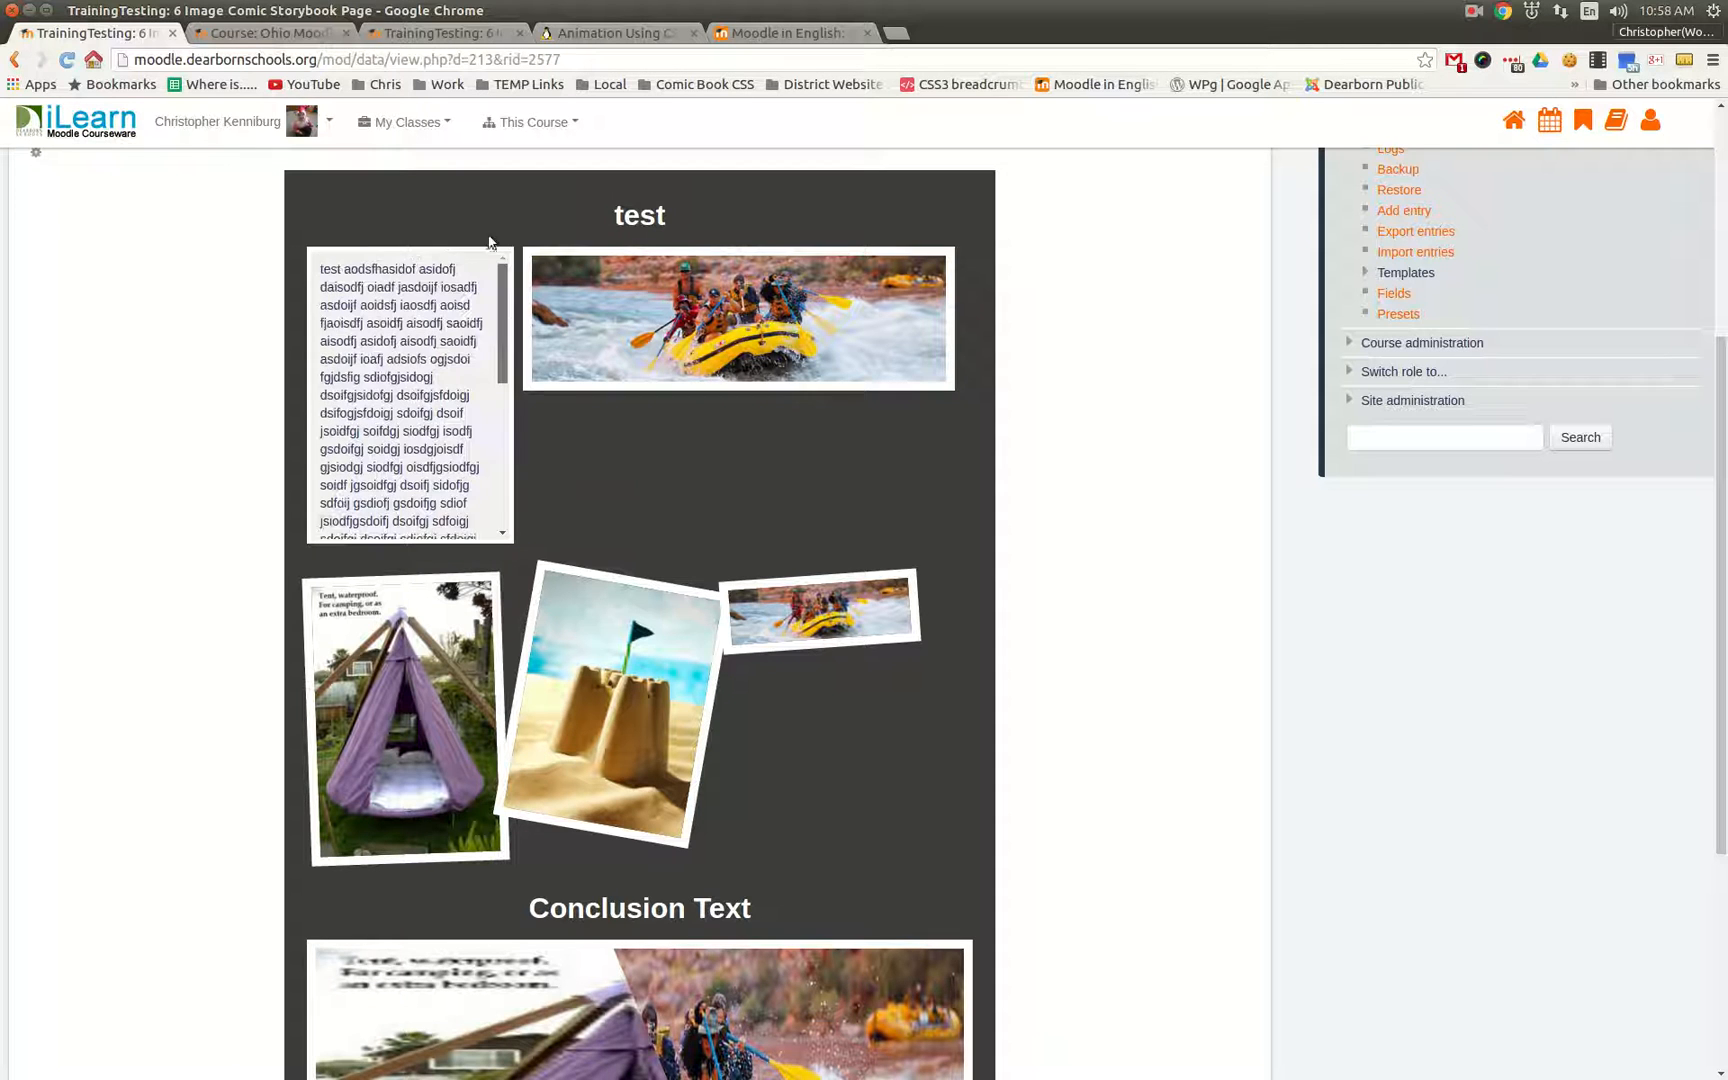
mouse_move(444, 754)
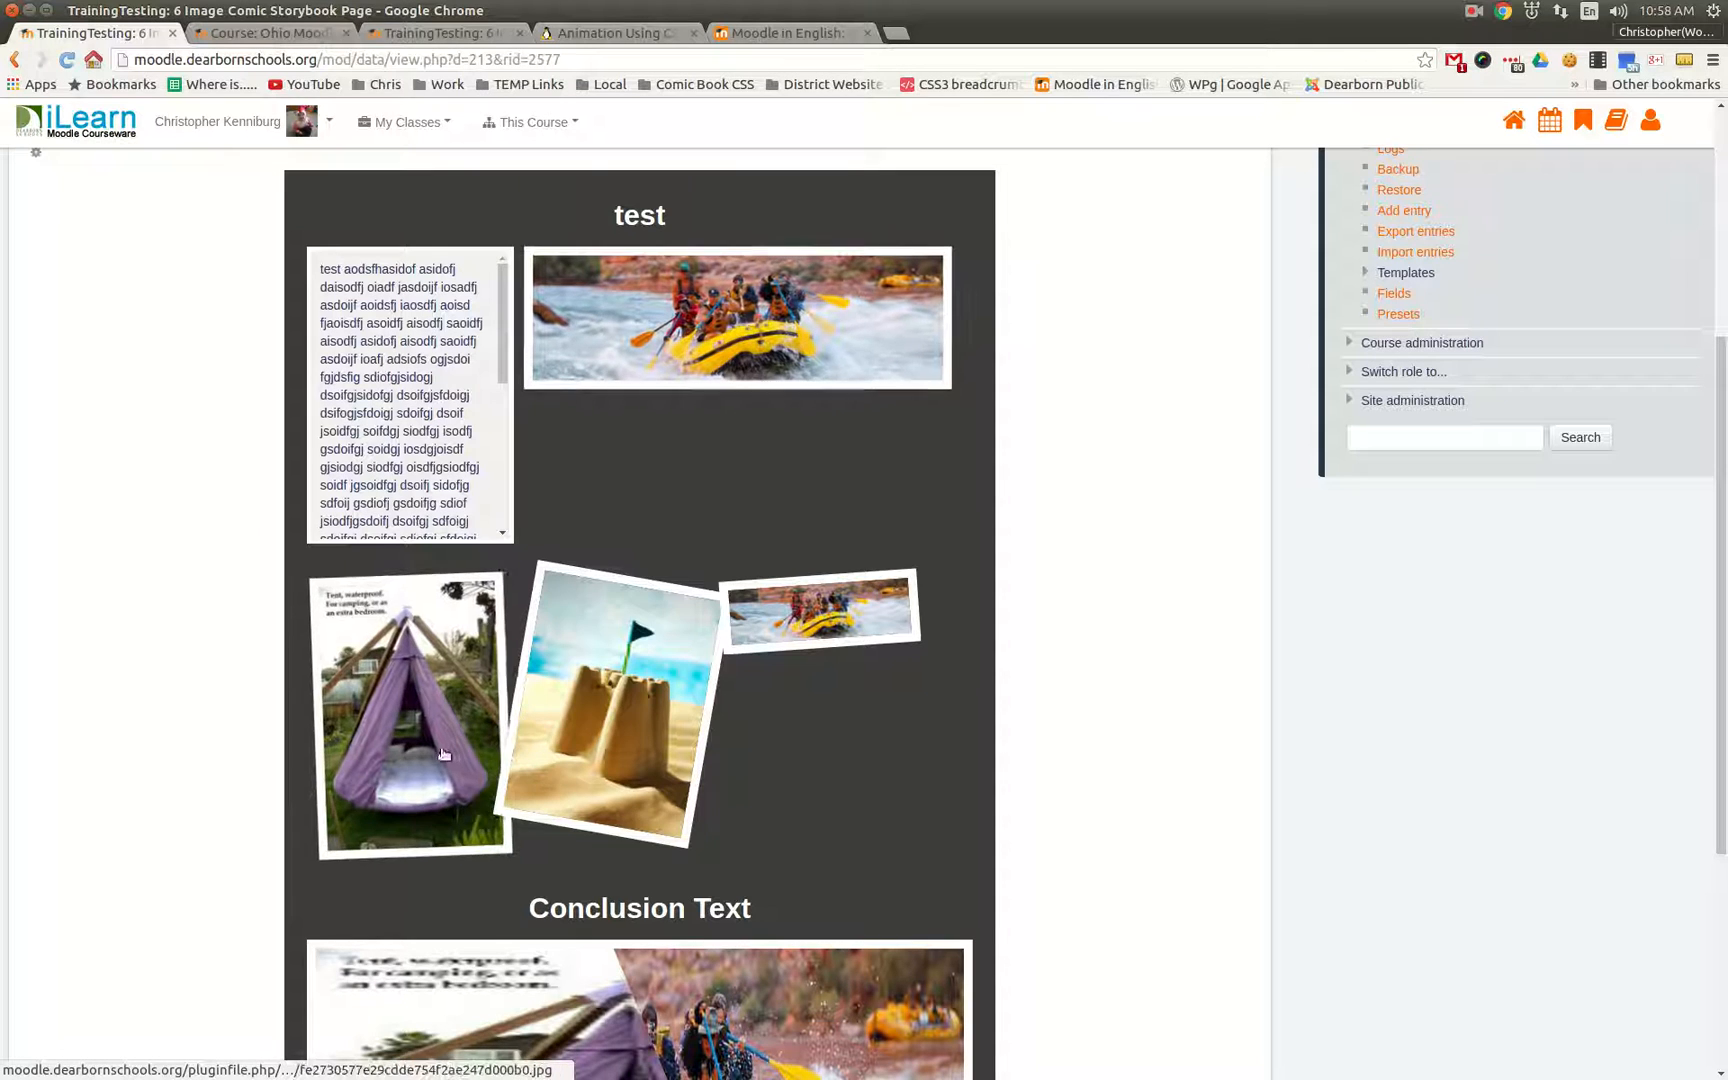
scroll(down, 3)
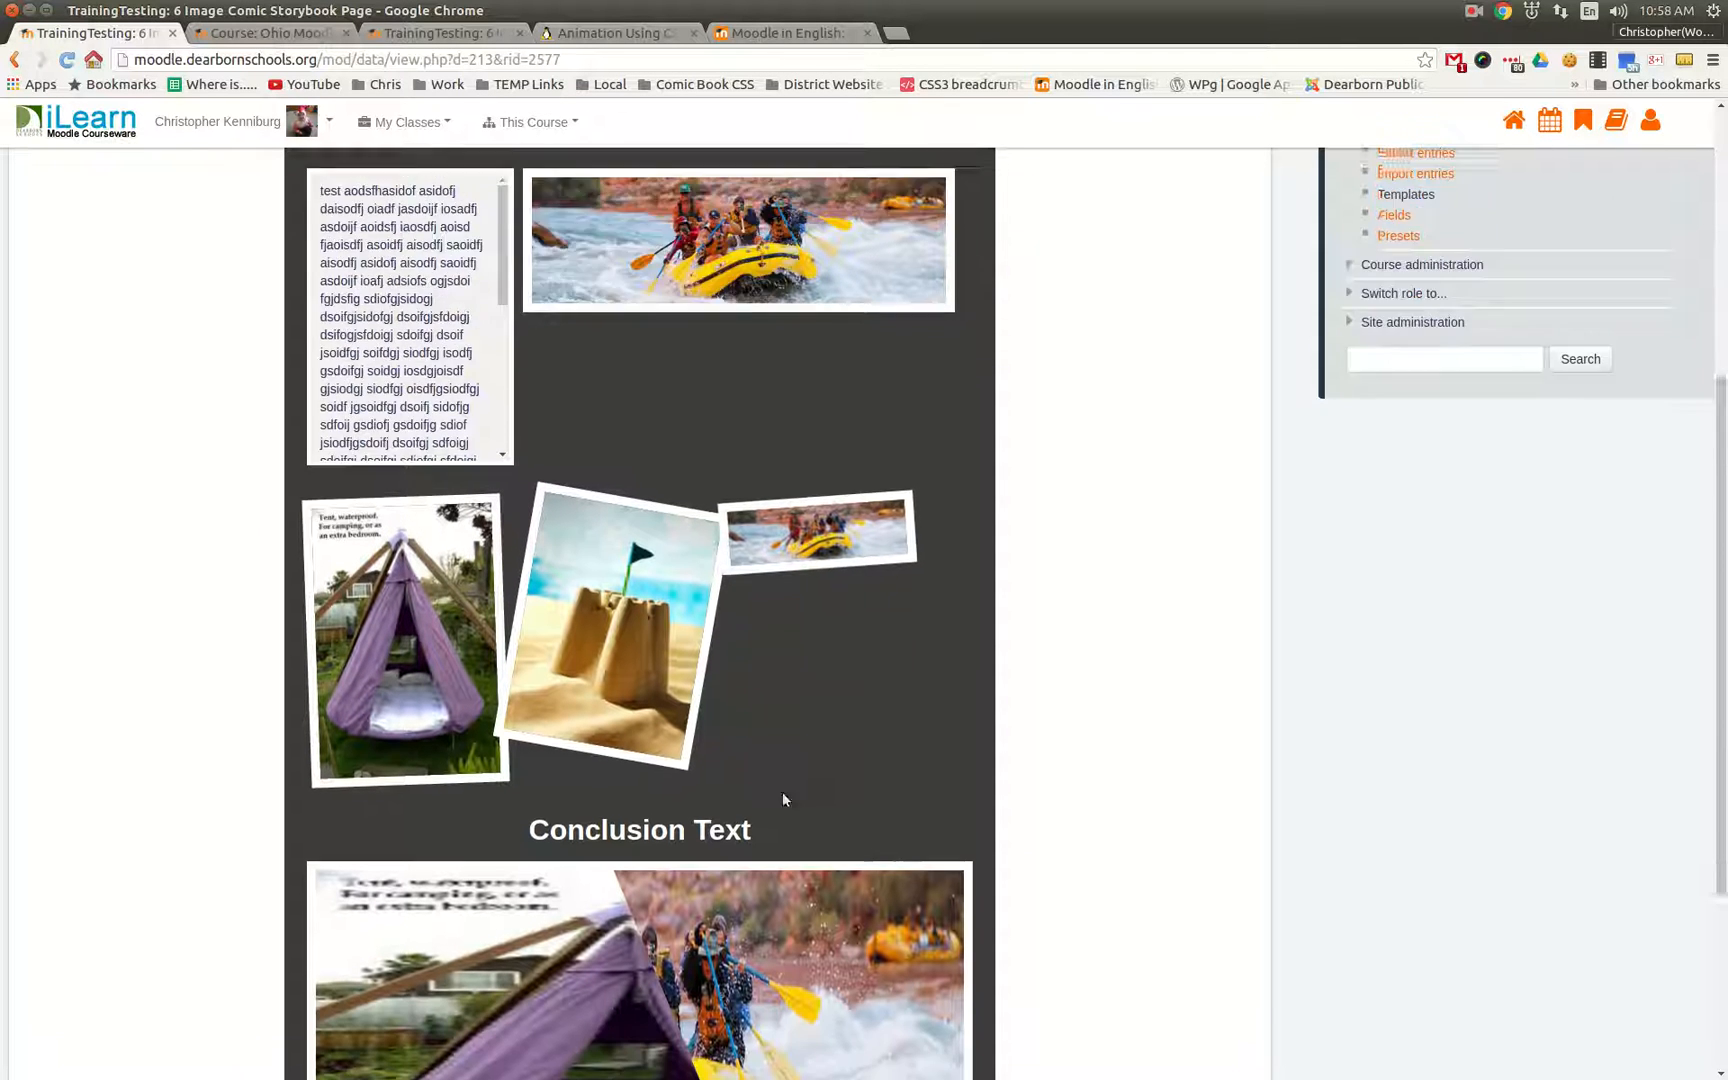
scroll(down, 3)
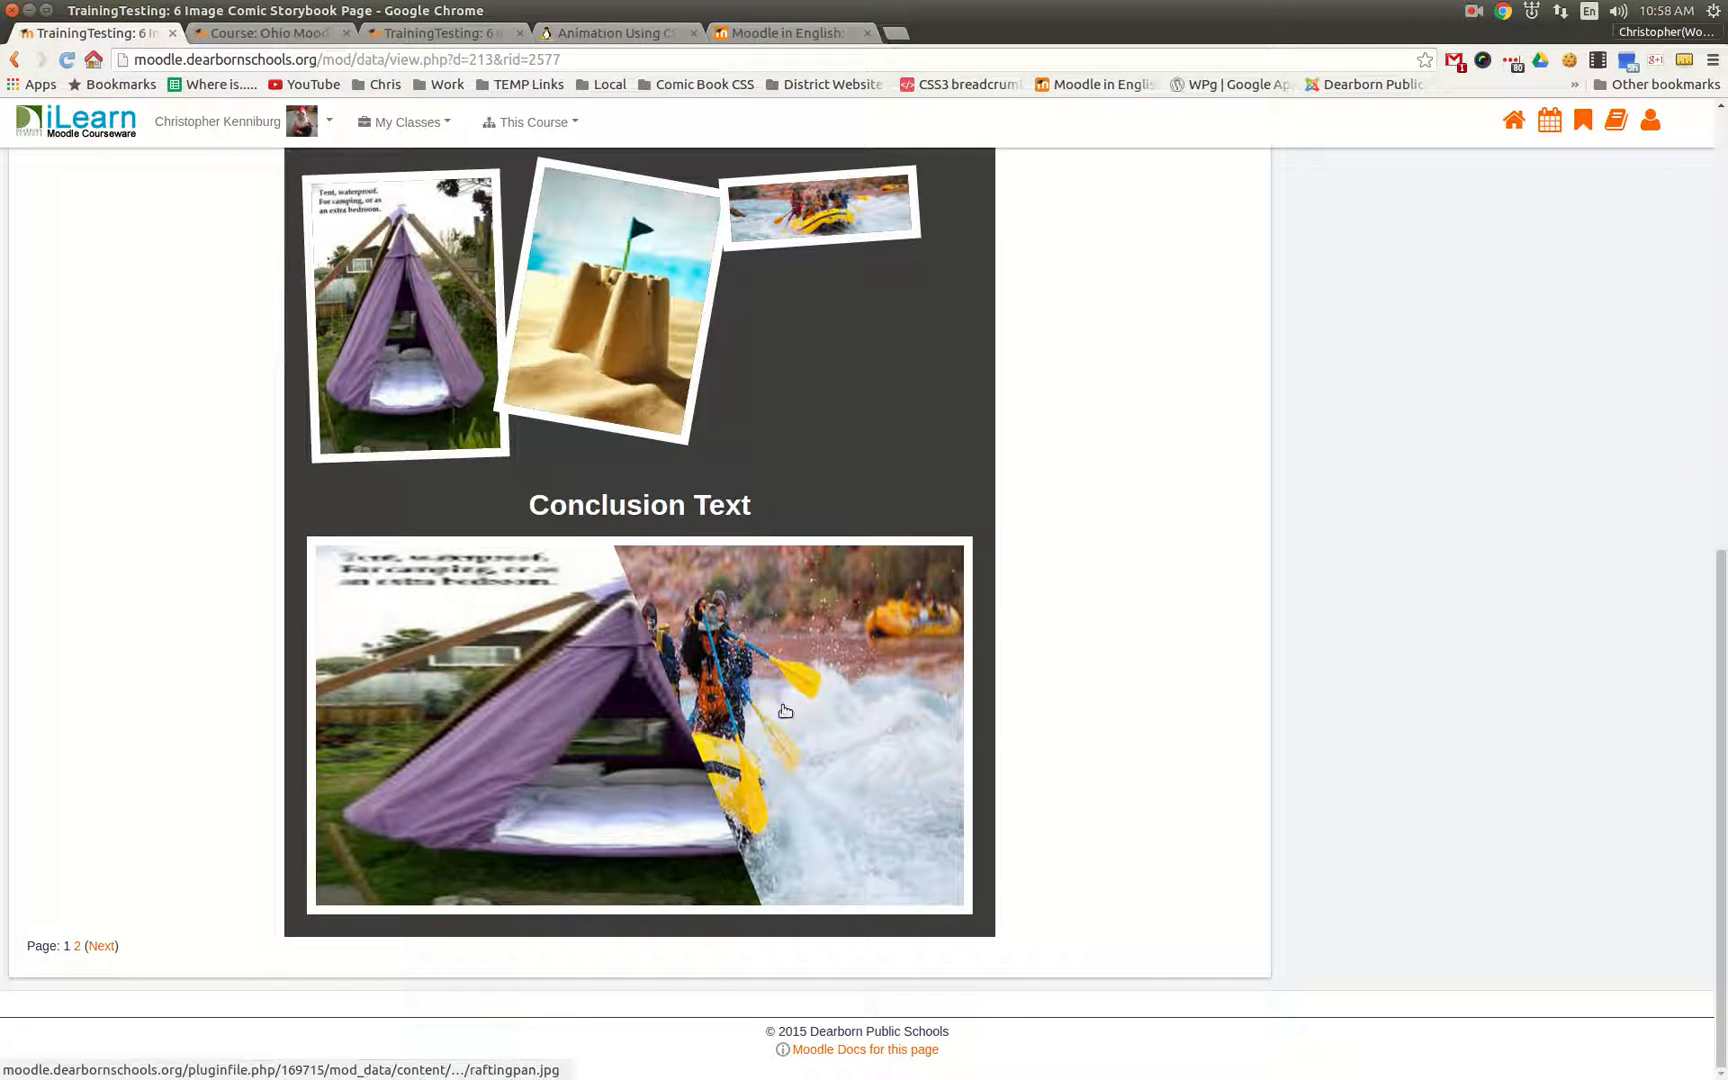
mouse_move(620, 744)
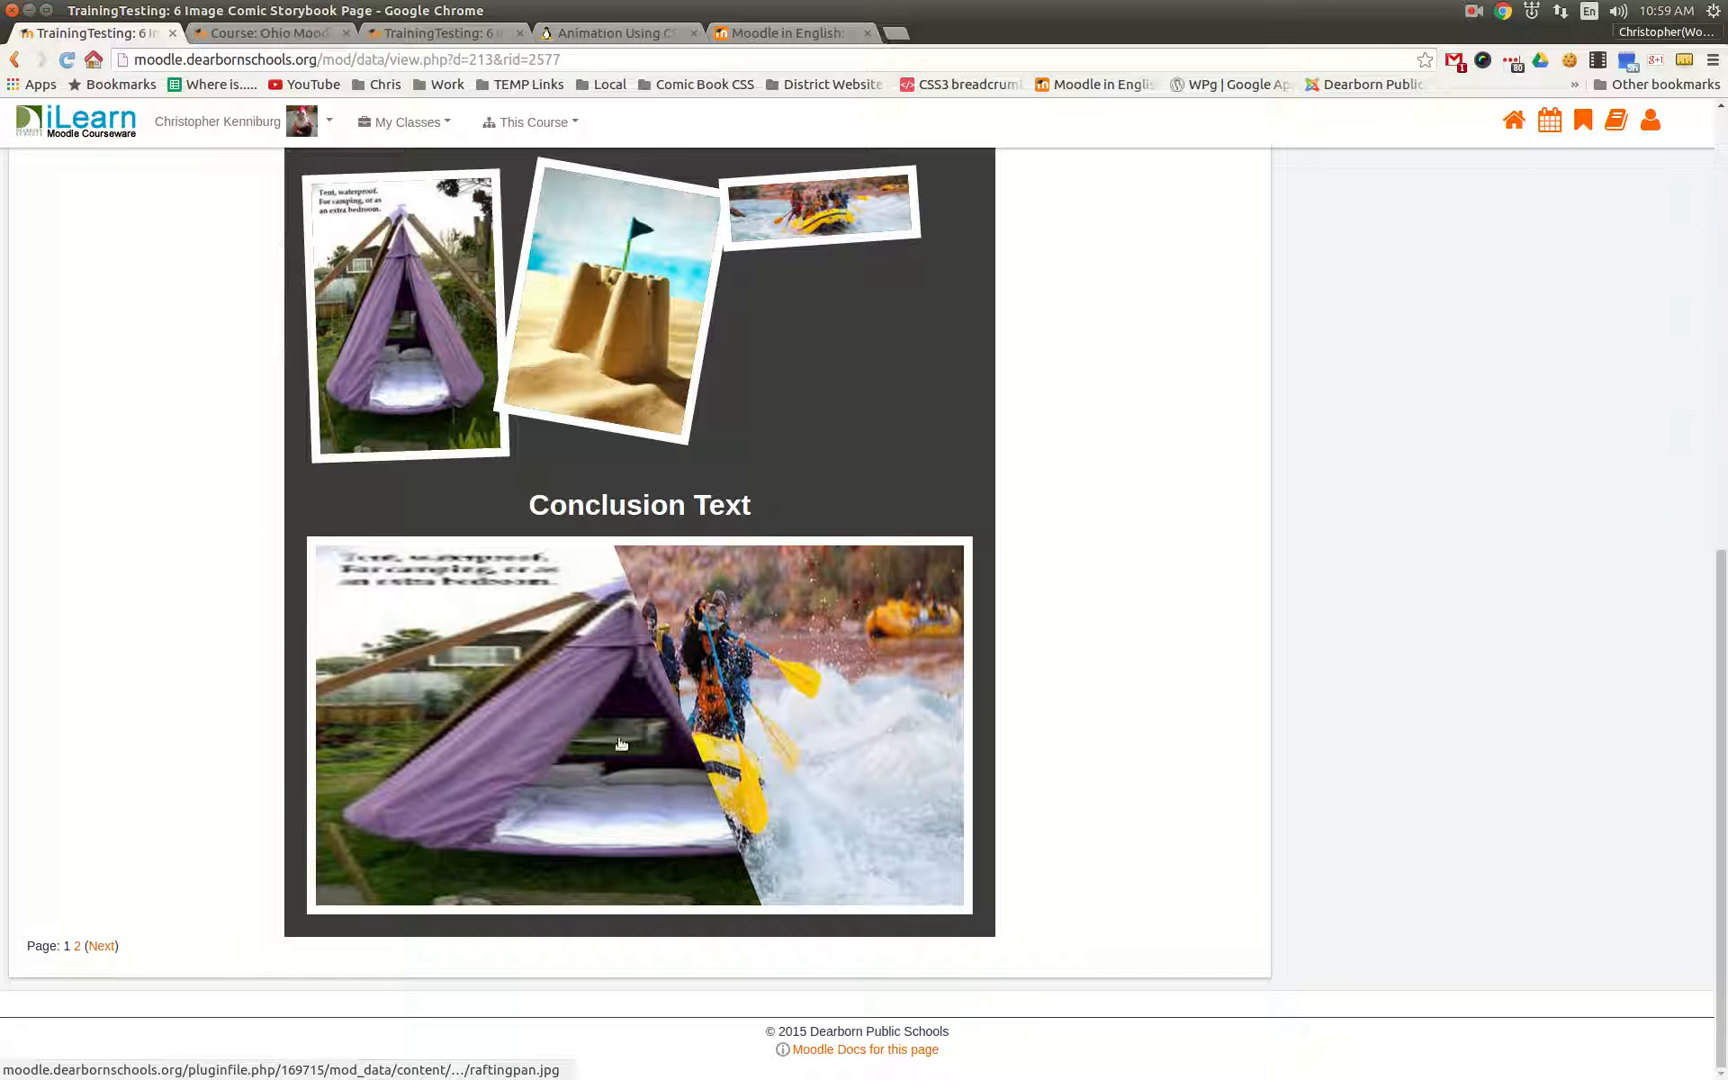
mouse_move(548, 622)
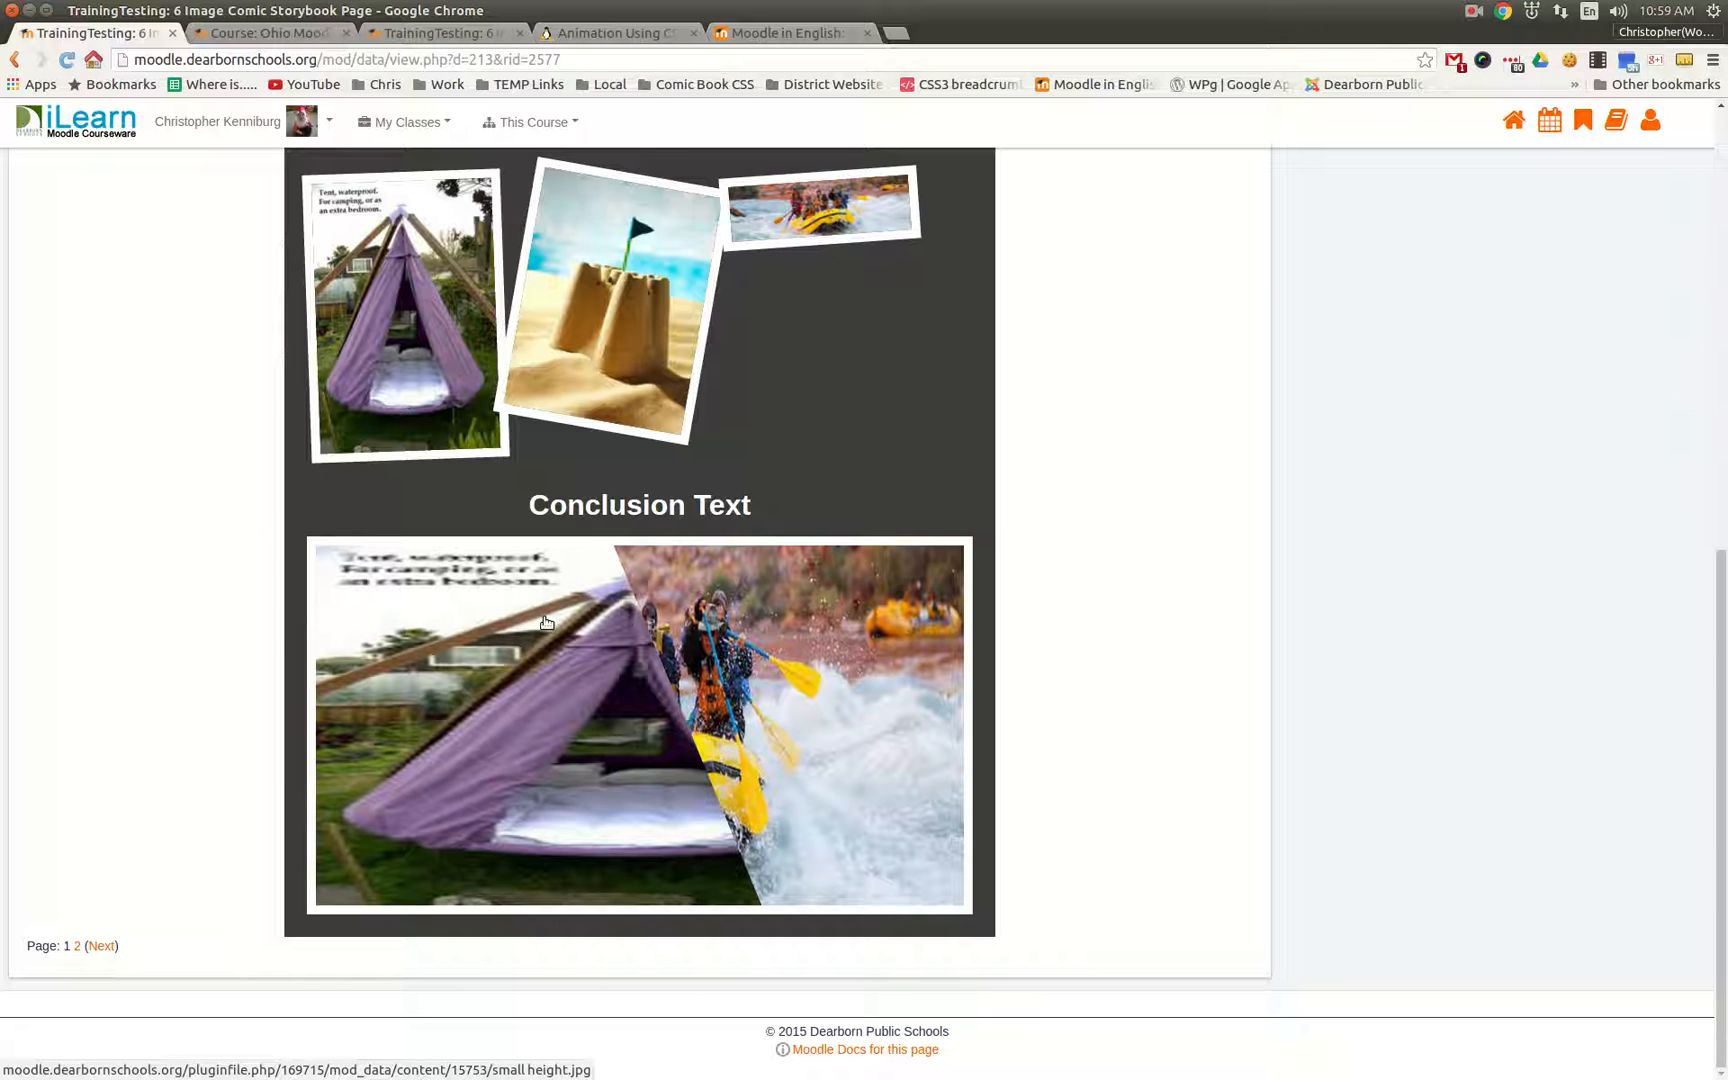
mouse_move(784, 852)
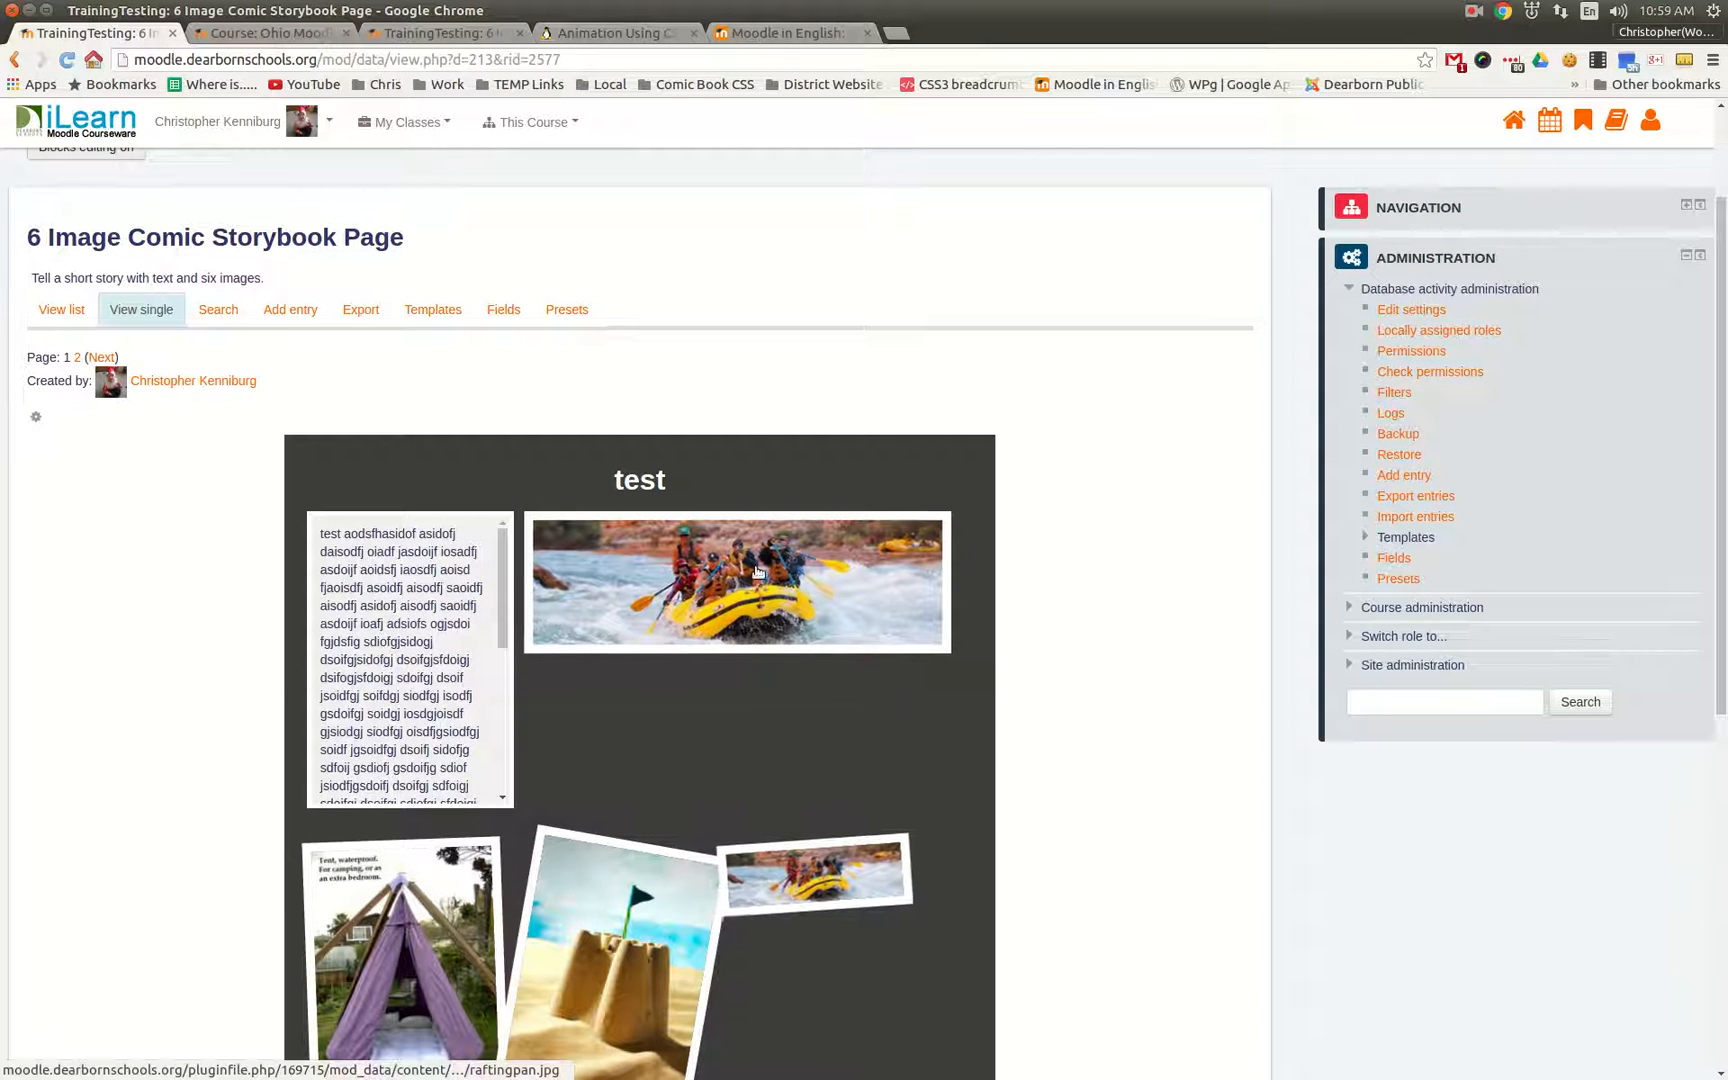
mouse_move(324, 362)
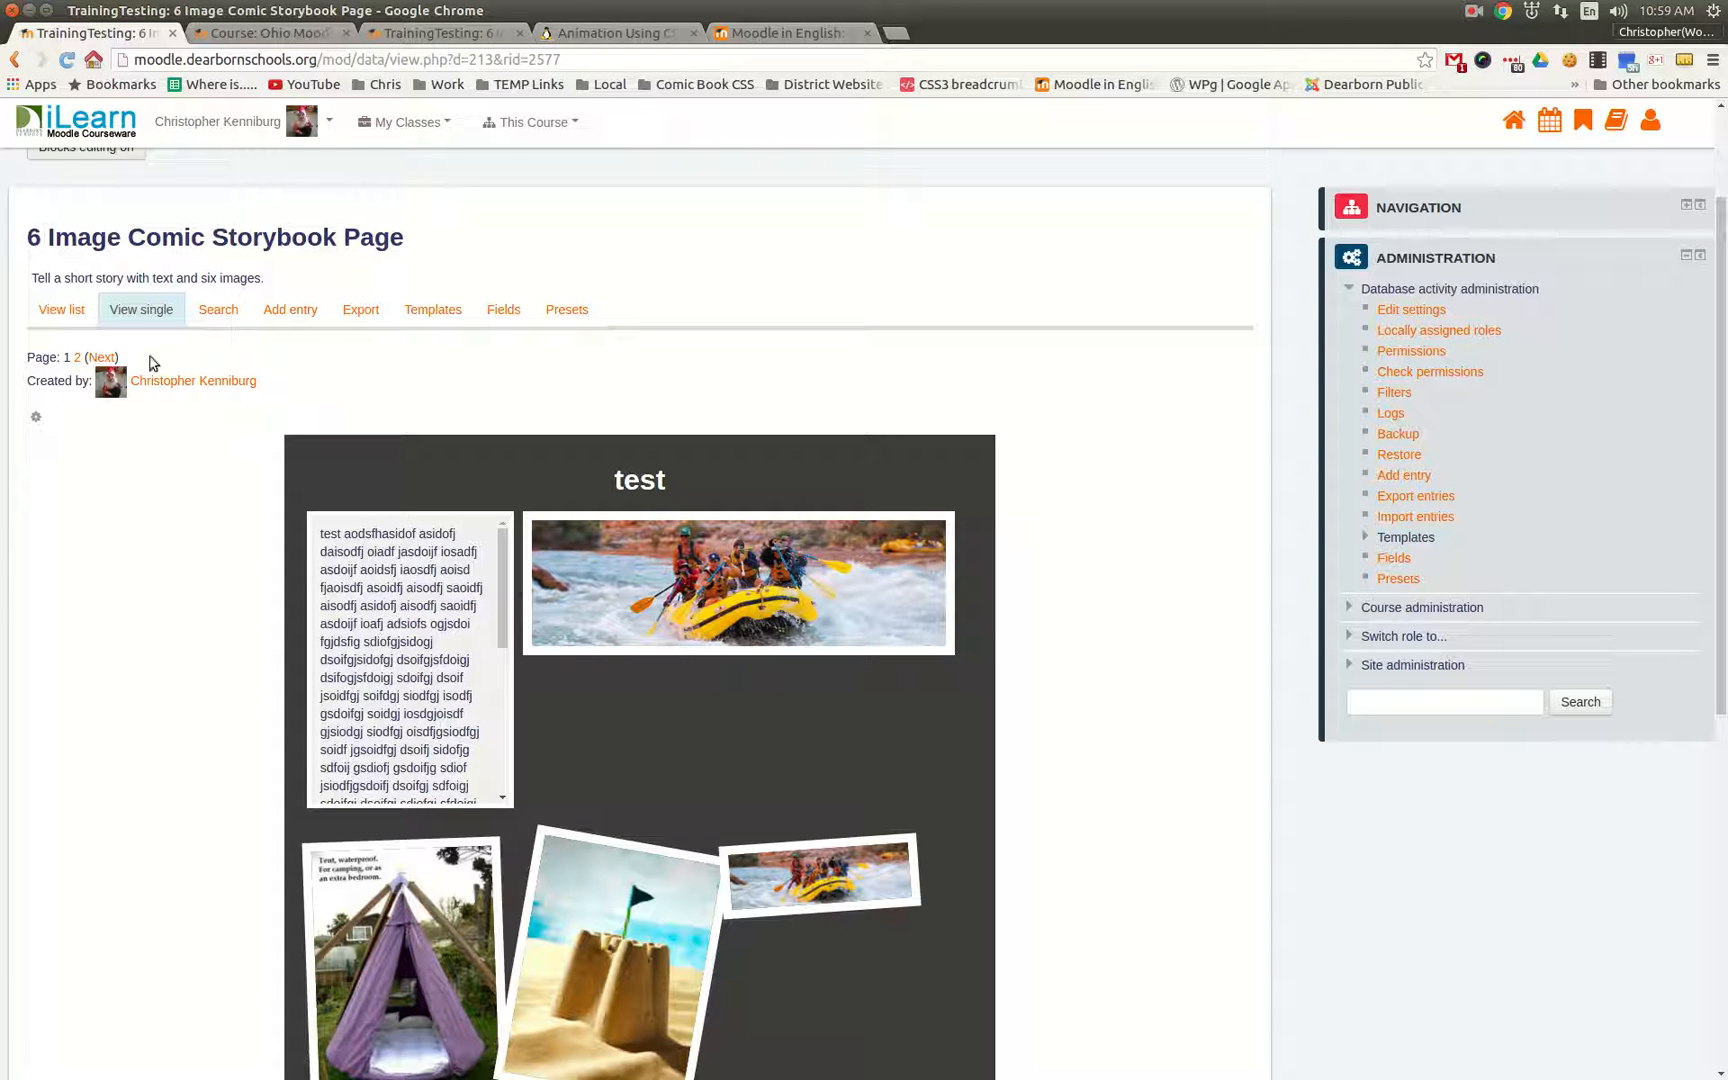
click(100, 356)
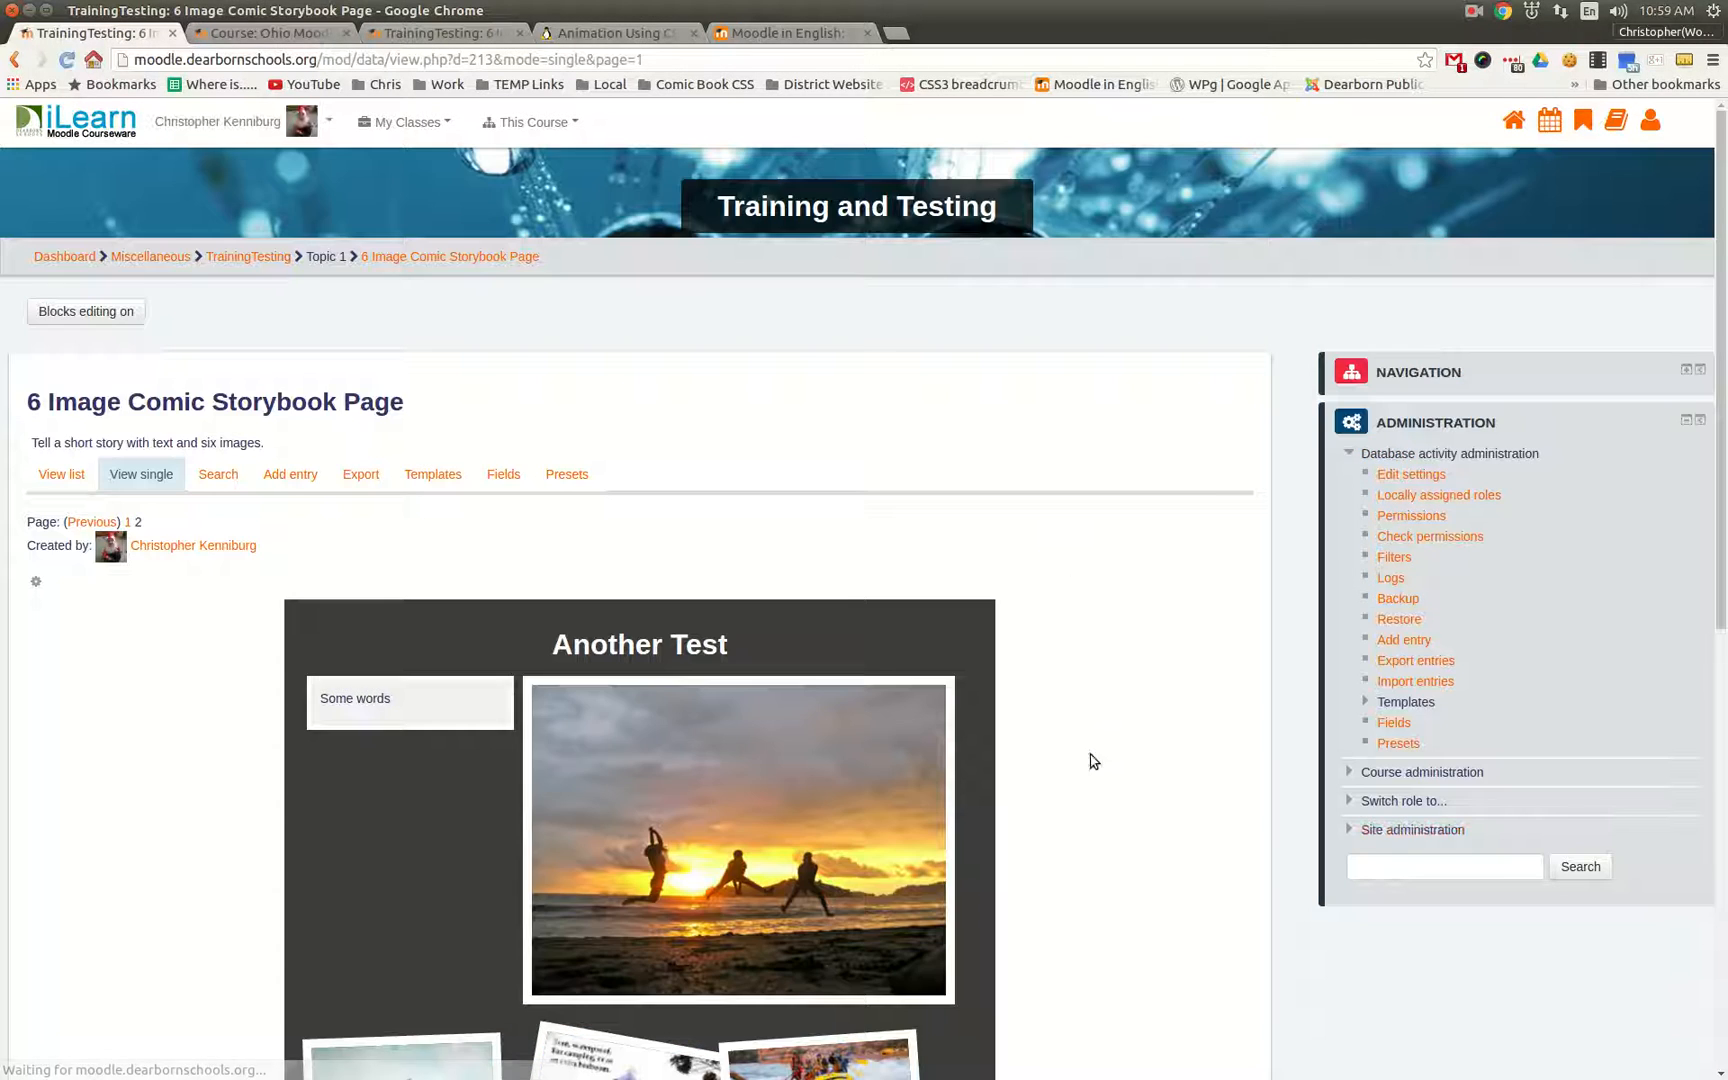
scroll(down, 3)
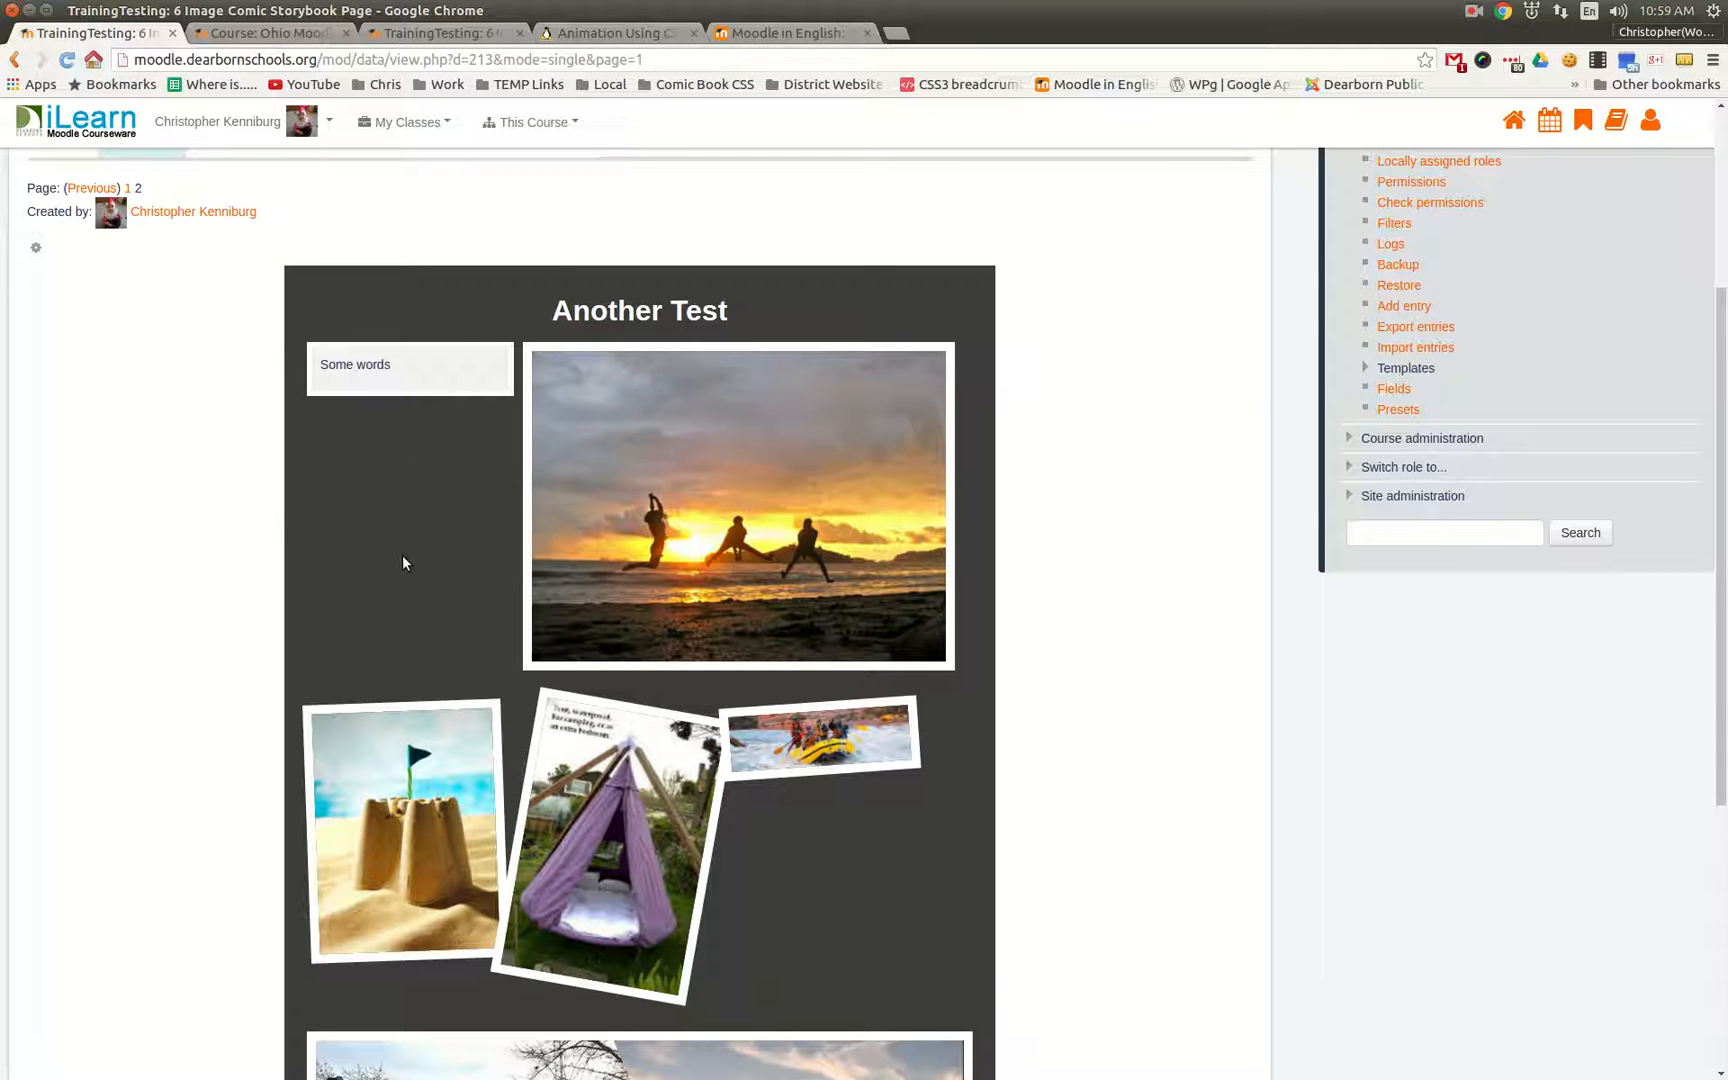
scroll(down, 3)
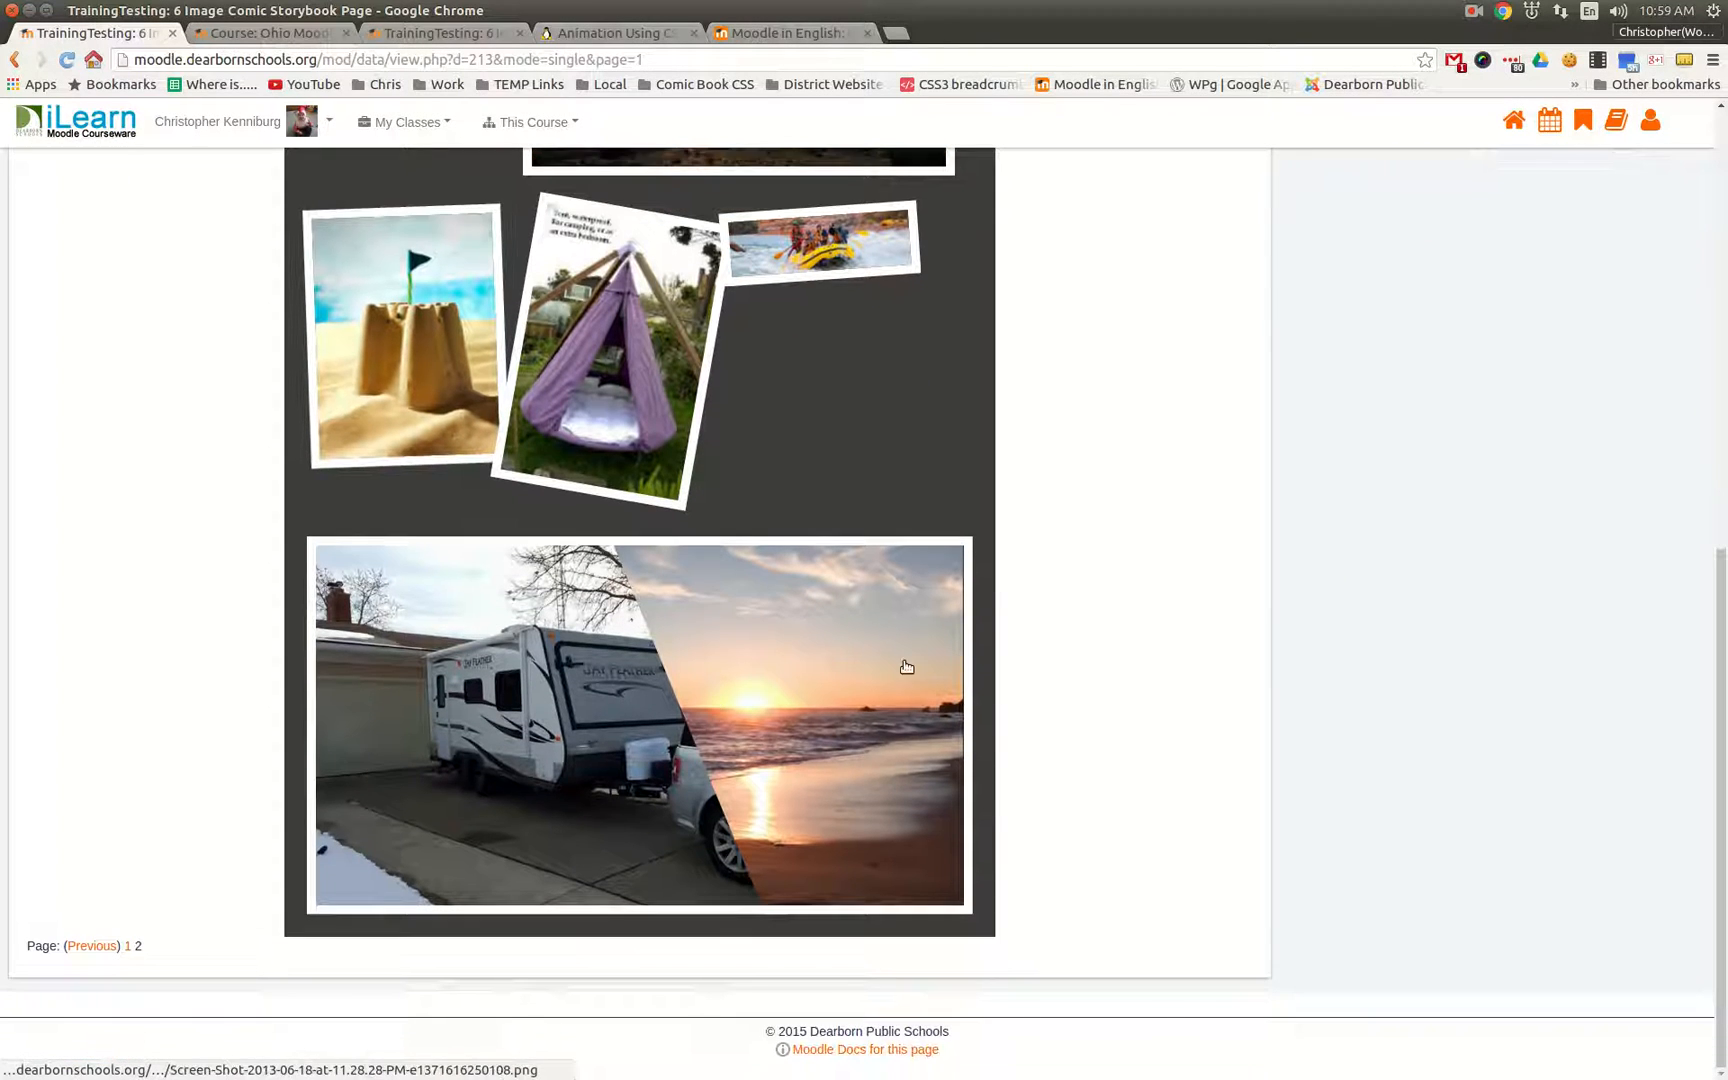
mouse_move(632, 760)
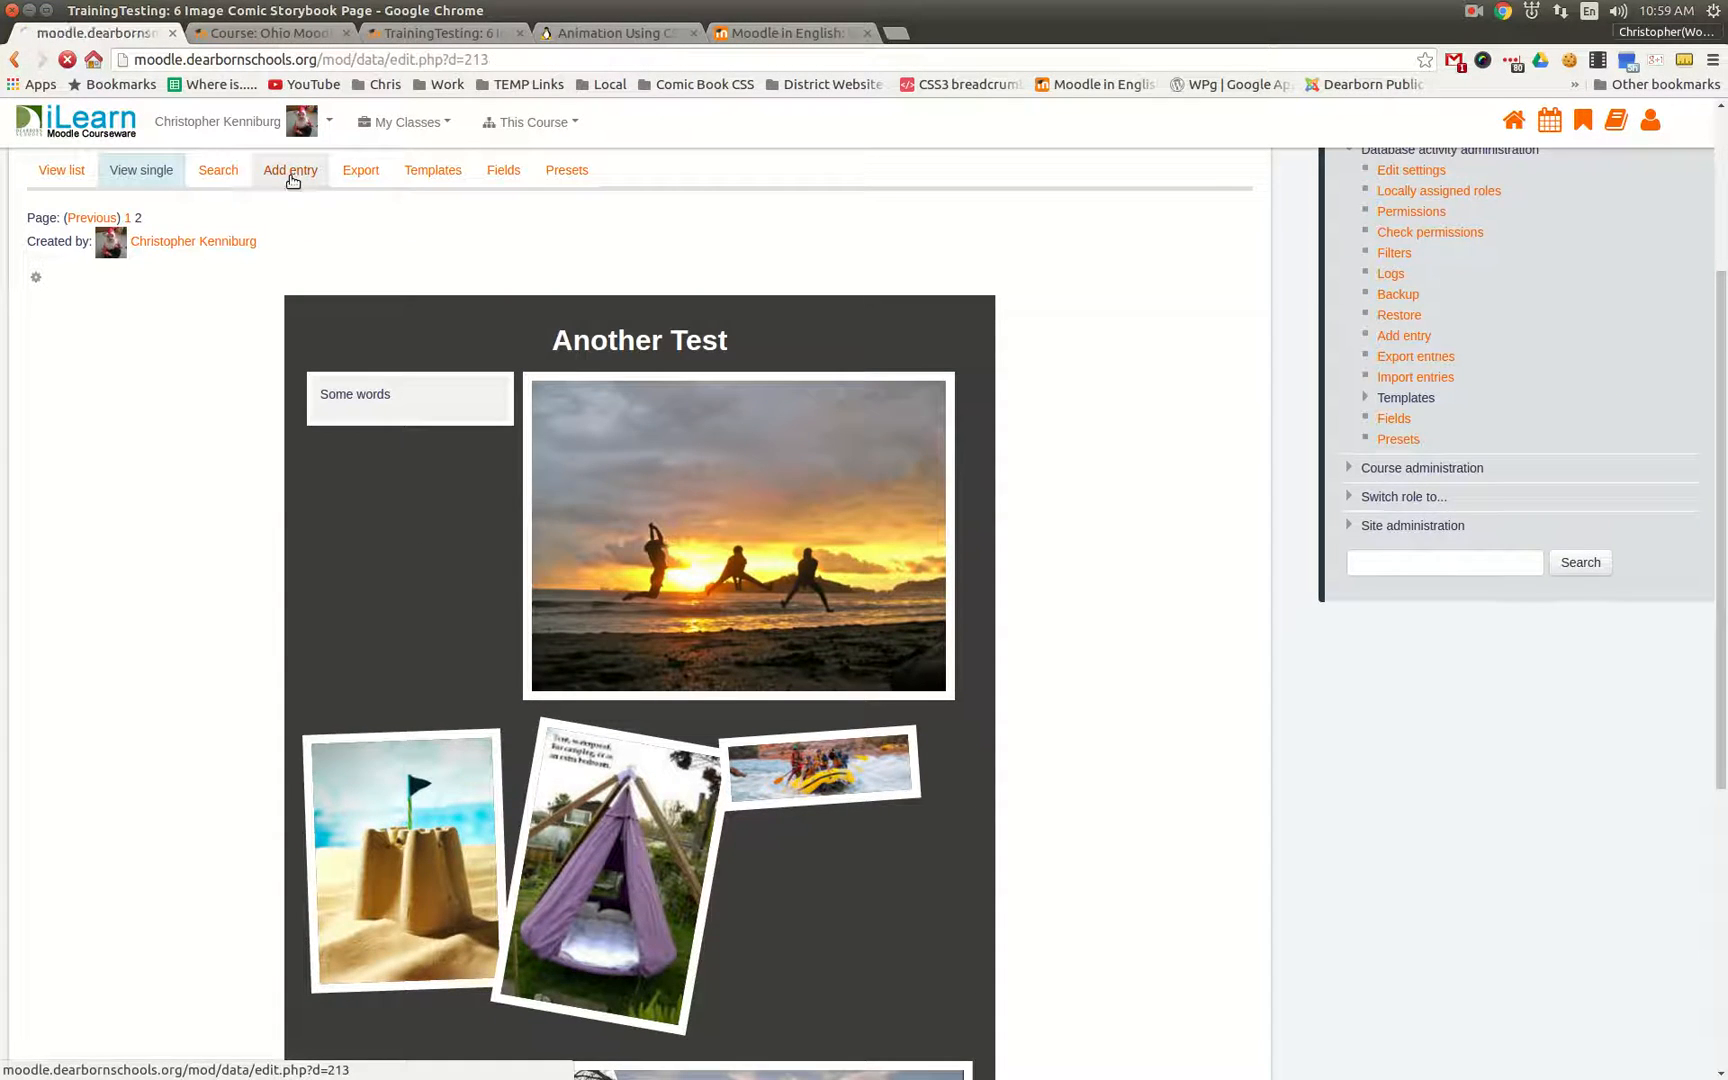
click(290, 170)
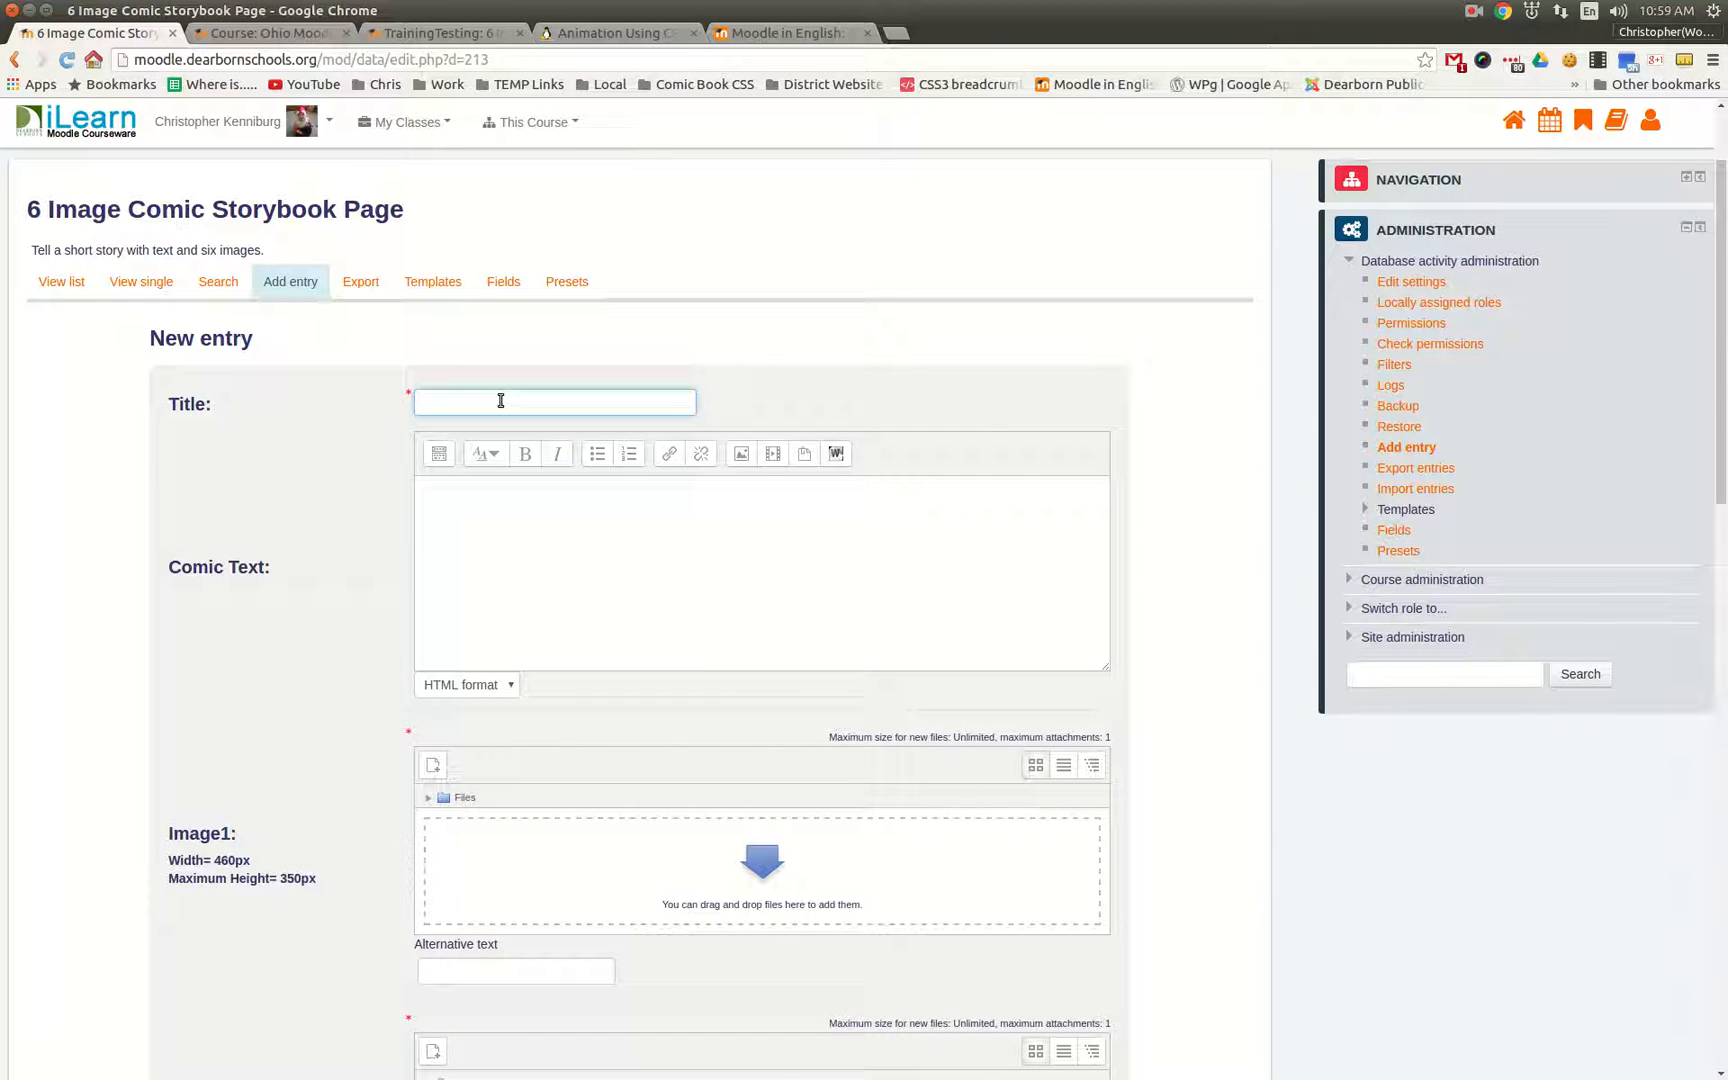
text(My Summer Vacation)
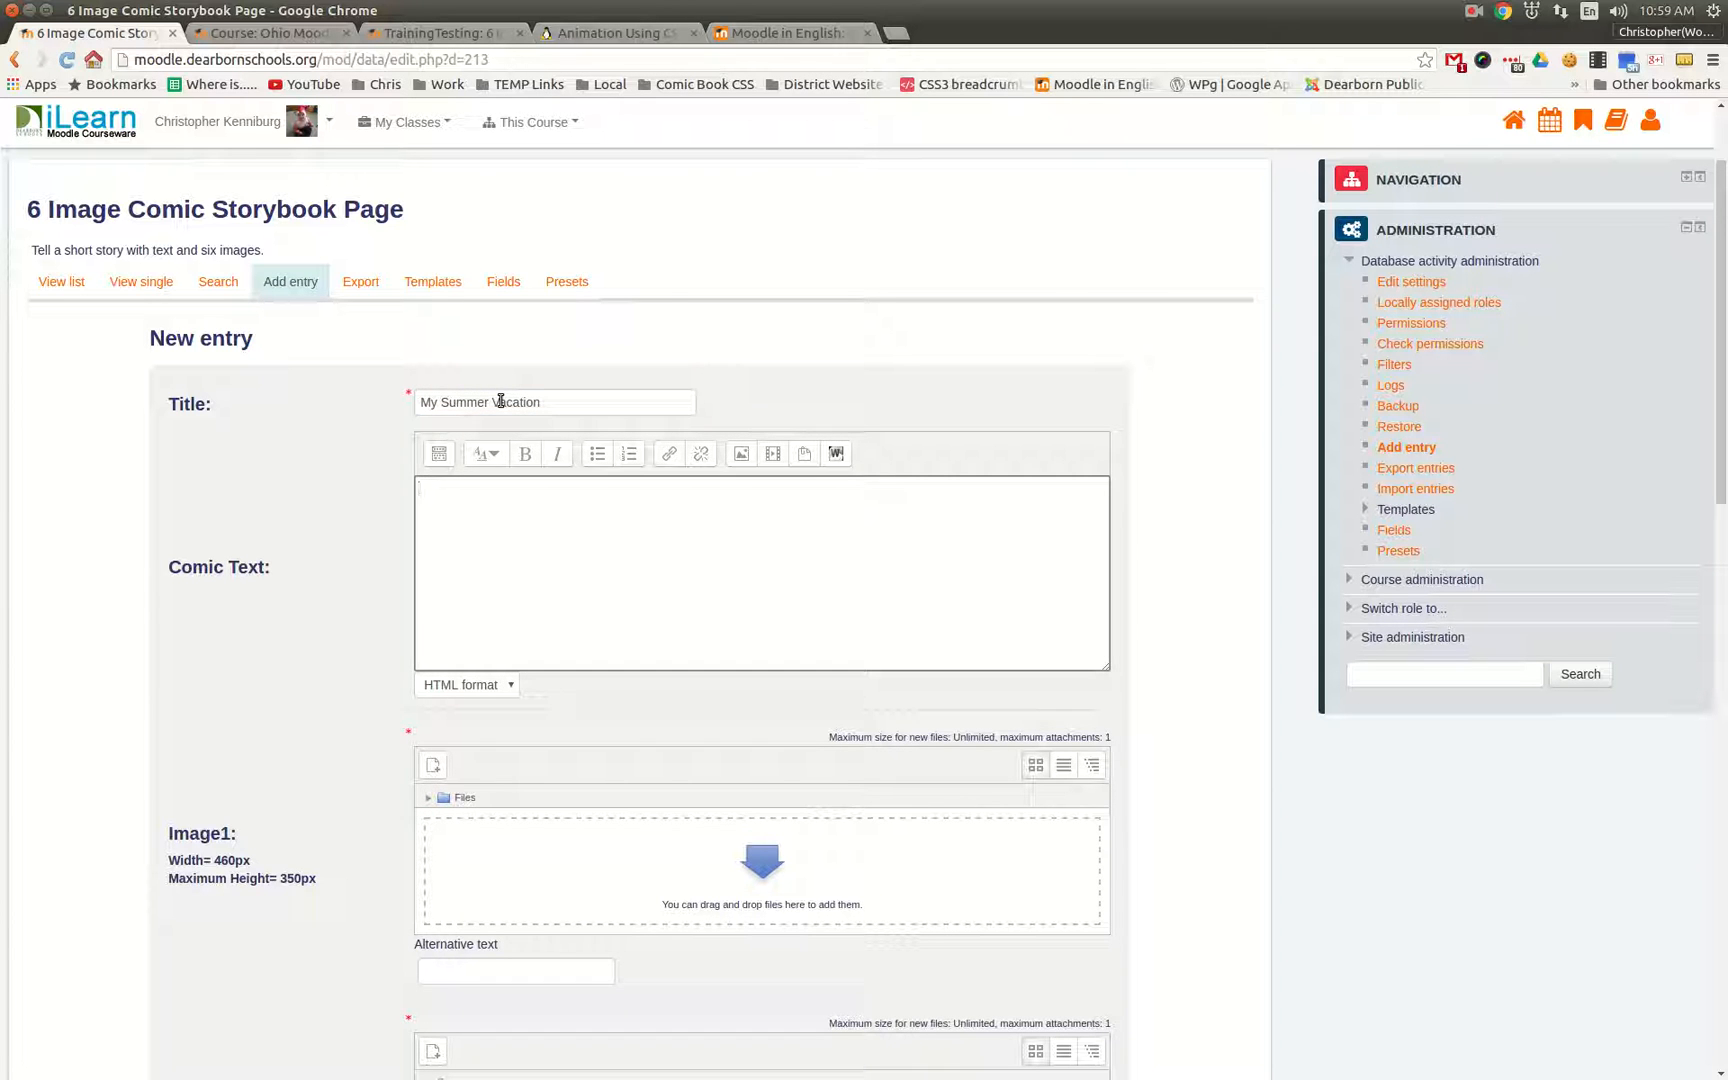
text(This was a grea)
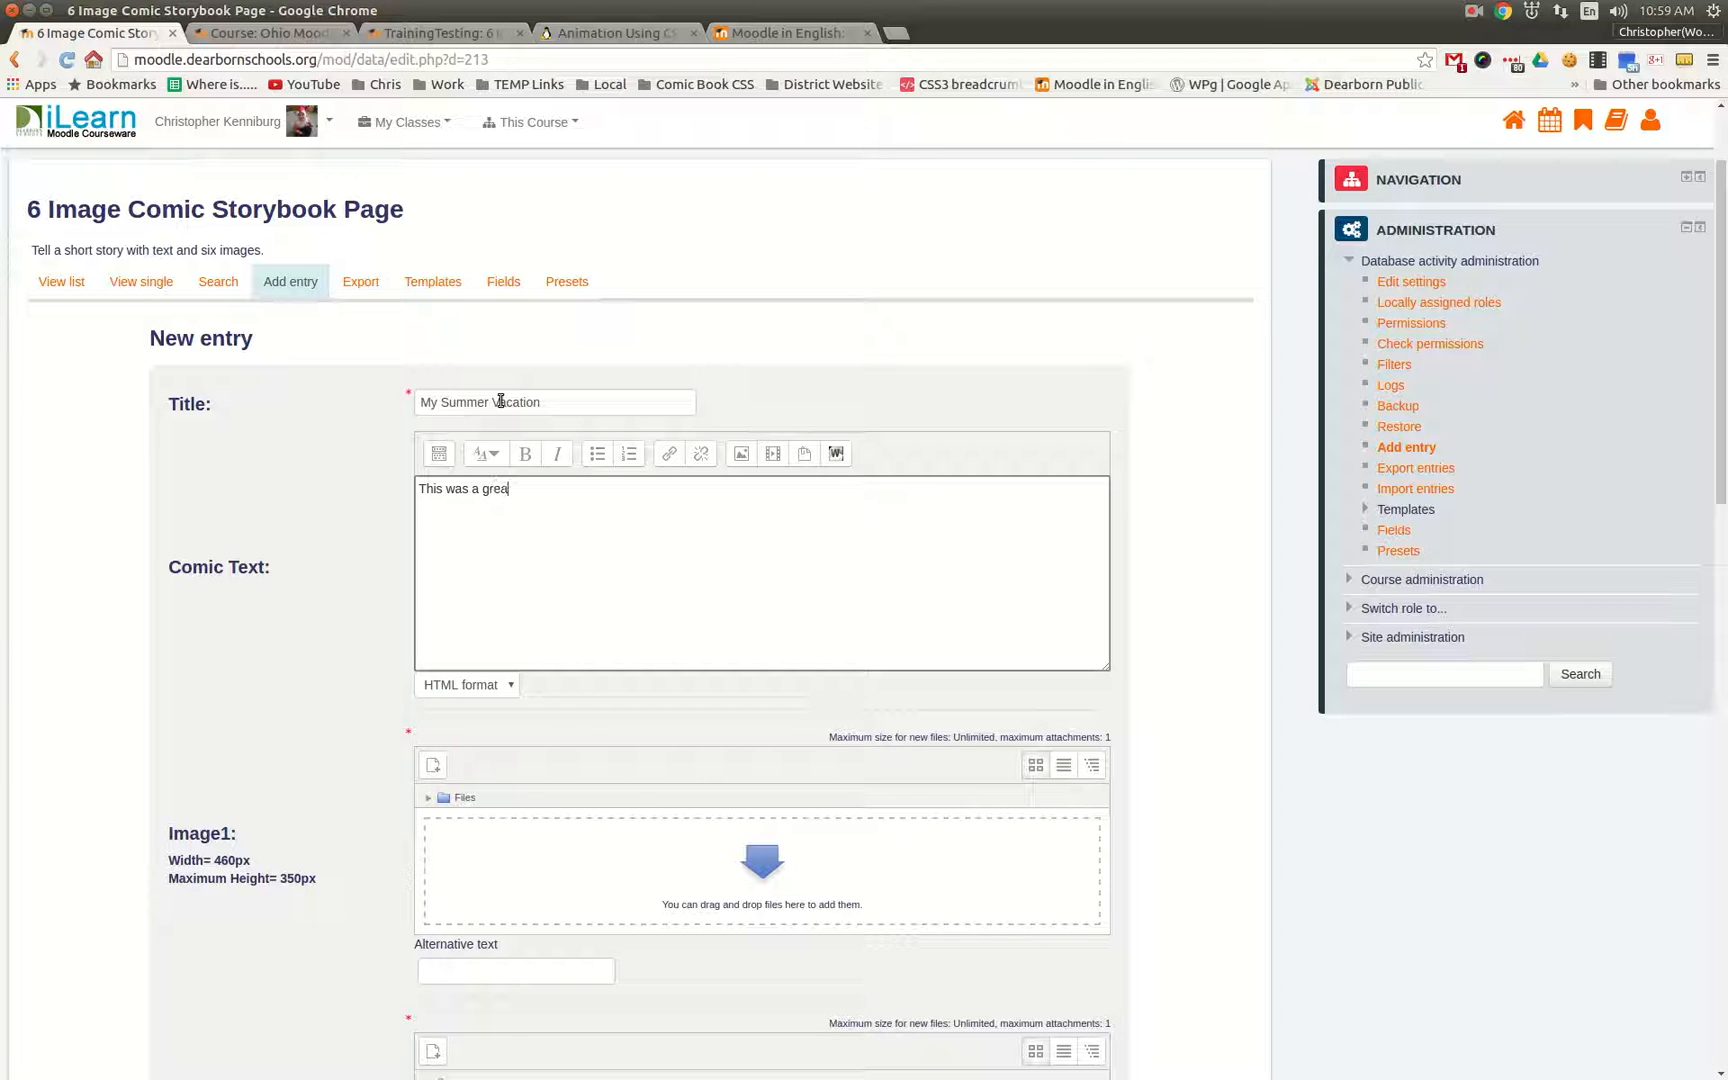
text(t vacation.  We went camping)
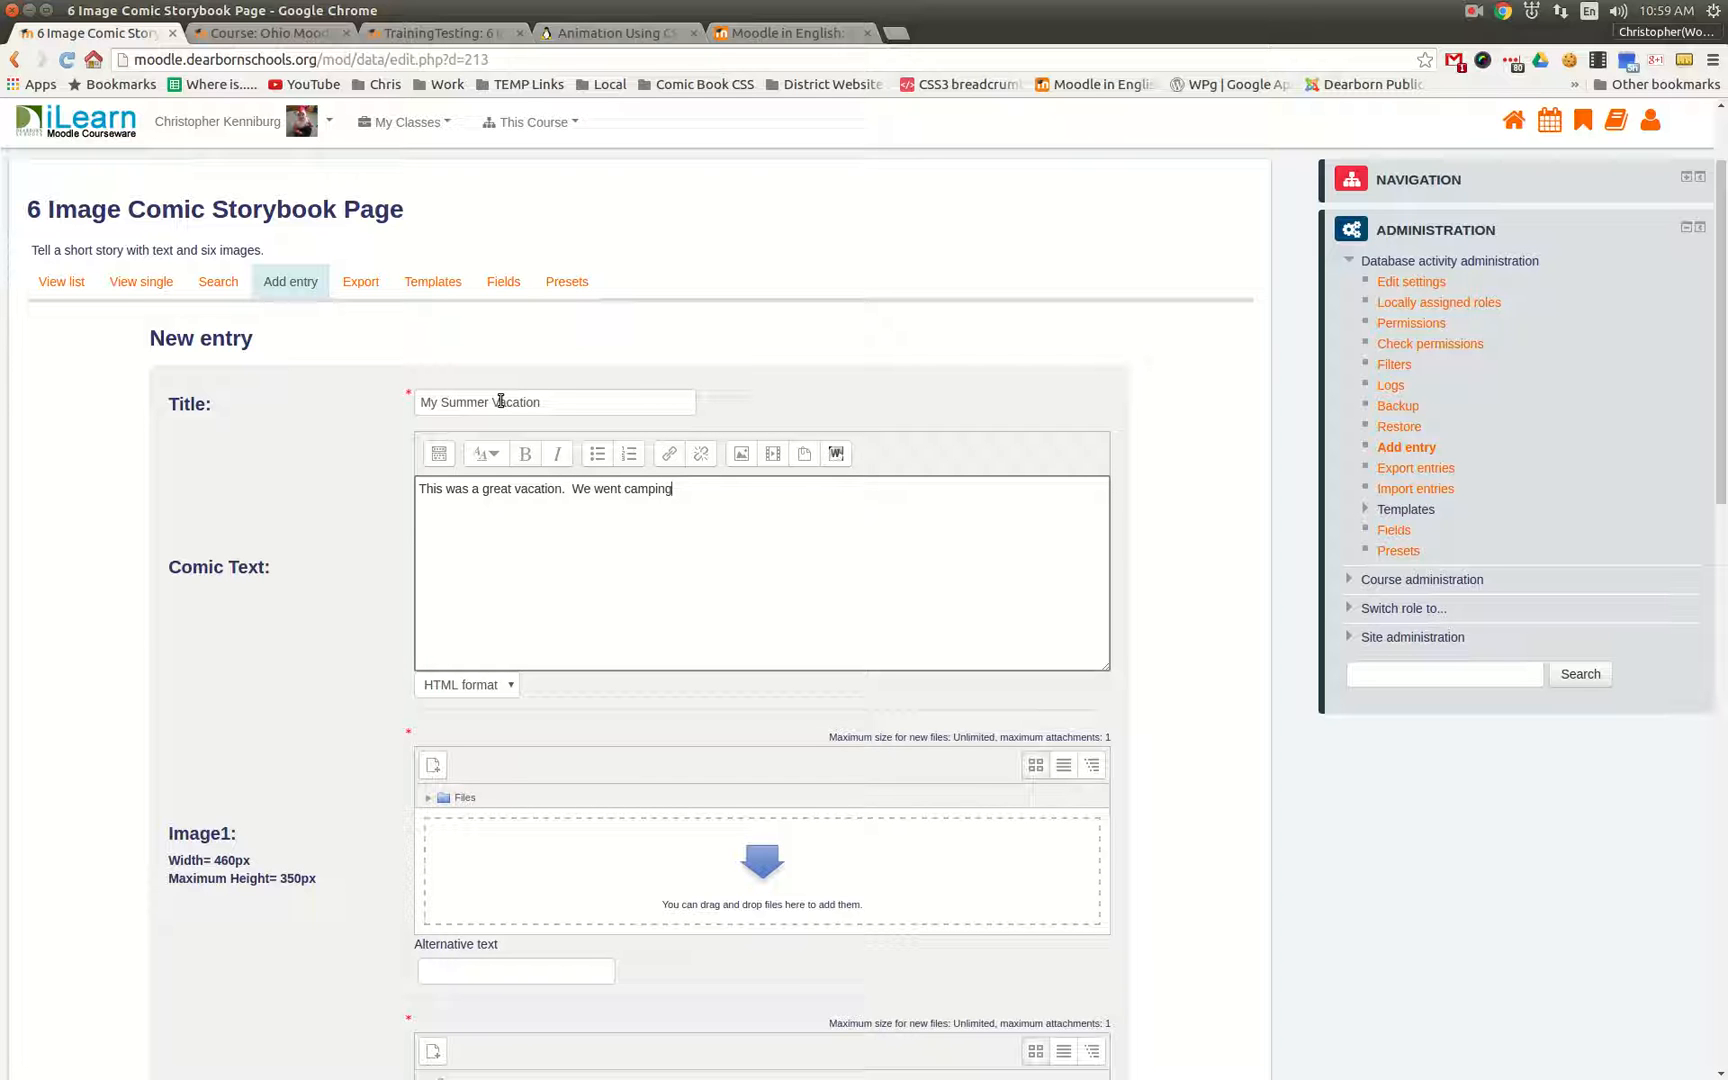
scroll(down, 3)
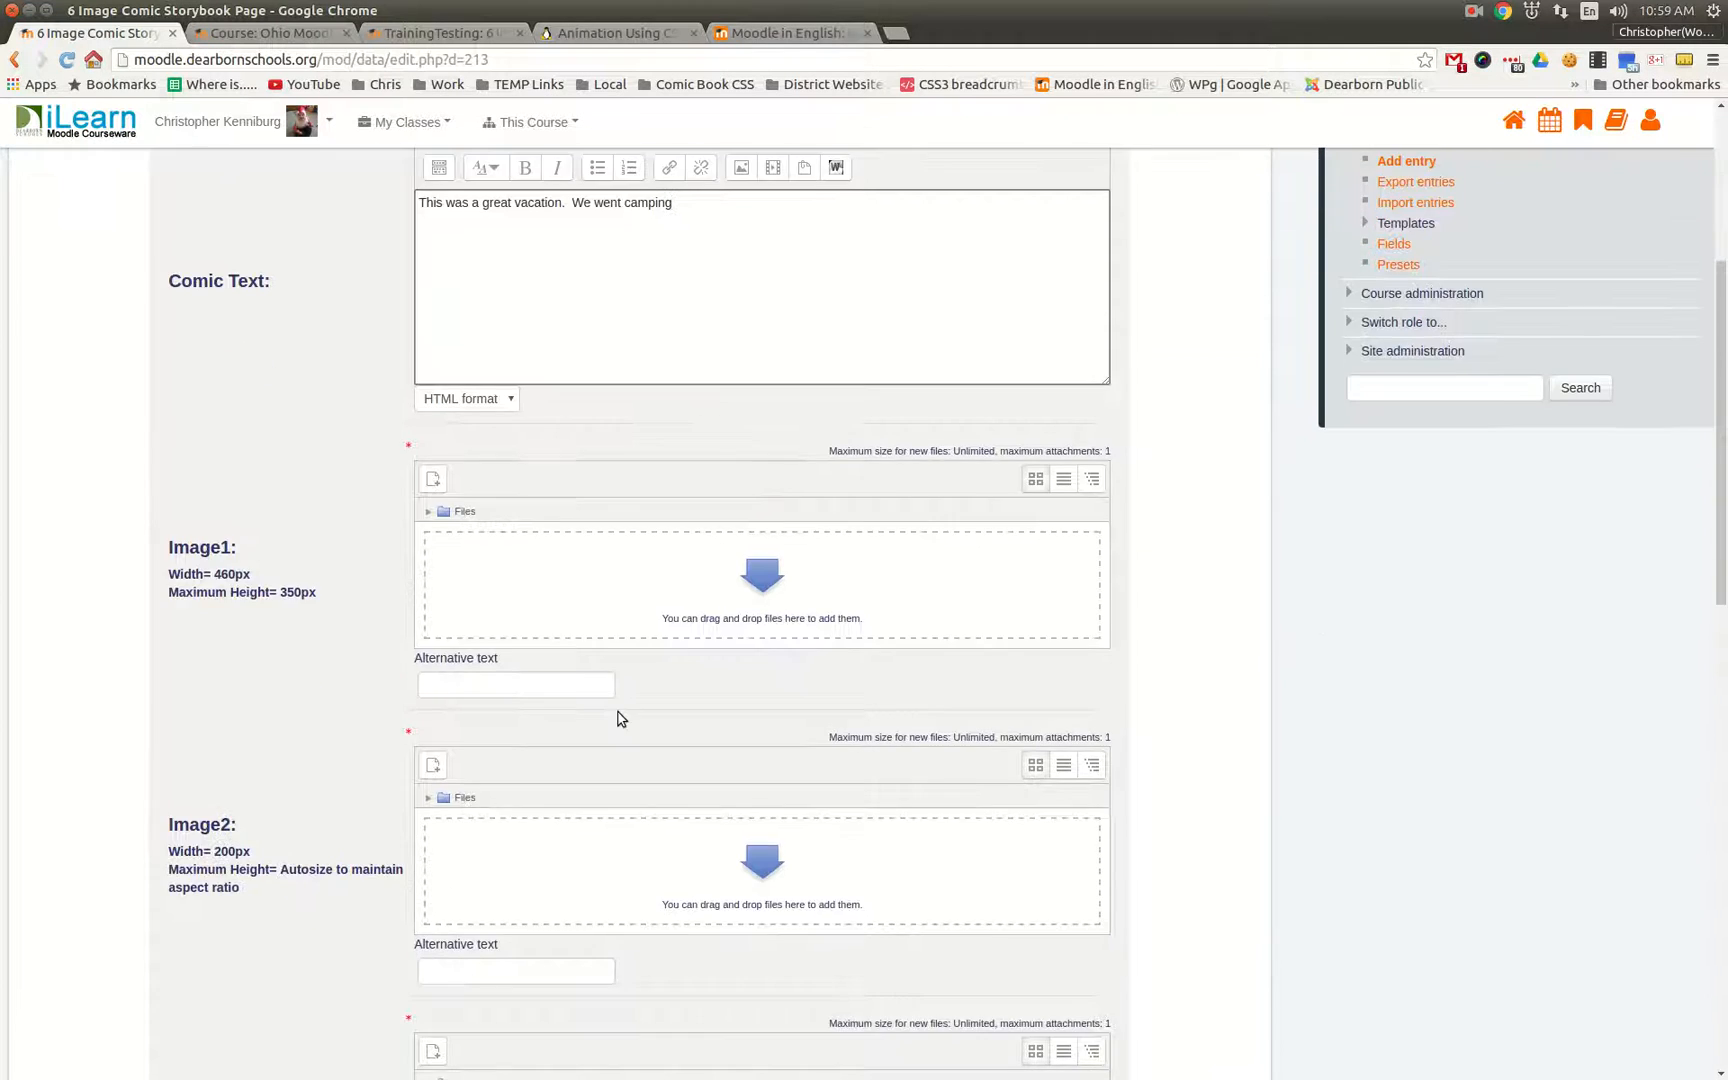
scroll(down, 3)
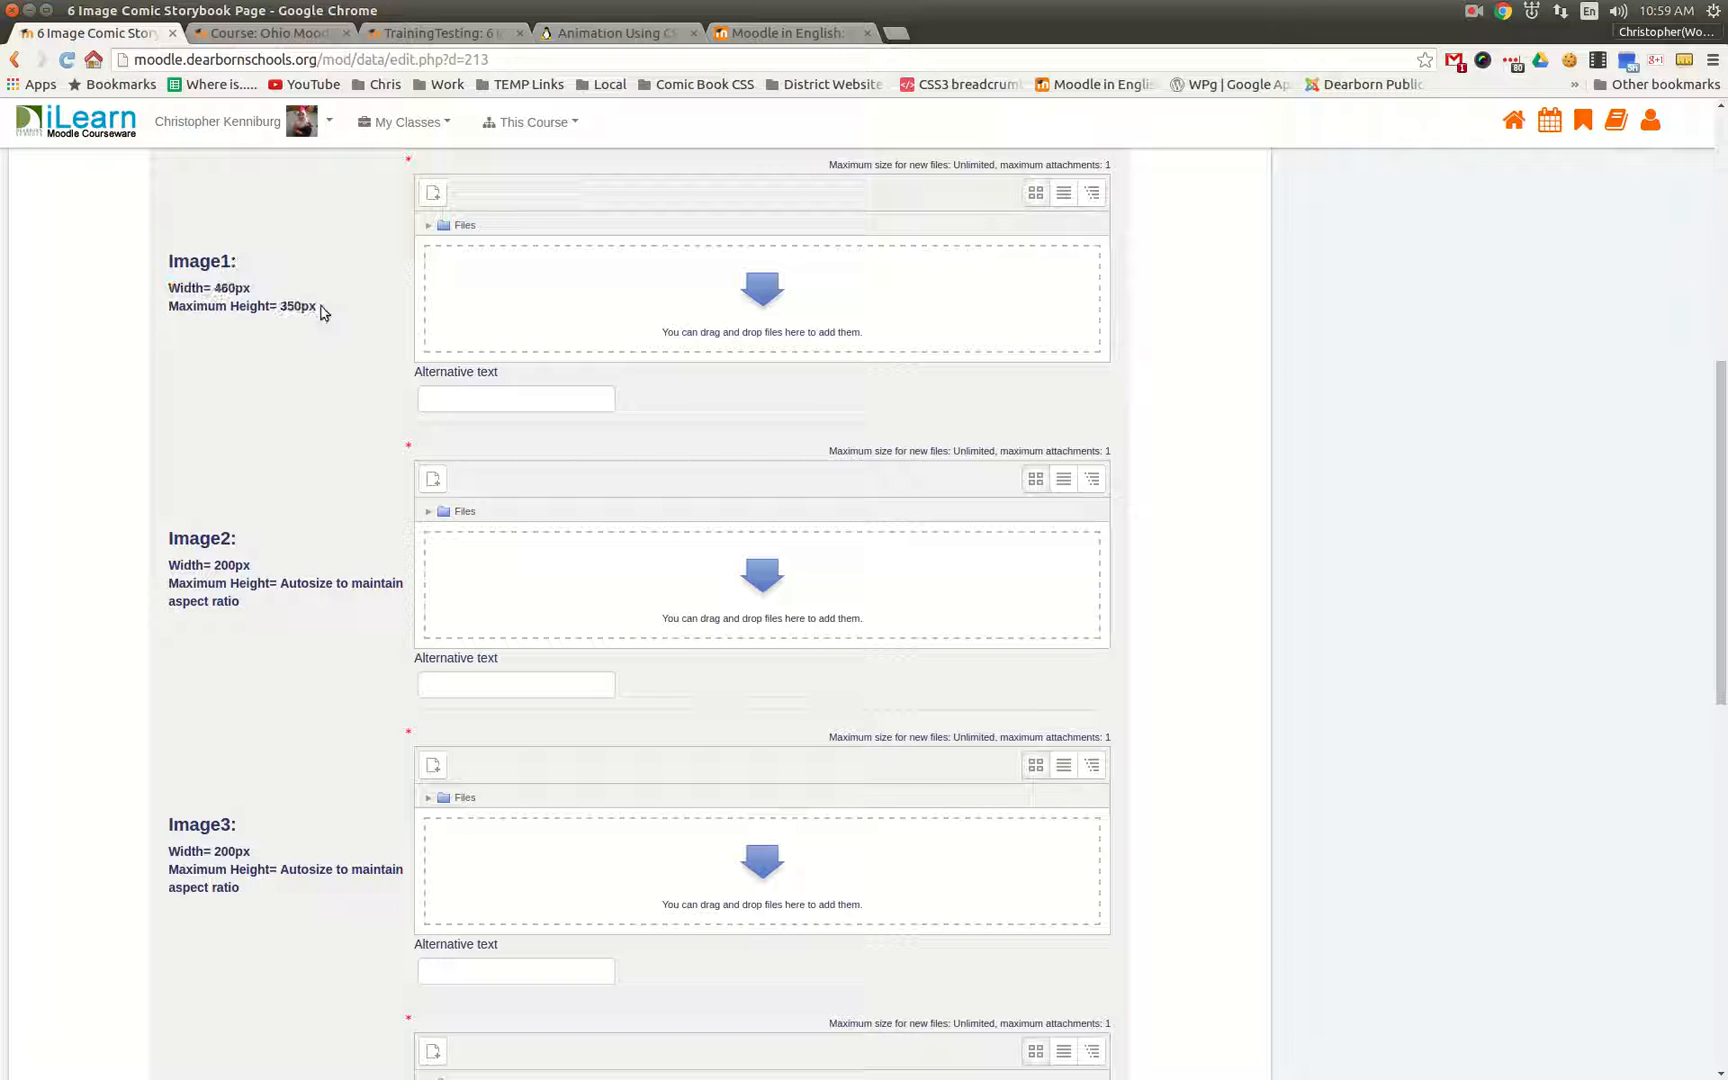
double_click(240, 306)
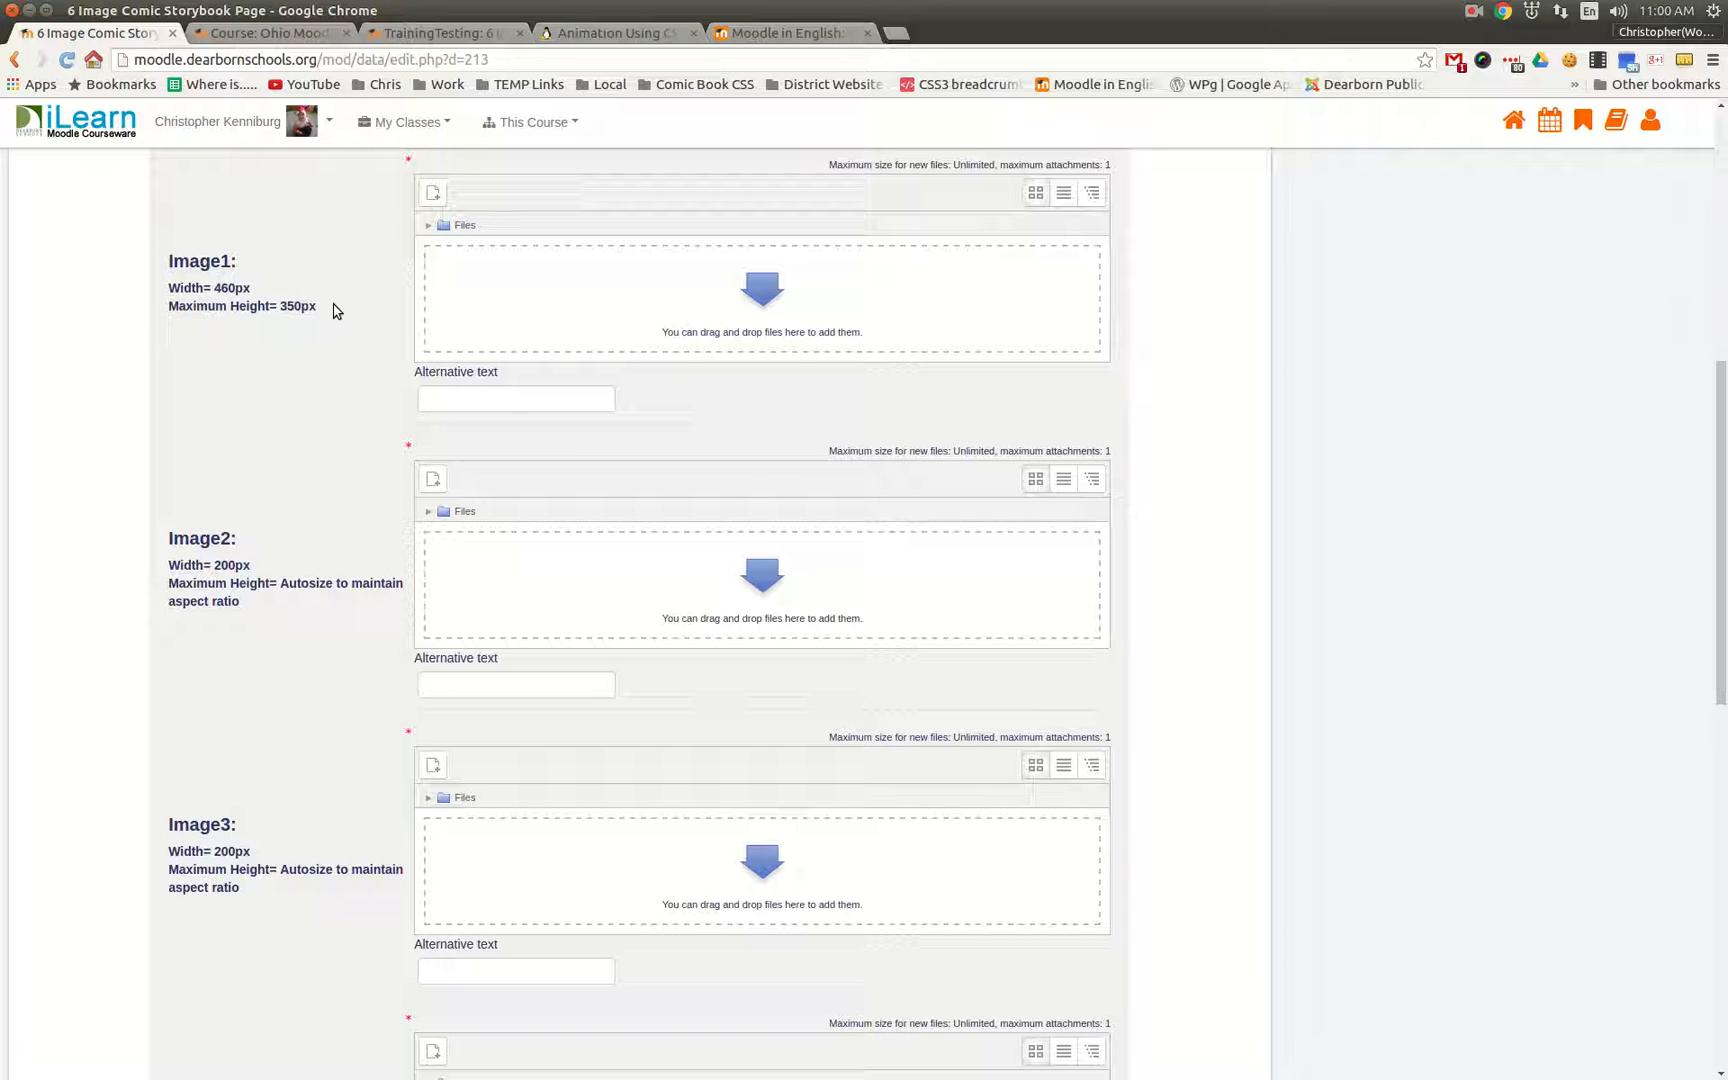
mouse_move(366, 334)
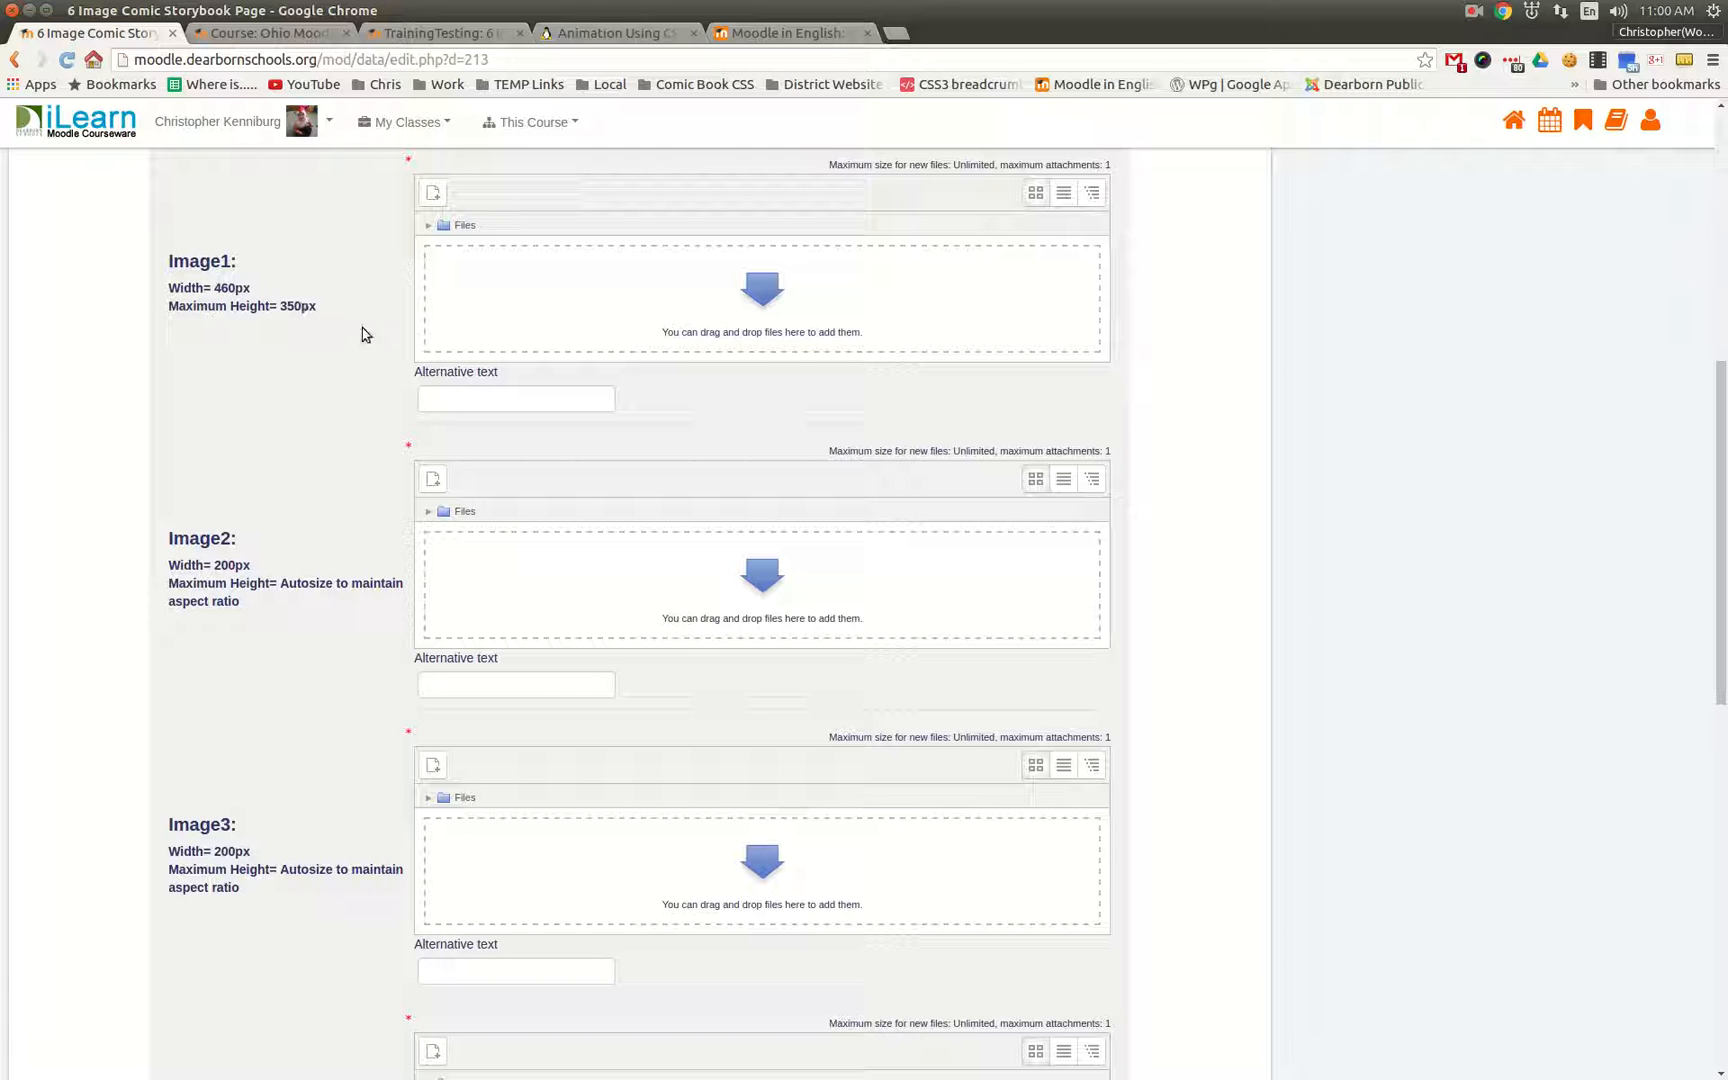
mouse_move(336, 332)
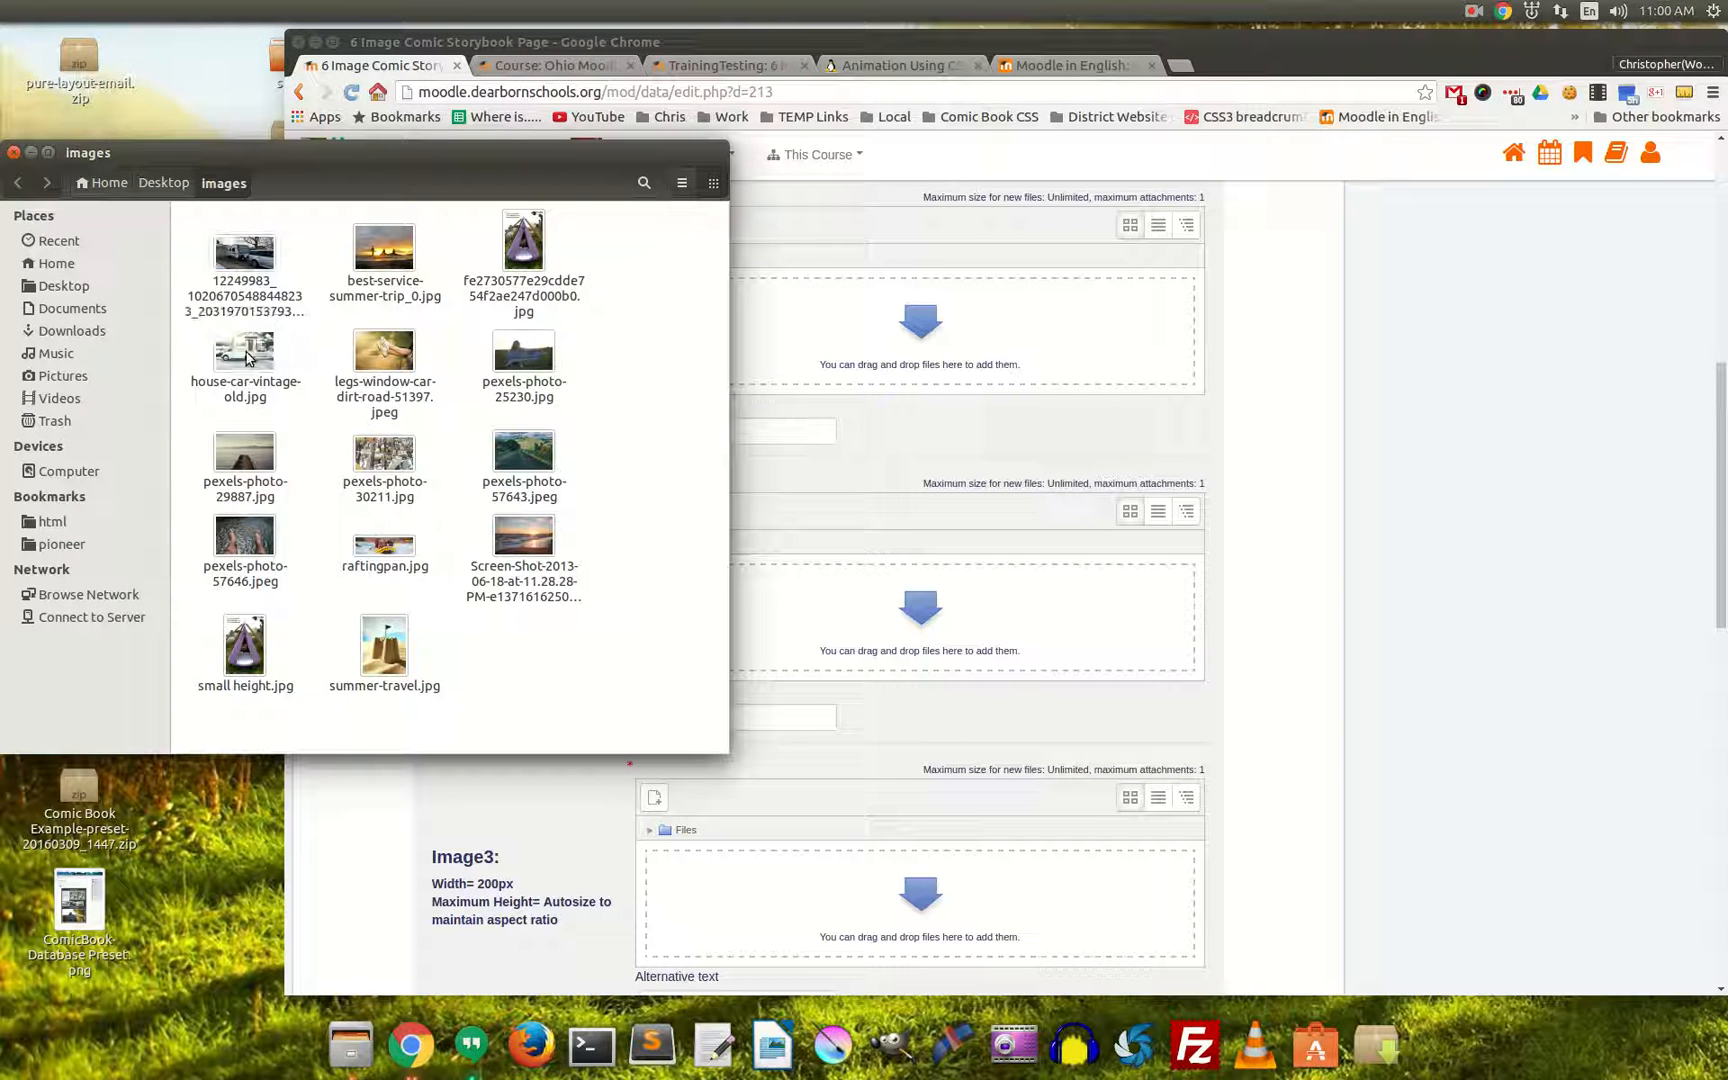
Drop the vintage car photo from the Images folder into the first slot and enter conclusion 'Summer was fun!'.
click(244, 352)
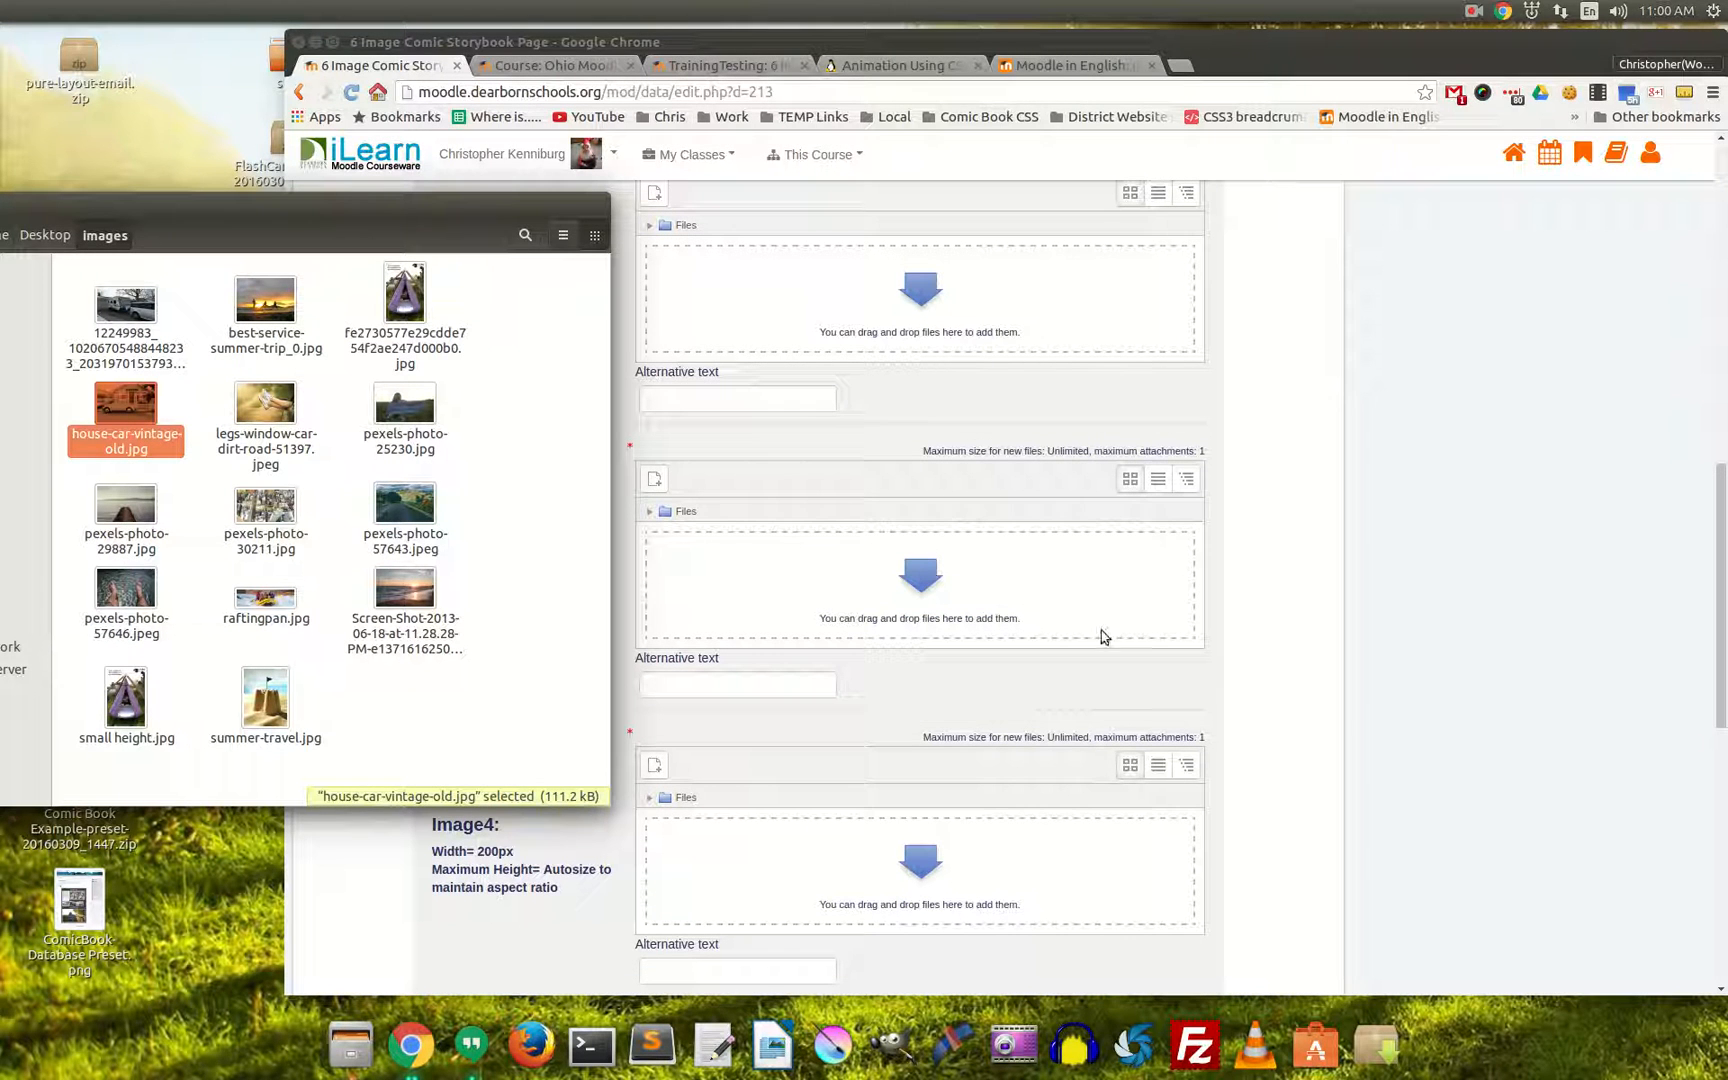
mouse_move(498, 720)
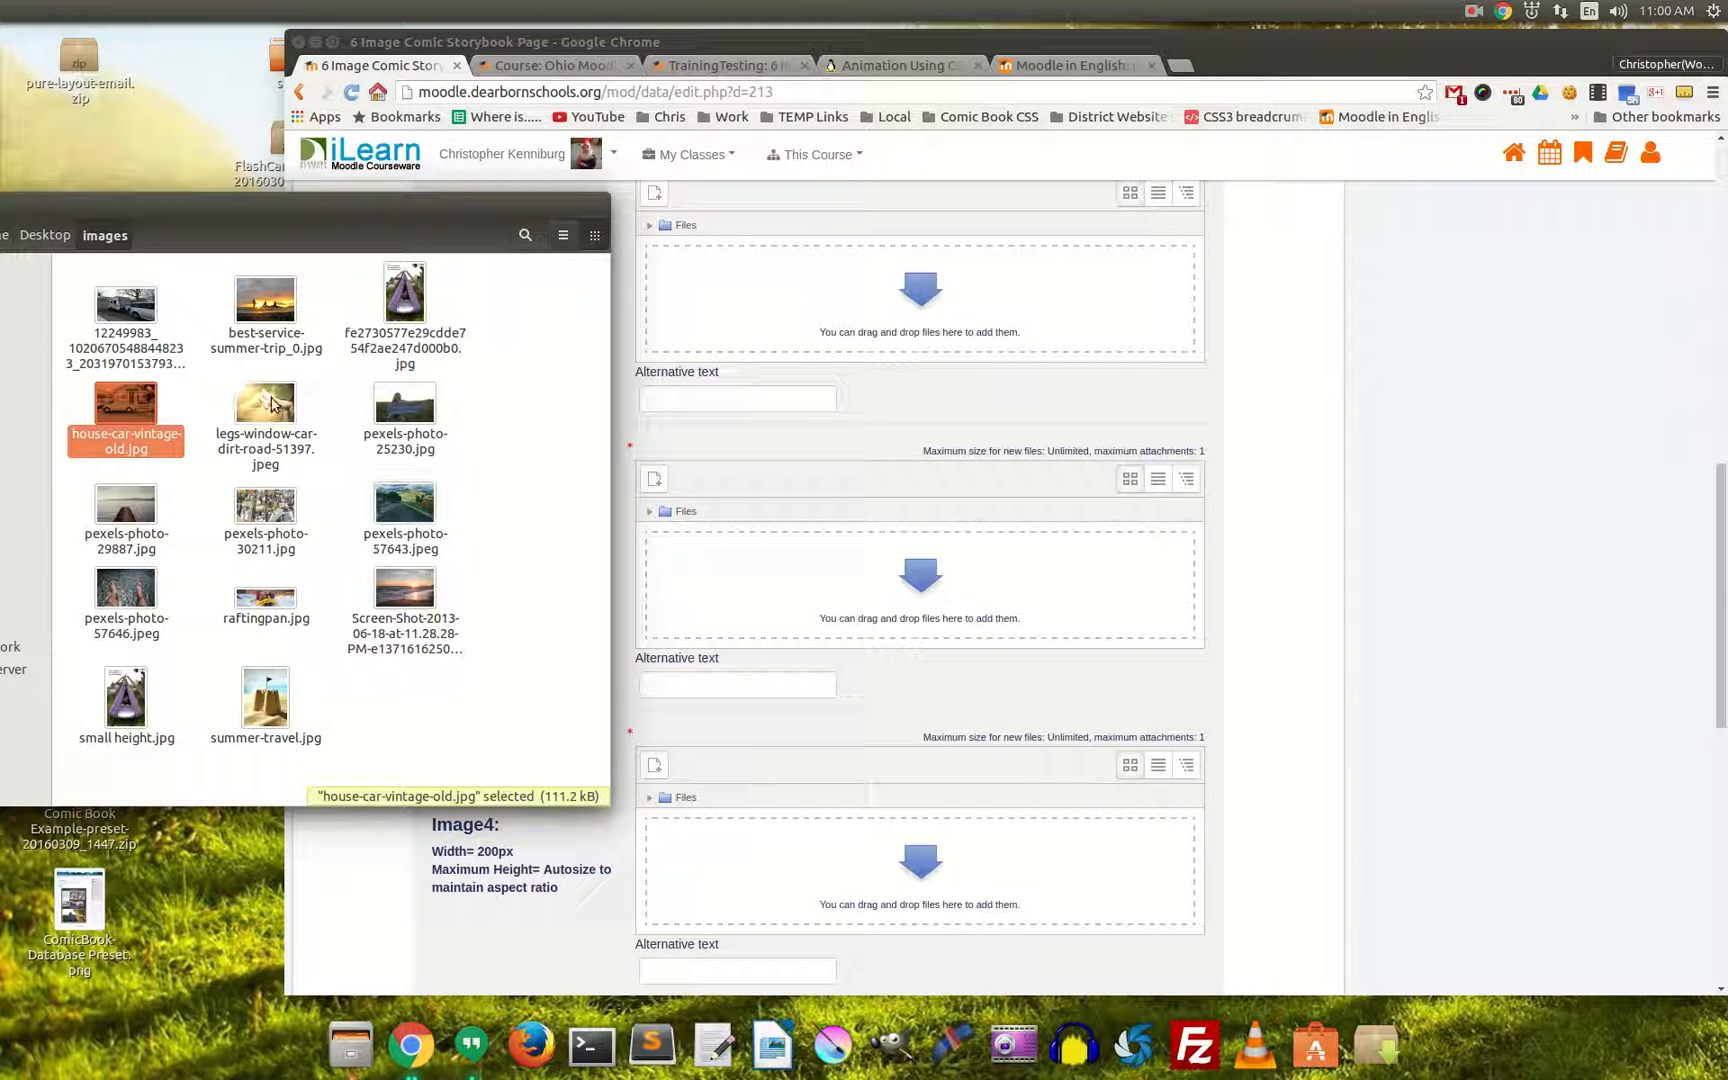
drag(264, 414, 776, 298)
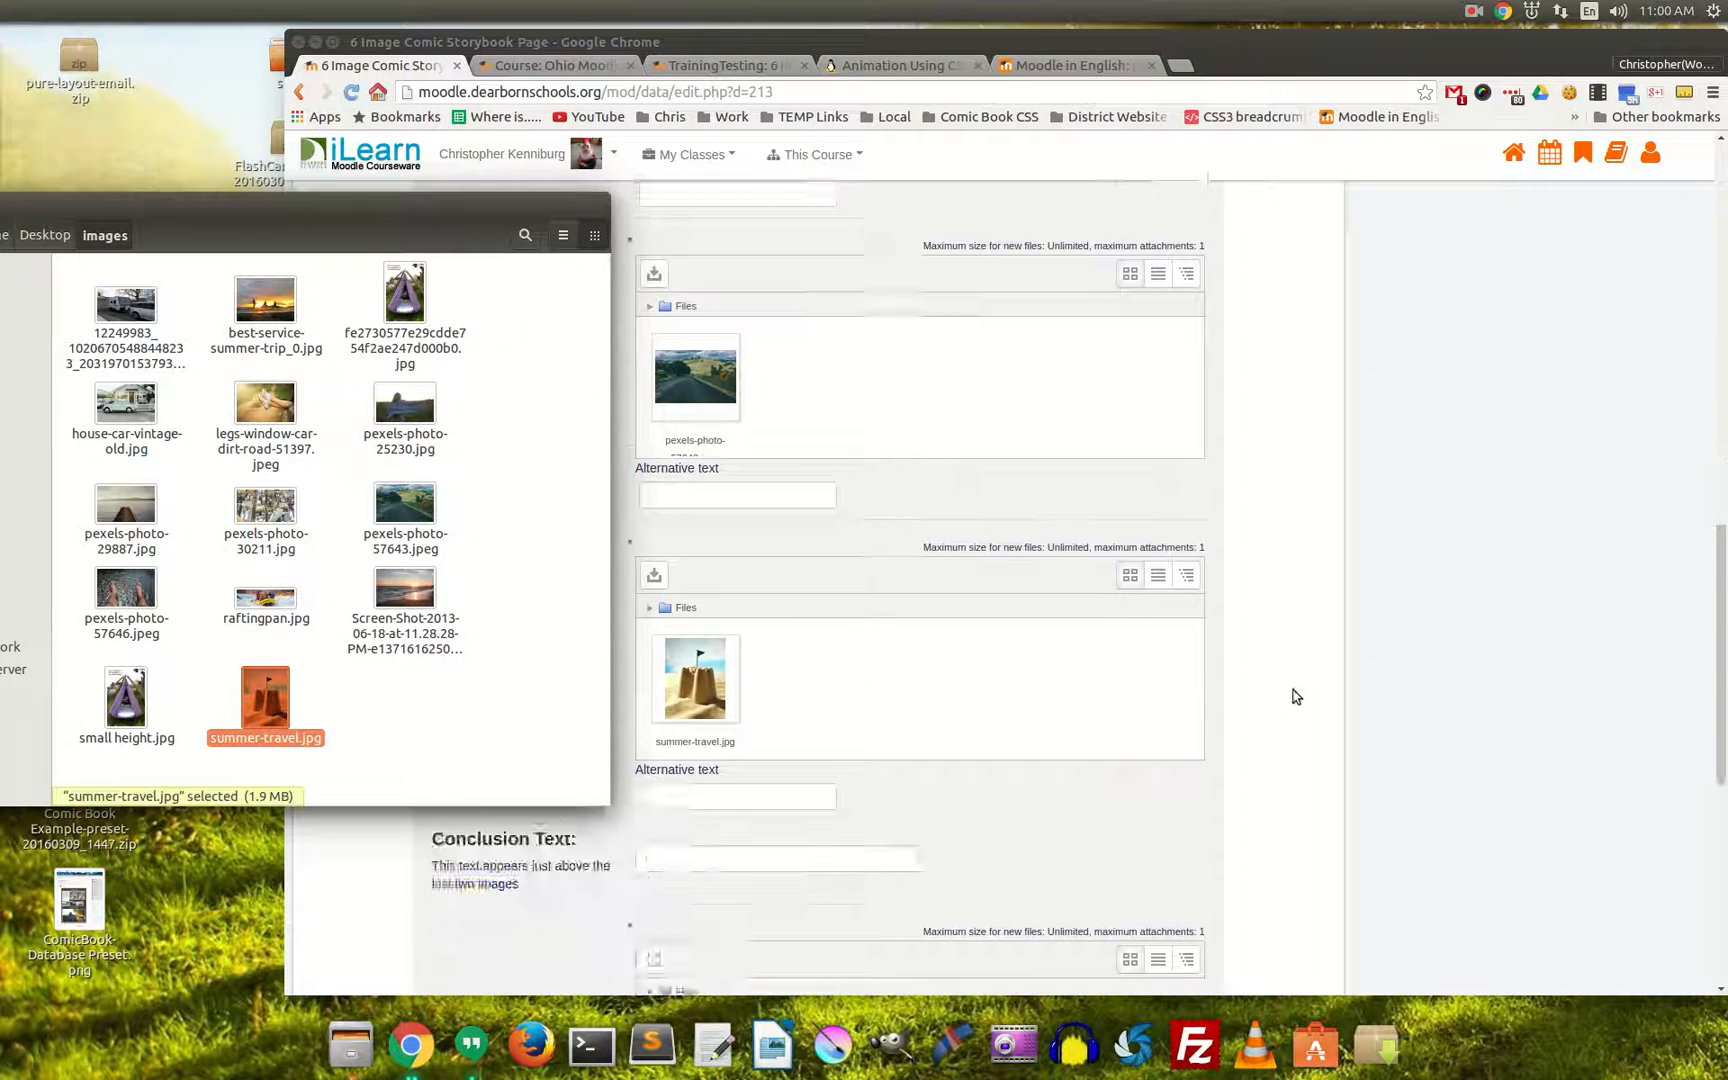
scroll(down, 3)
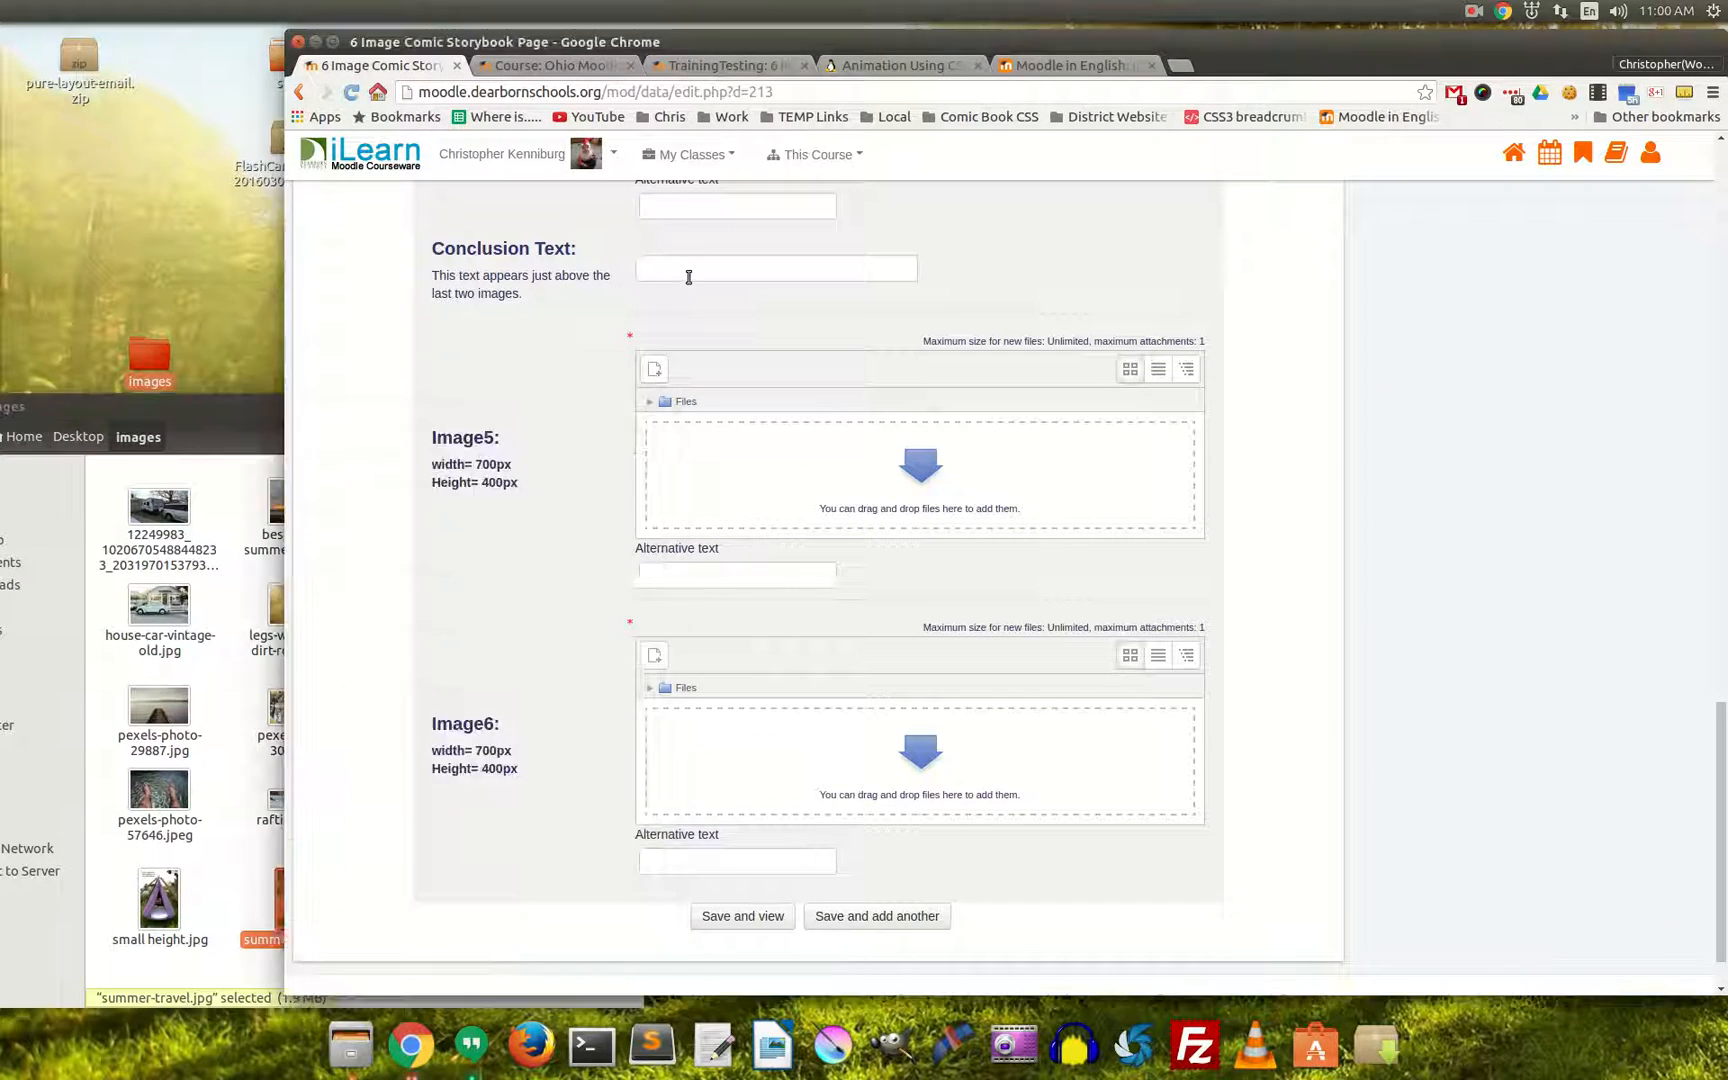
click(776, 268)
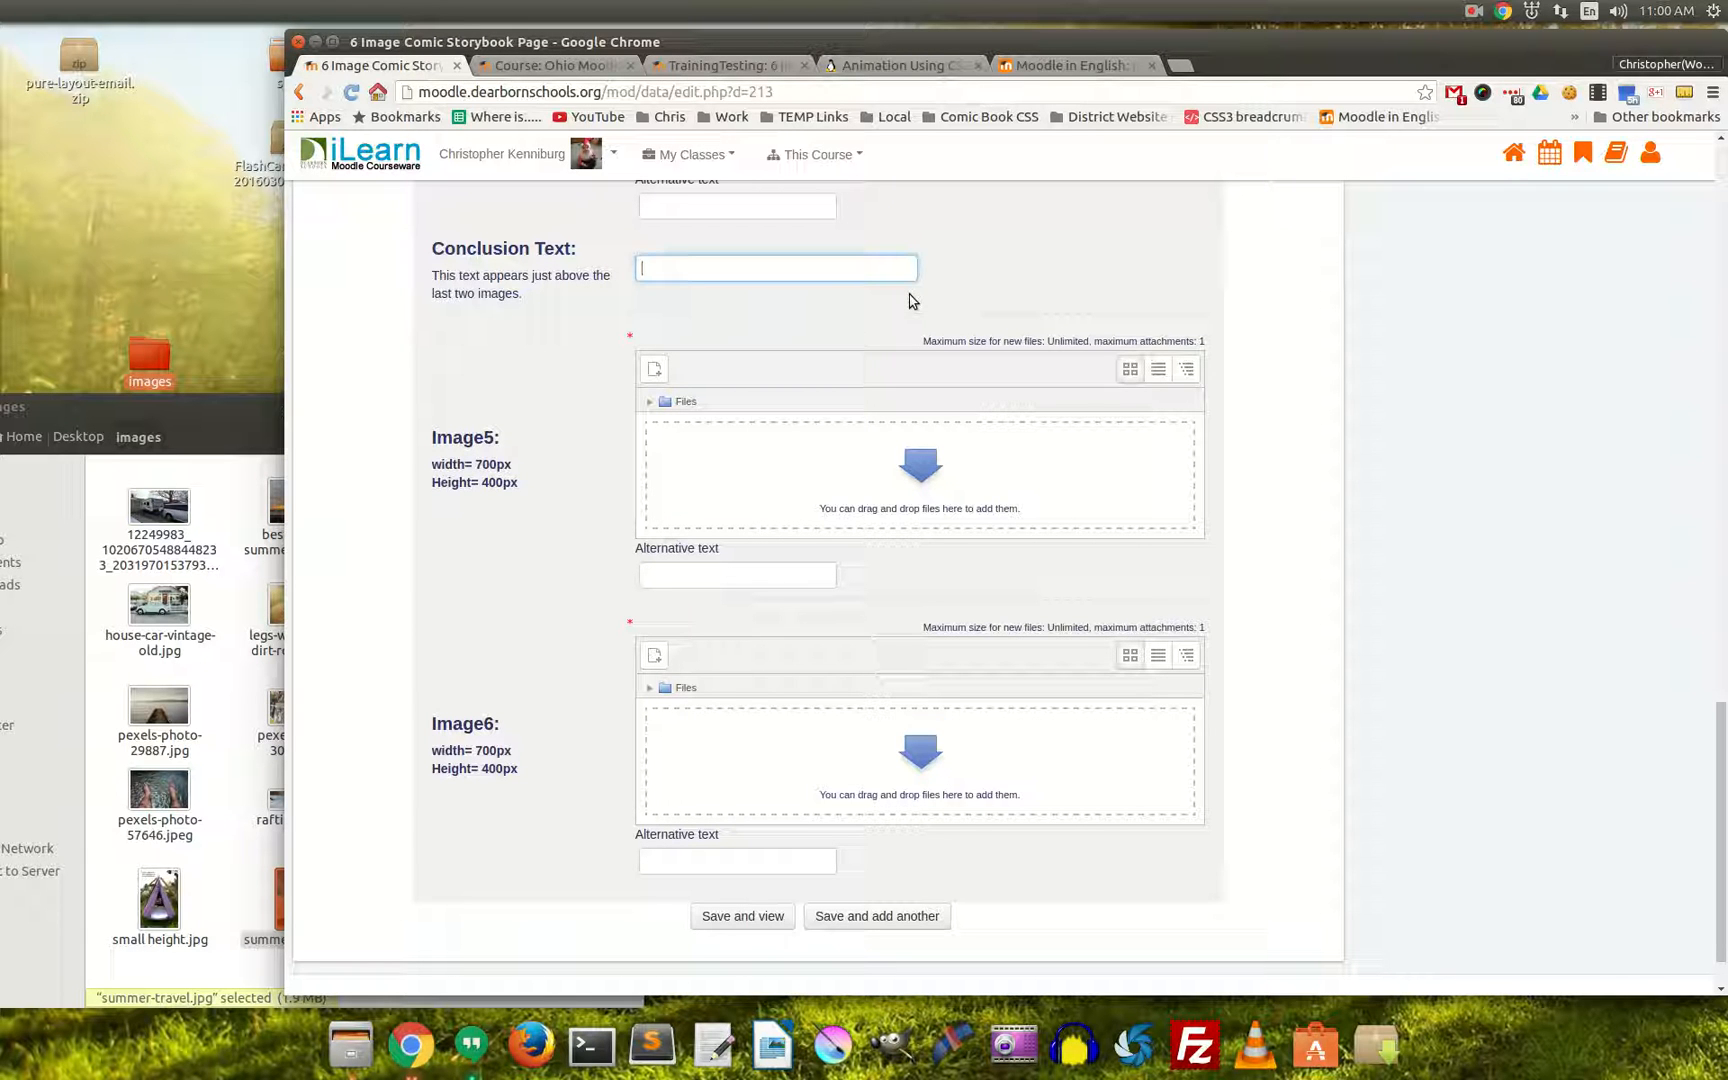
text(Summer was fun!)
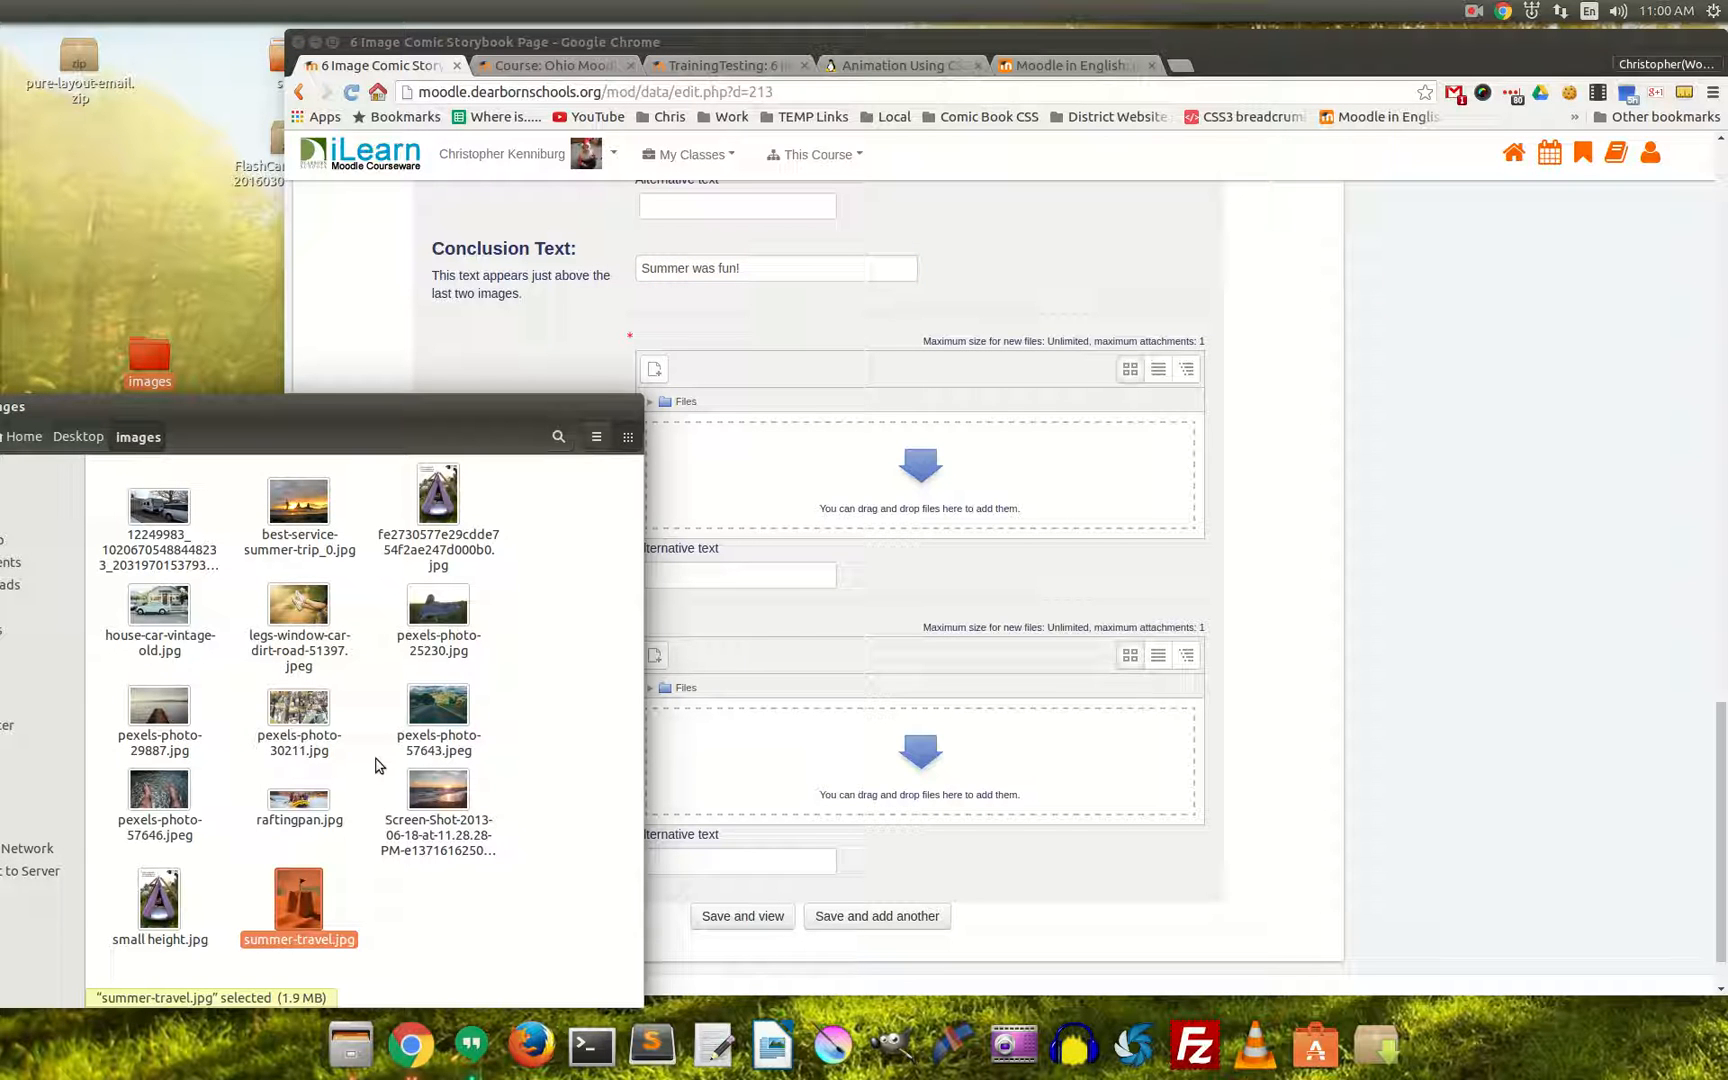
mouse_move(322, 838)
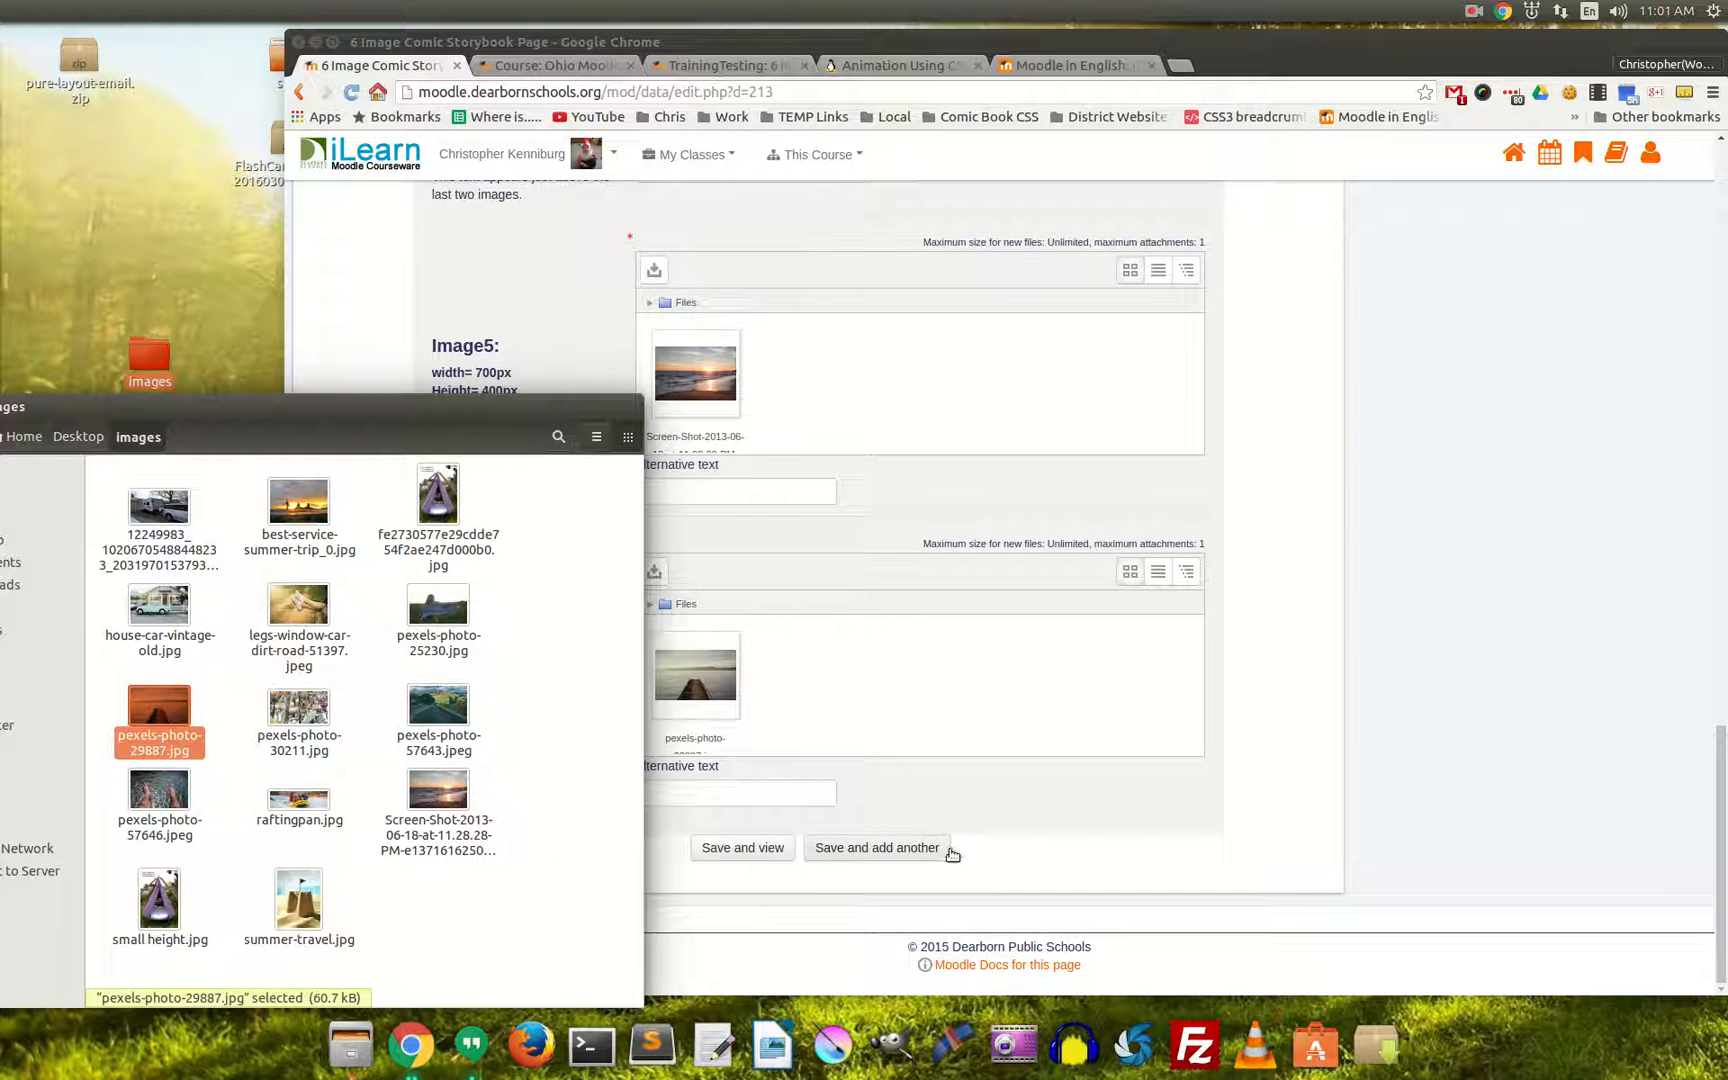
Save and view 'My Summer Vacation' rendered as a styled comic page with its photos.
click(742, 848)
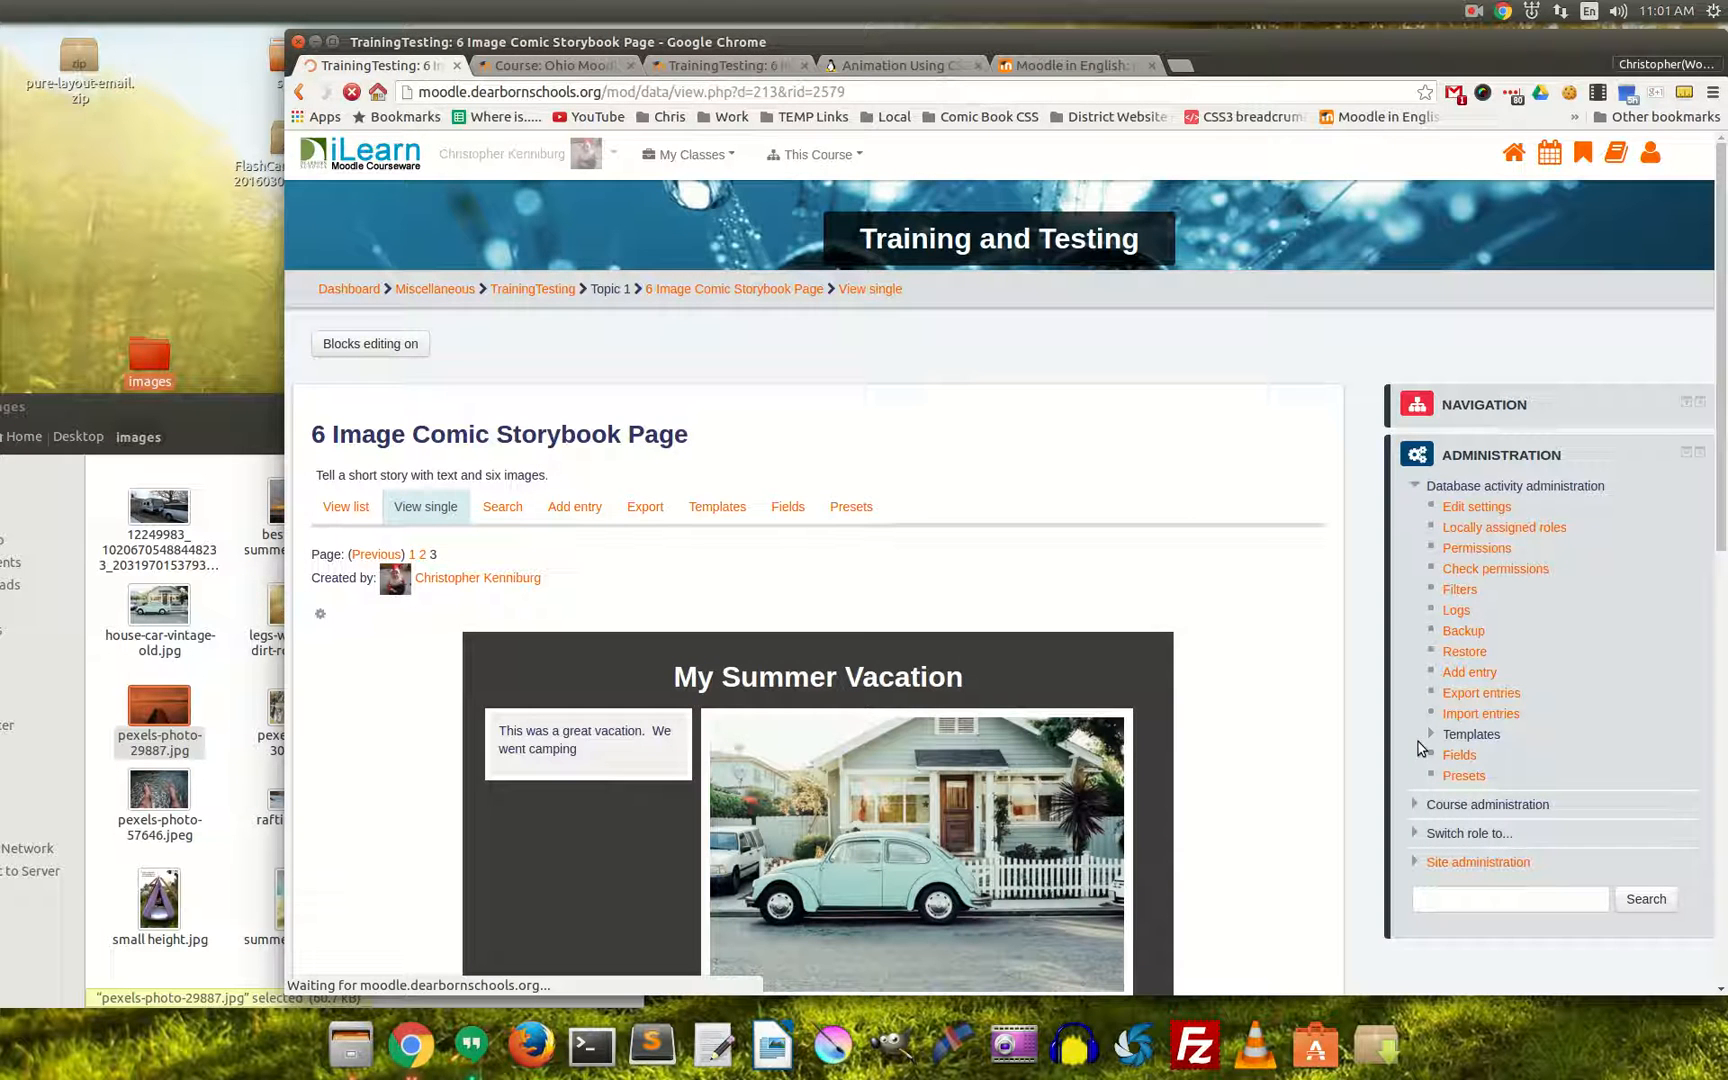
scroll(down, 3)
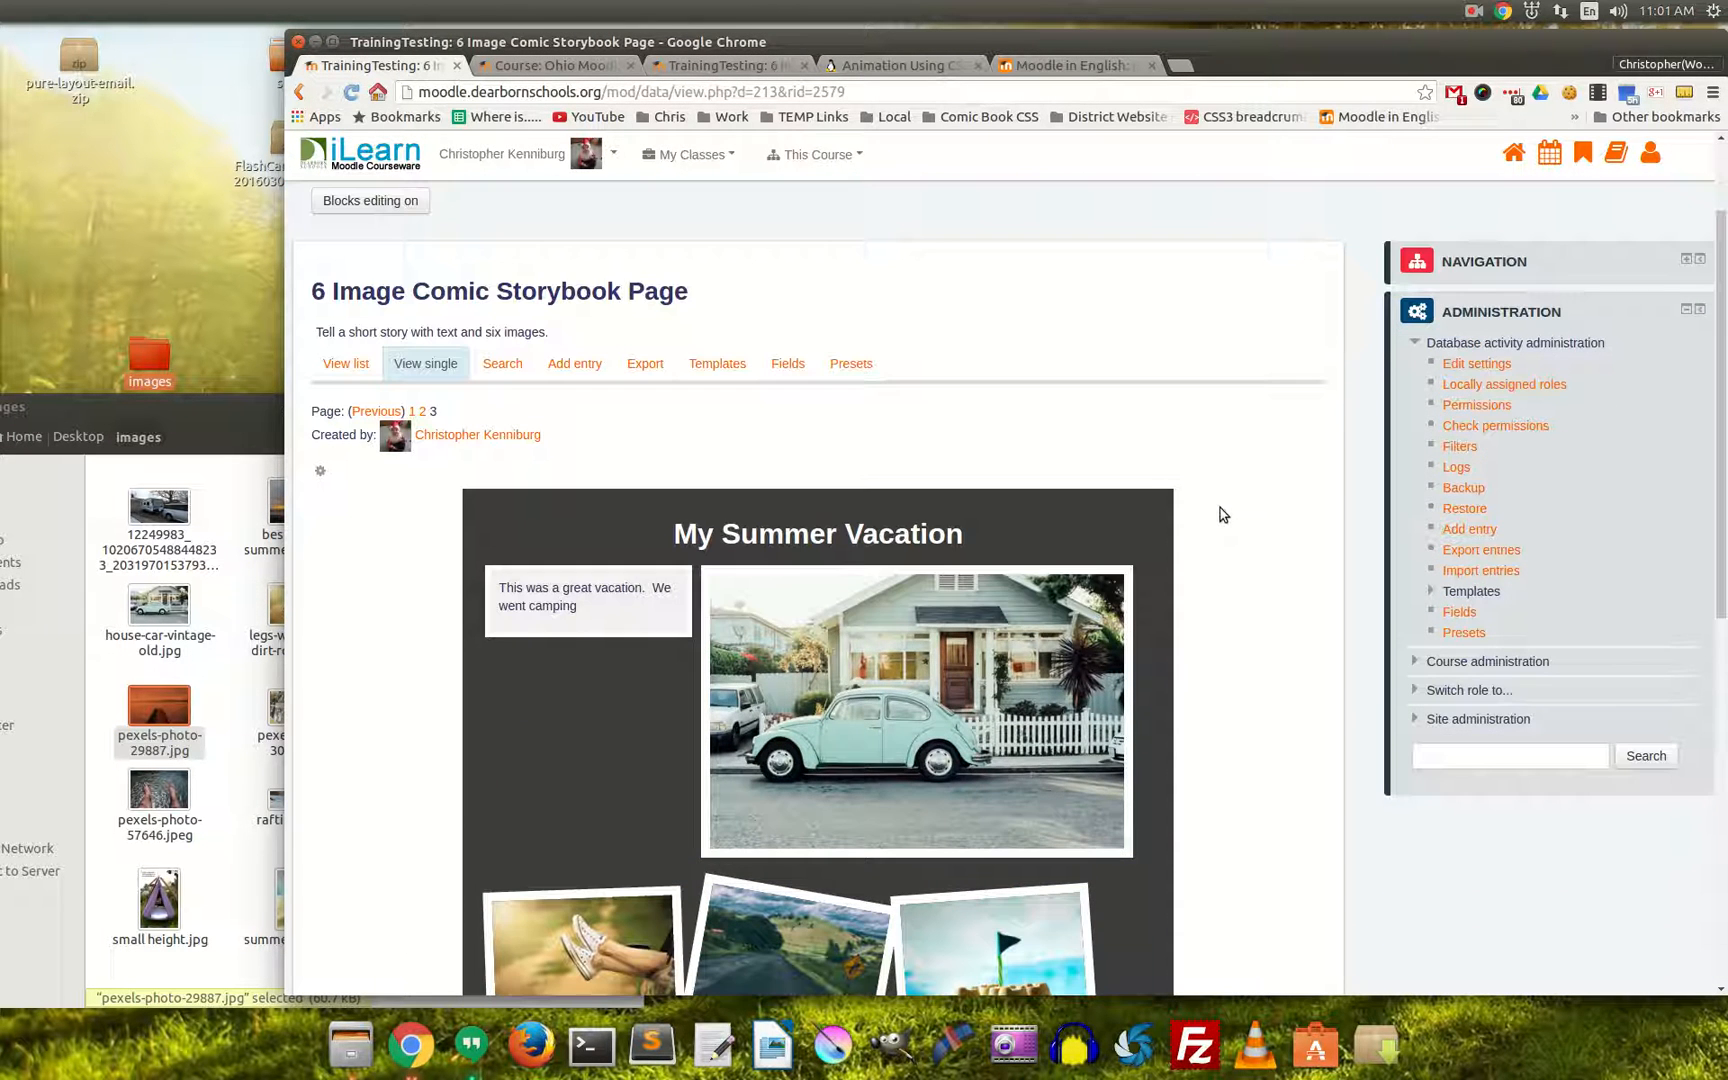
scroll(down, 3)
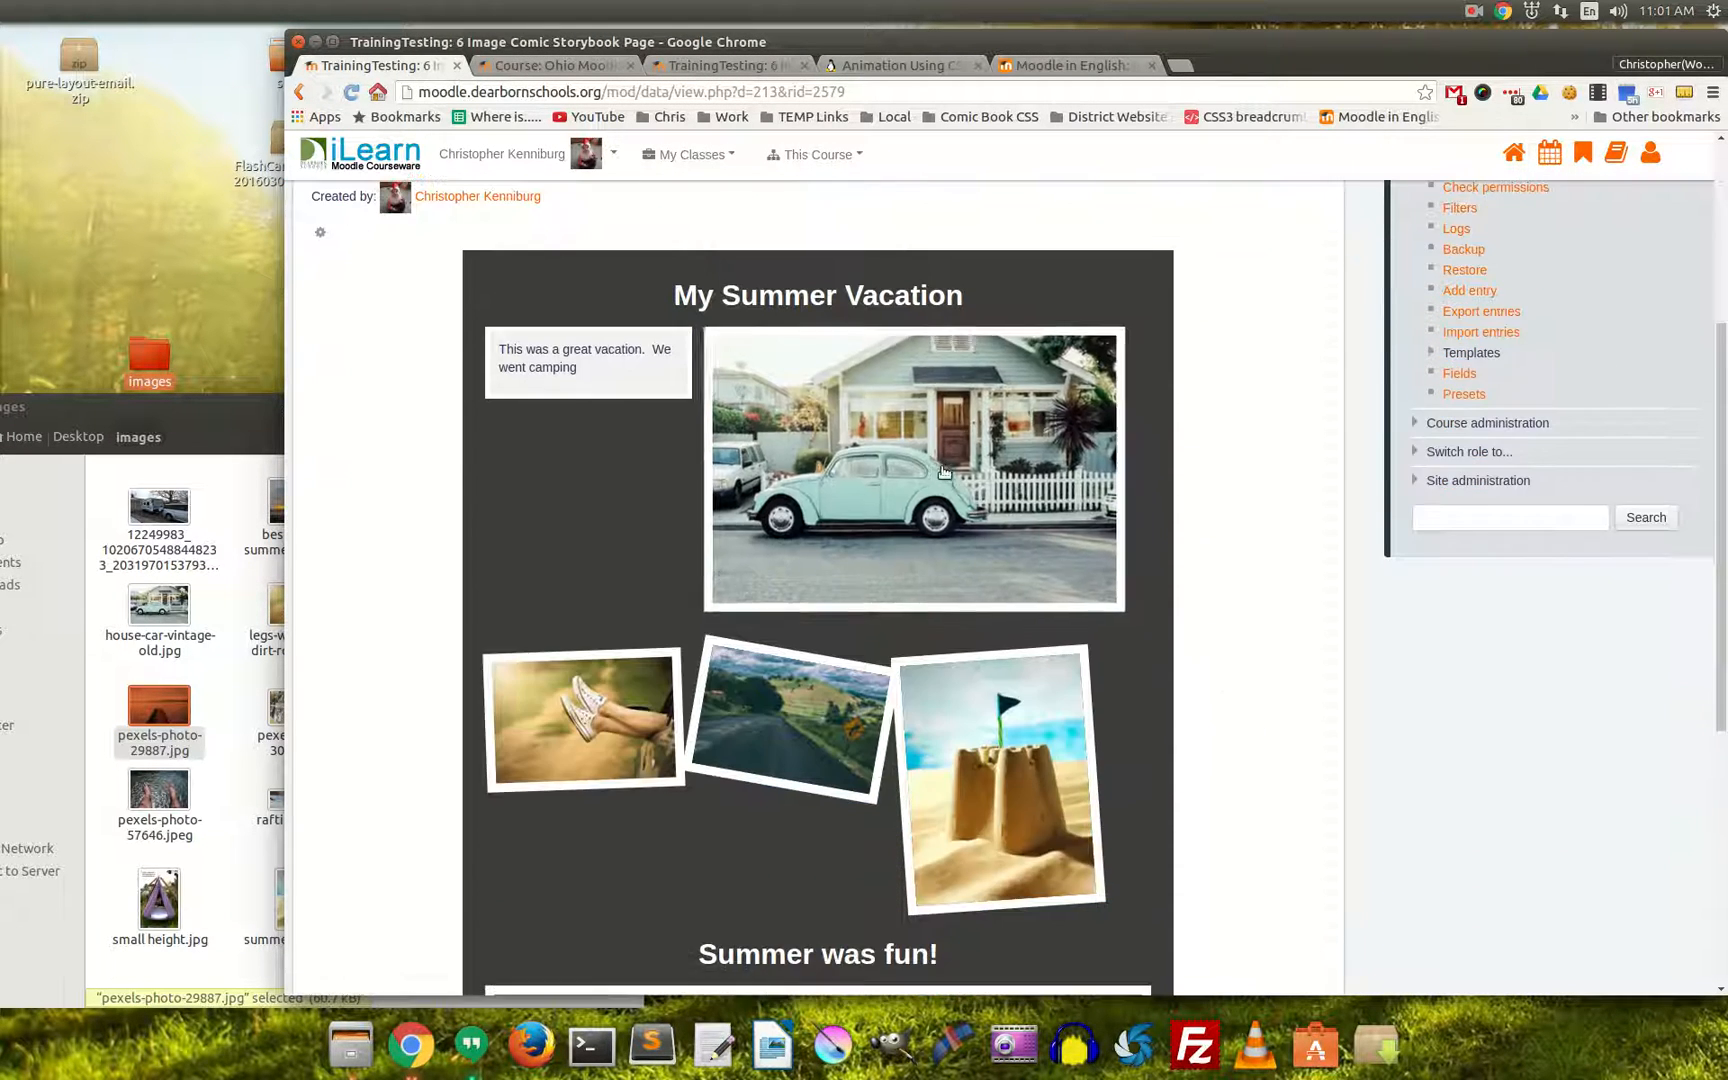
mouse_move(1020, 754)
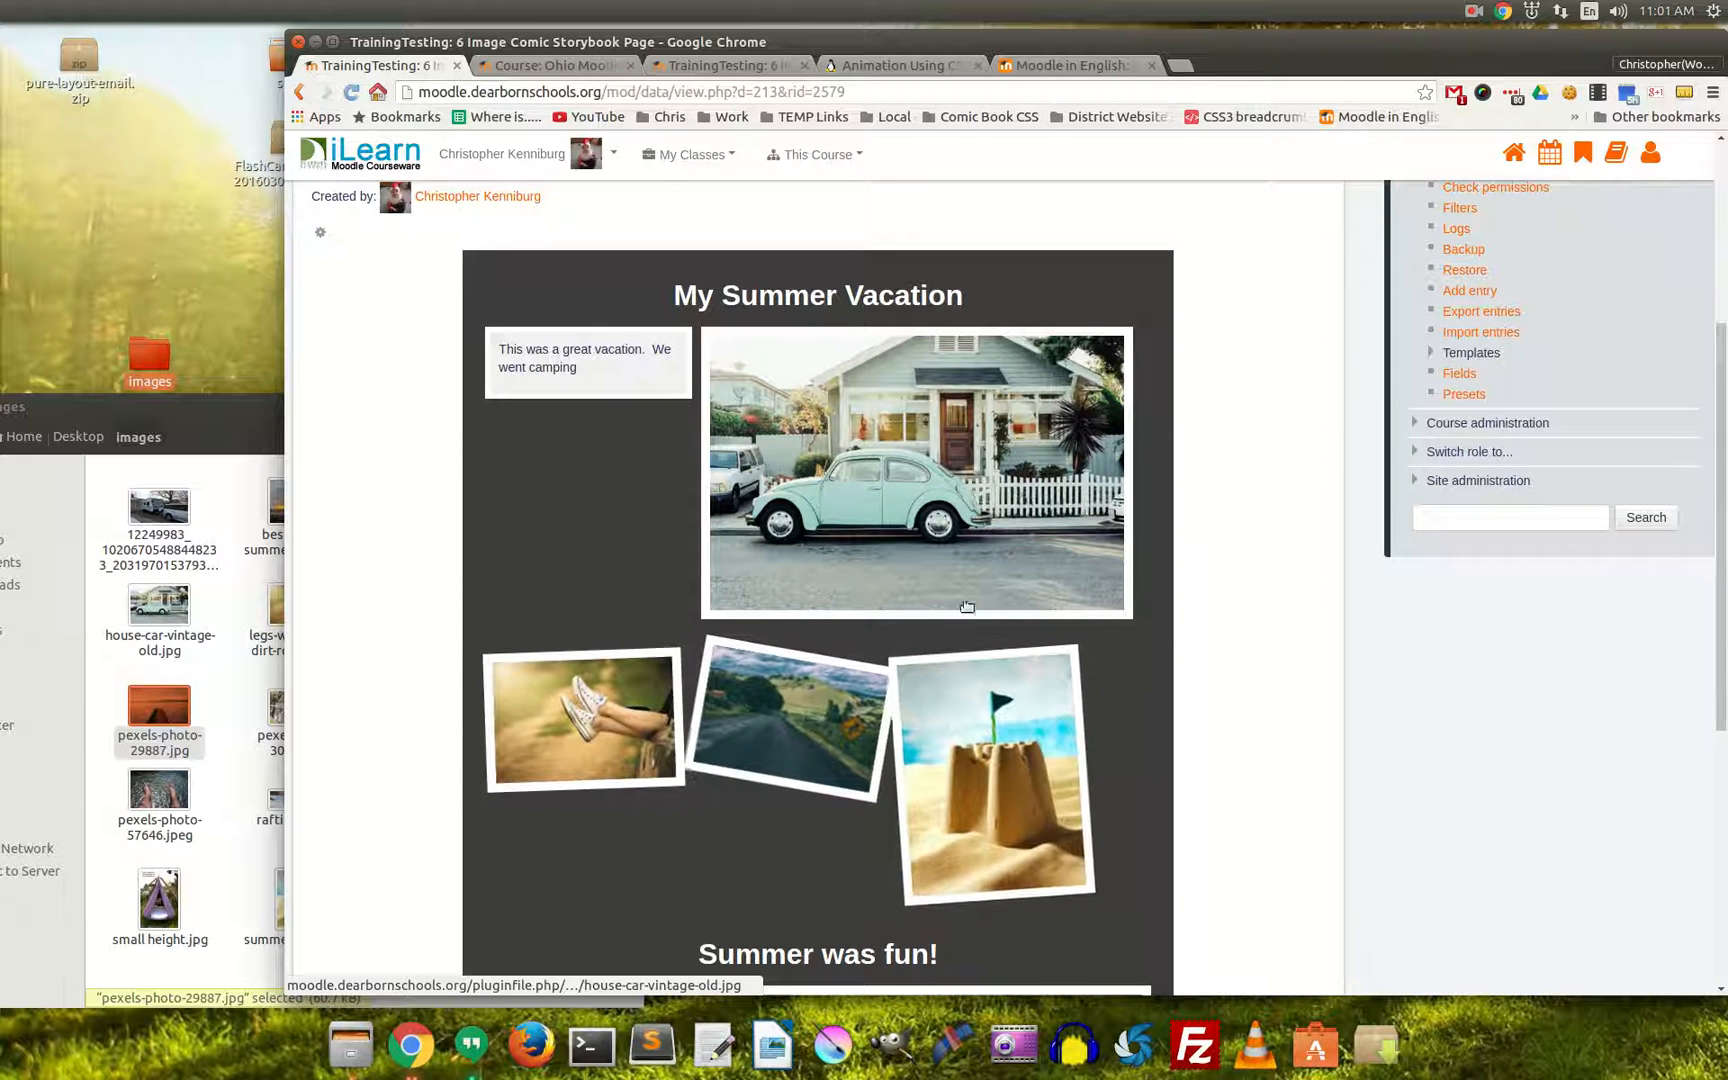
mouse_move(664, 786)
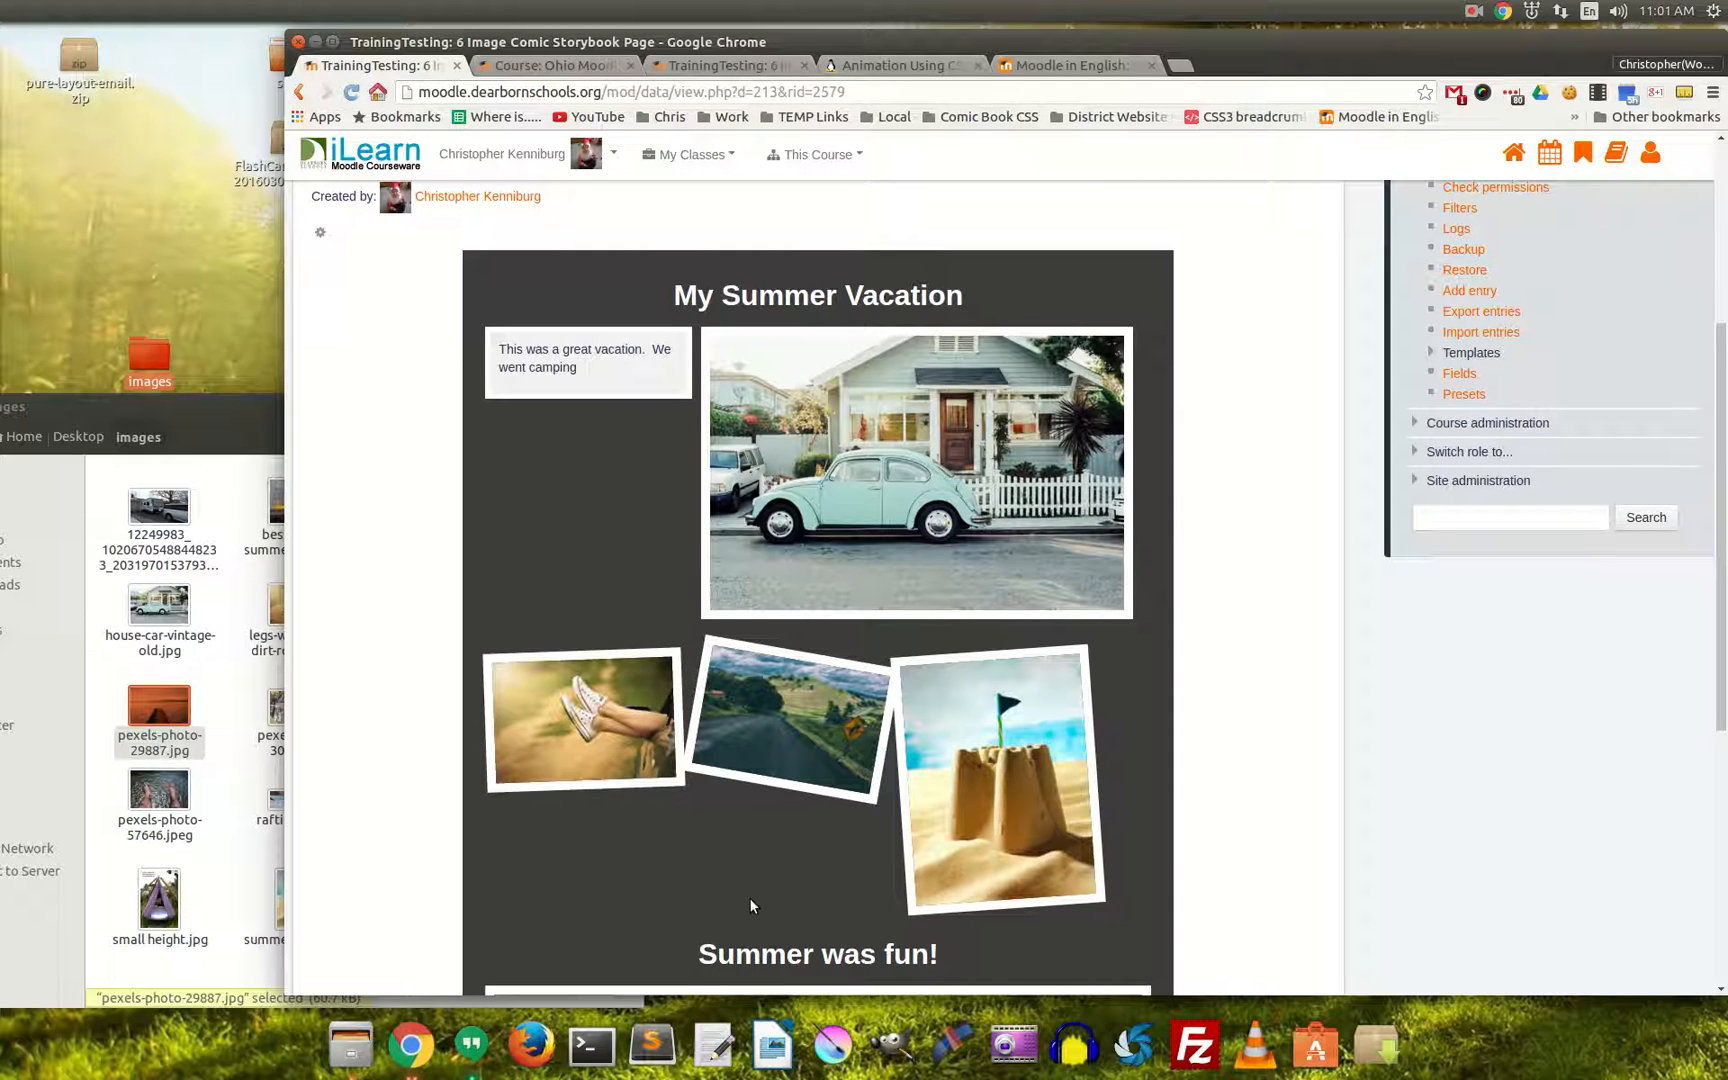
scroll(down, 3)
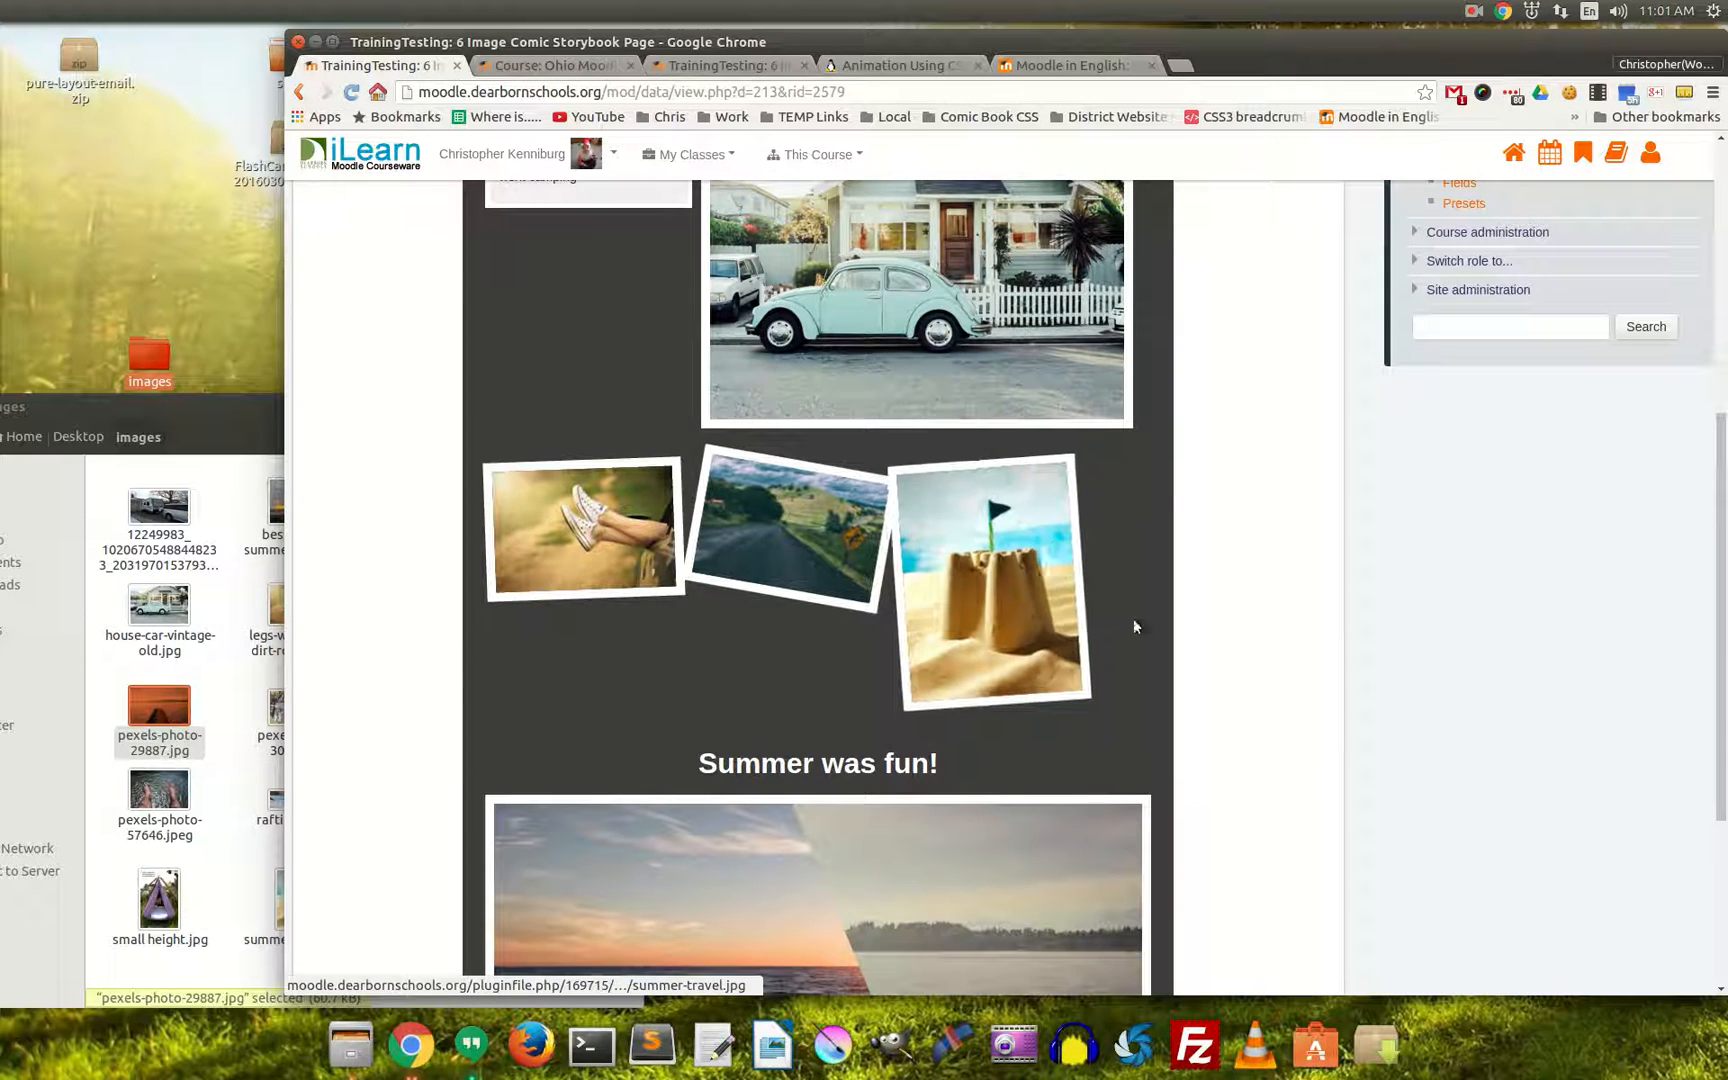
scroll(down, 3)
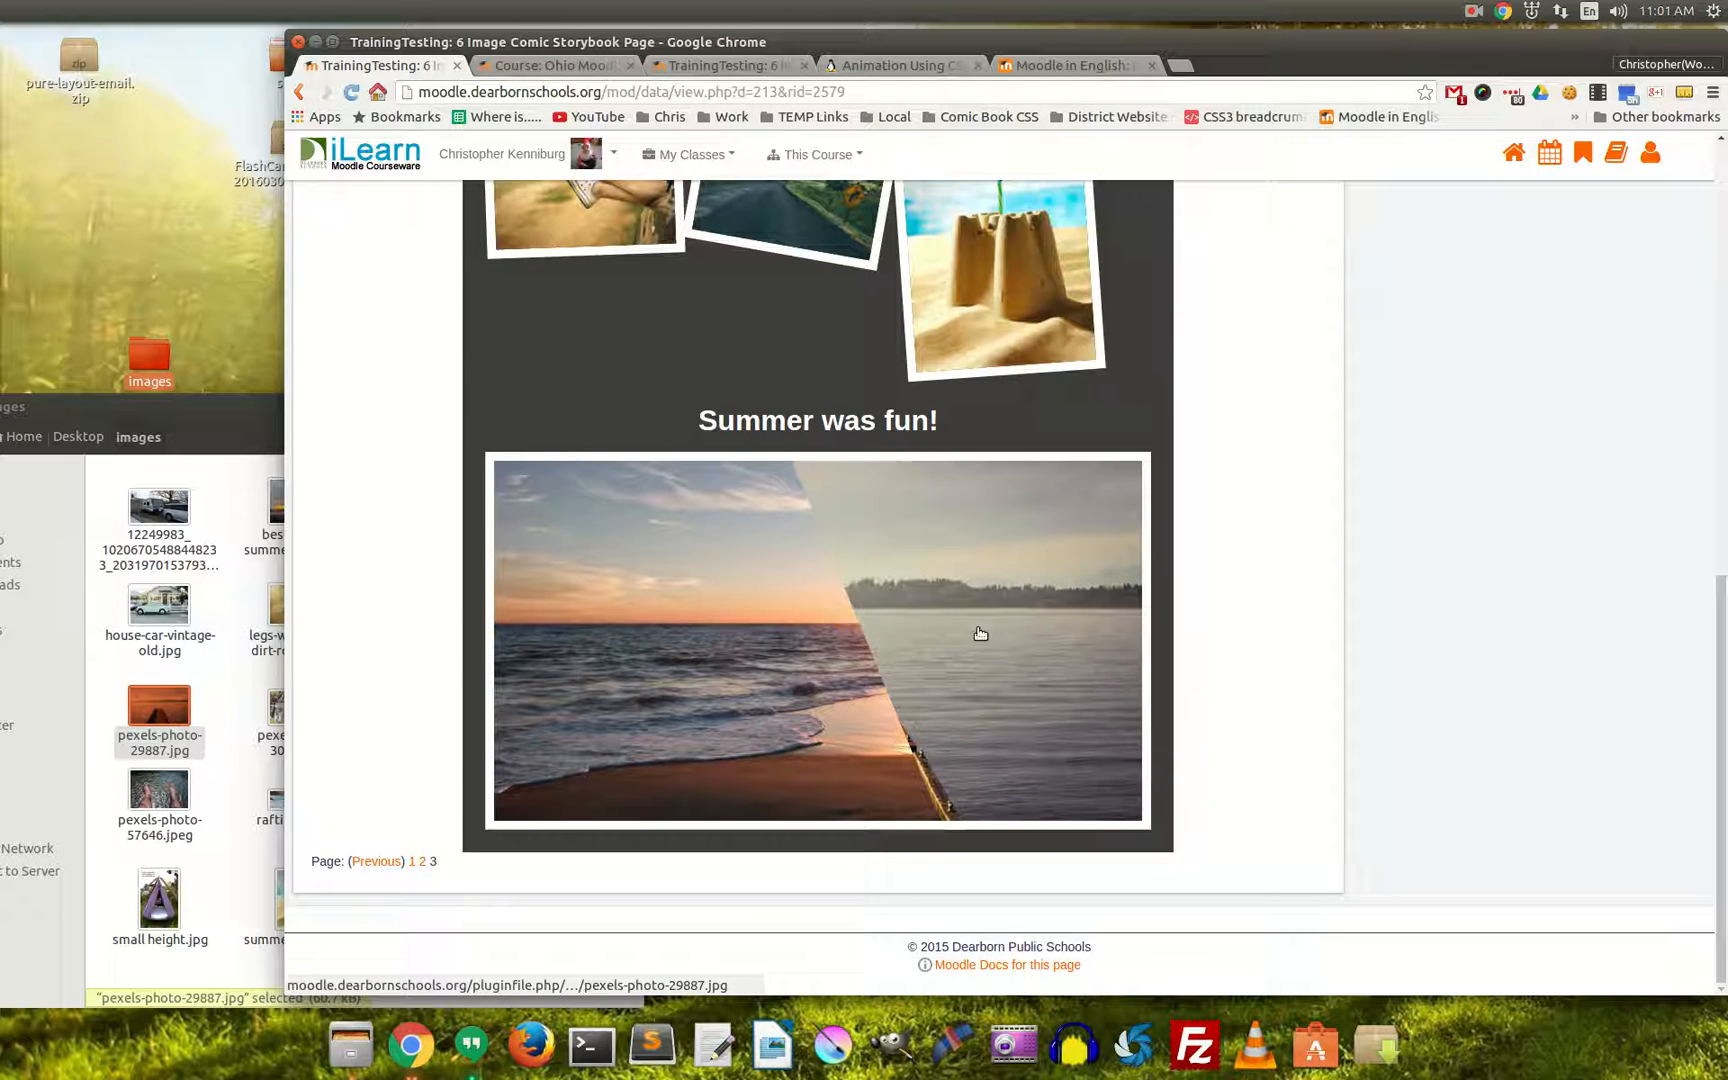
mouse_move(1278, 844)
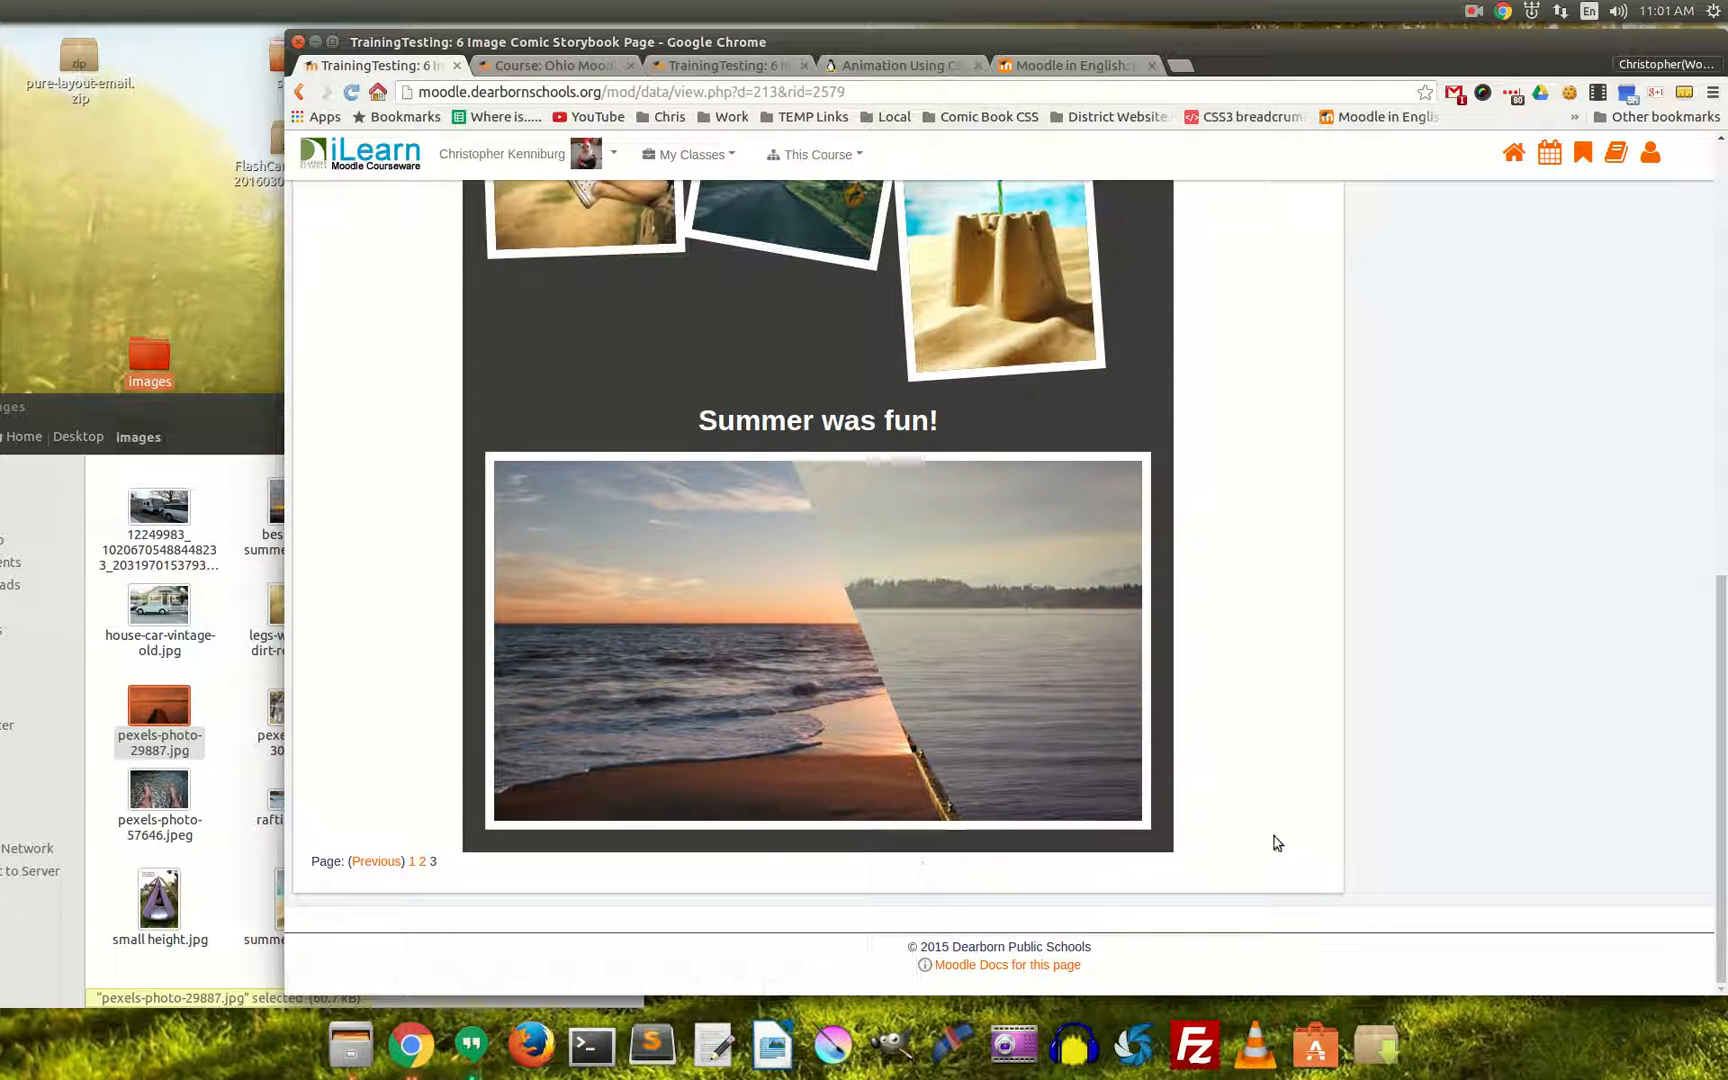
mouse_move(916, 666)
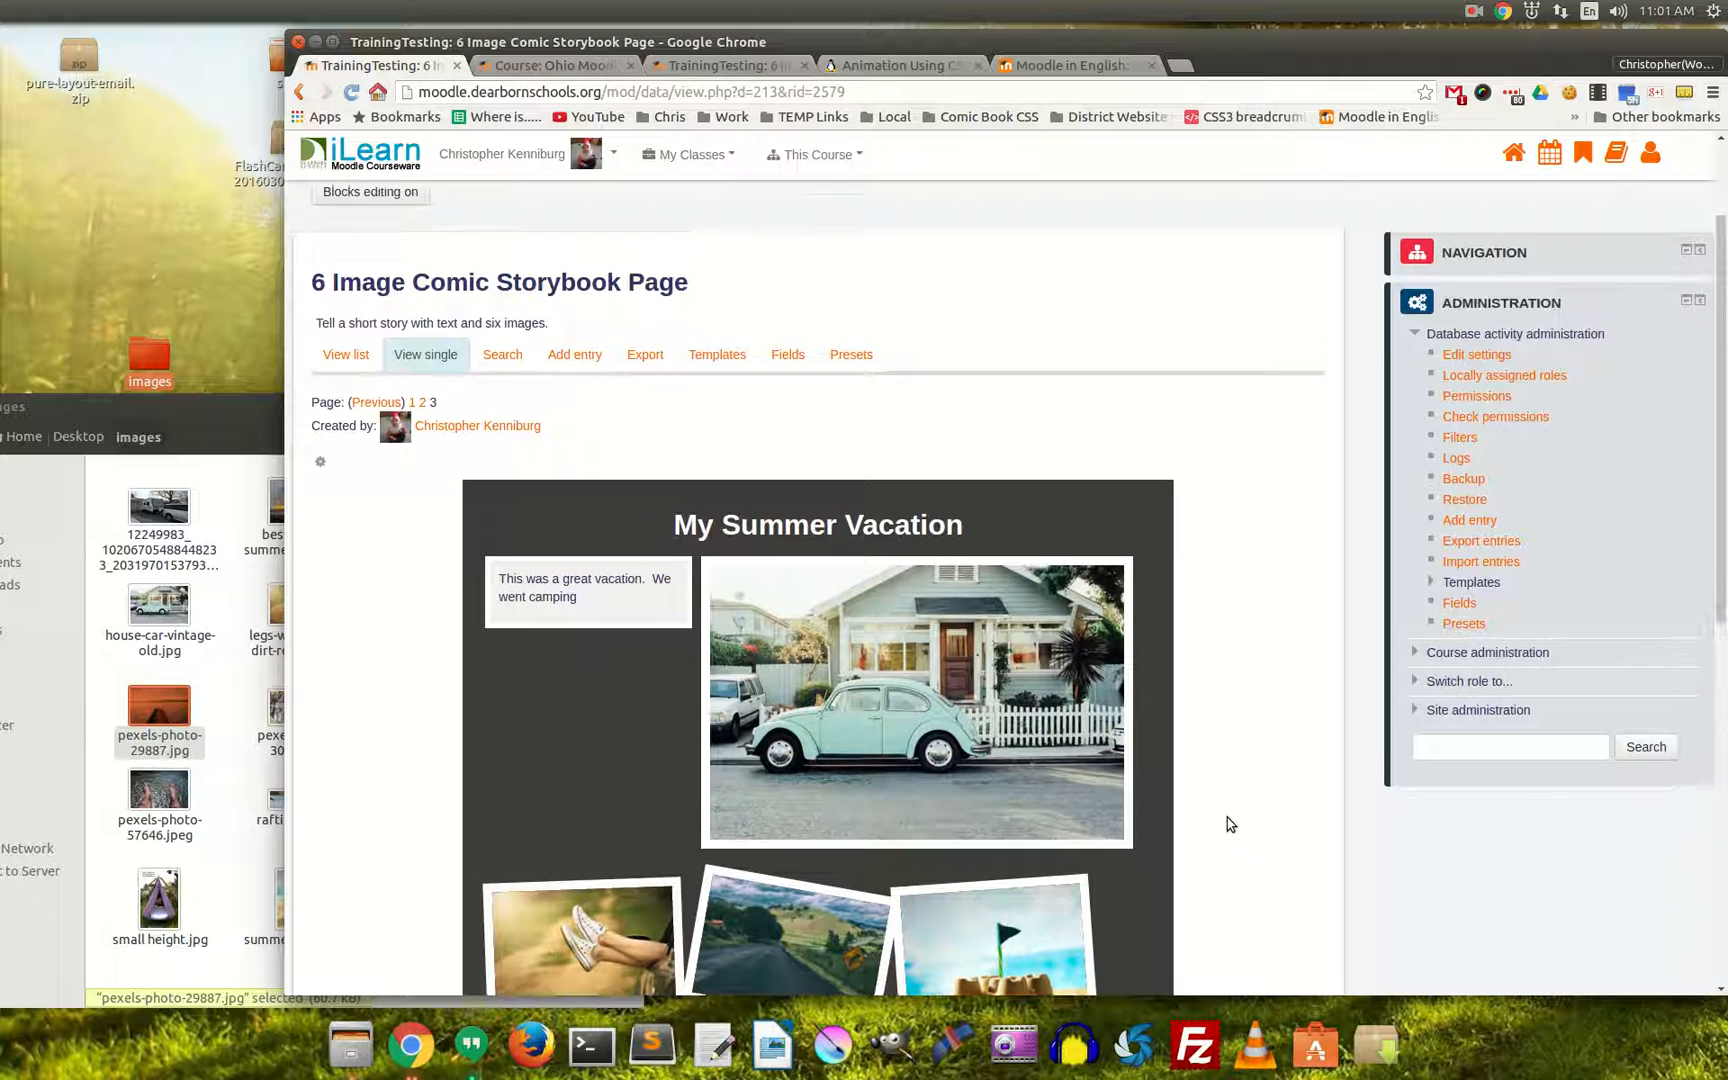
scroll(down, 3)
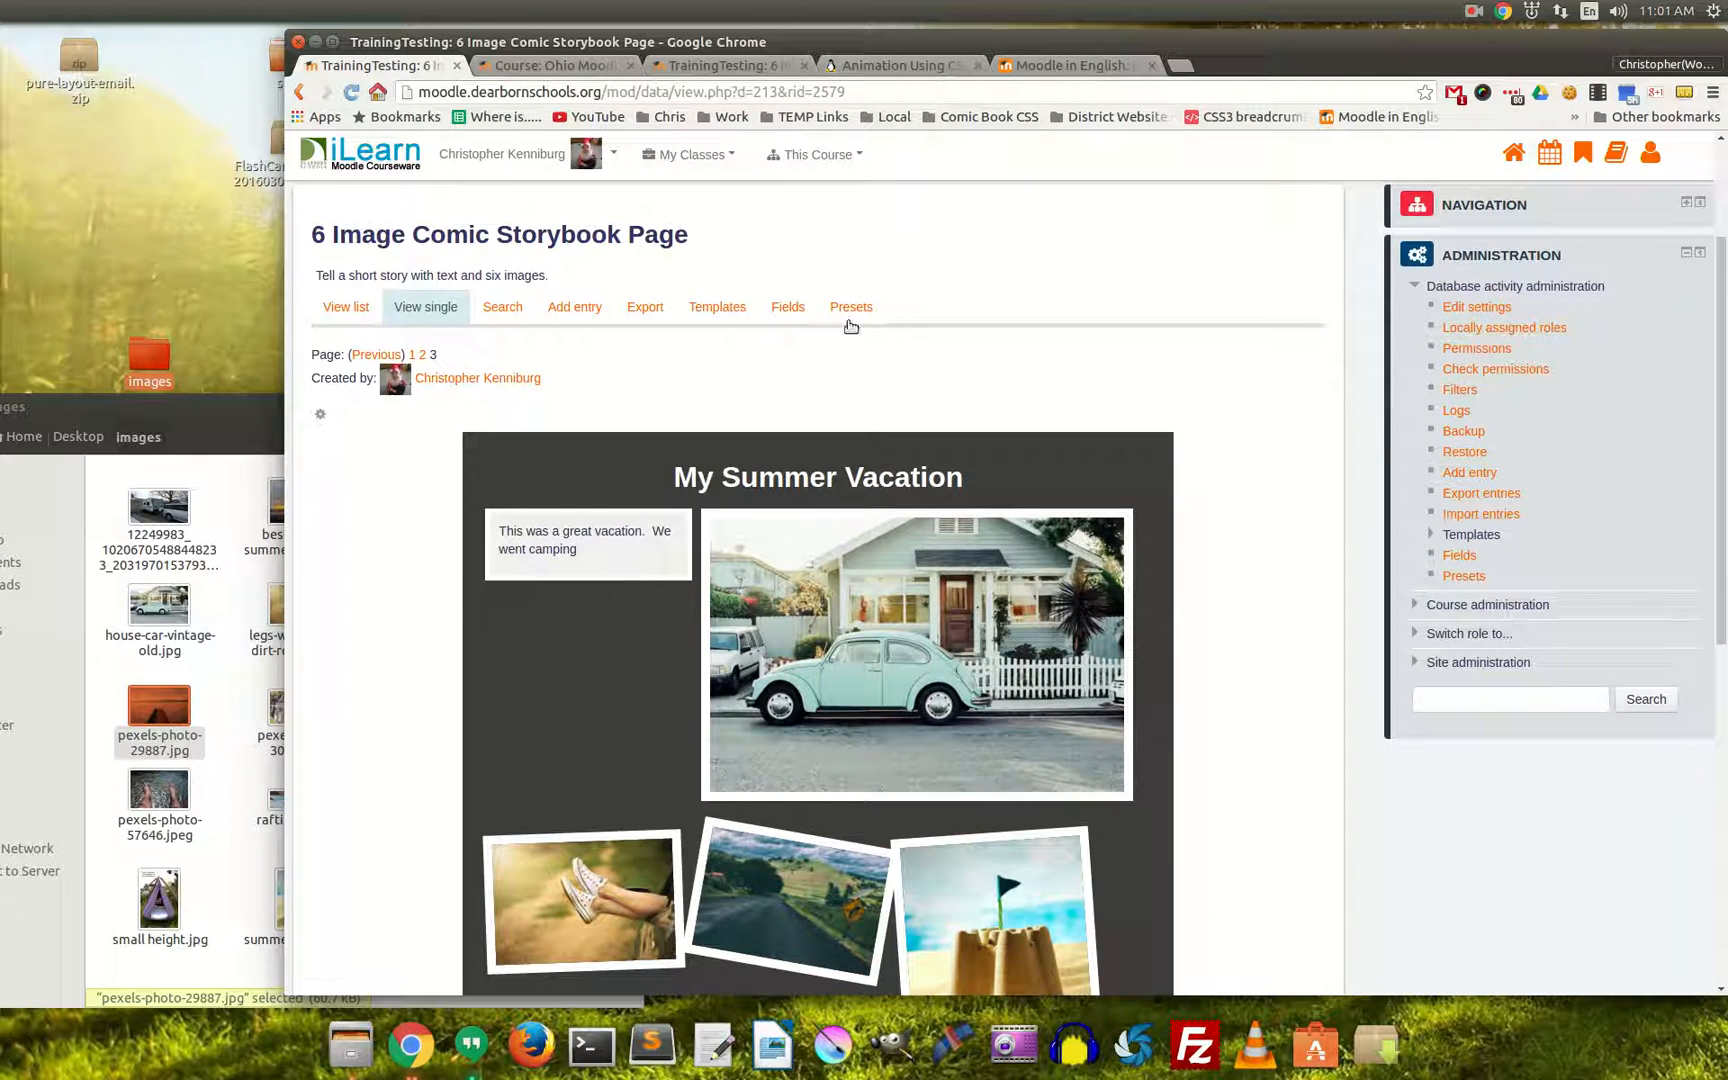
mouse_move(852, 308)
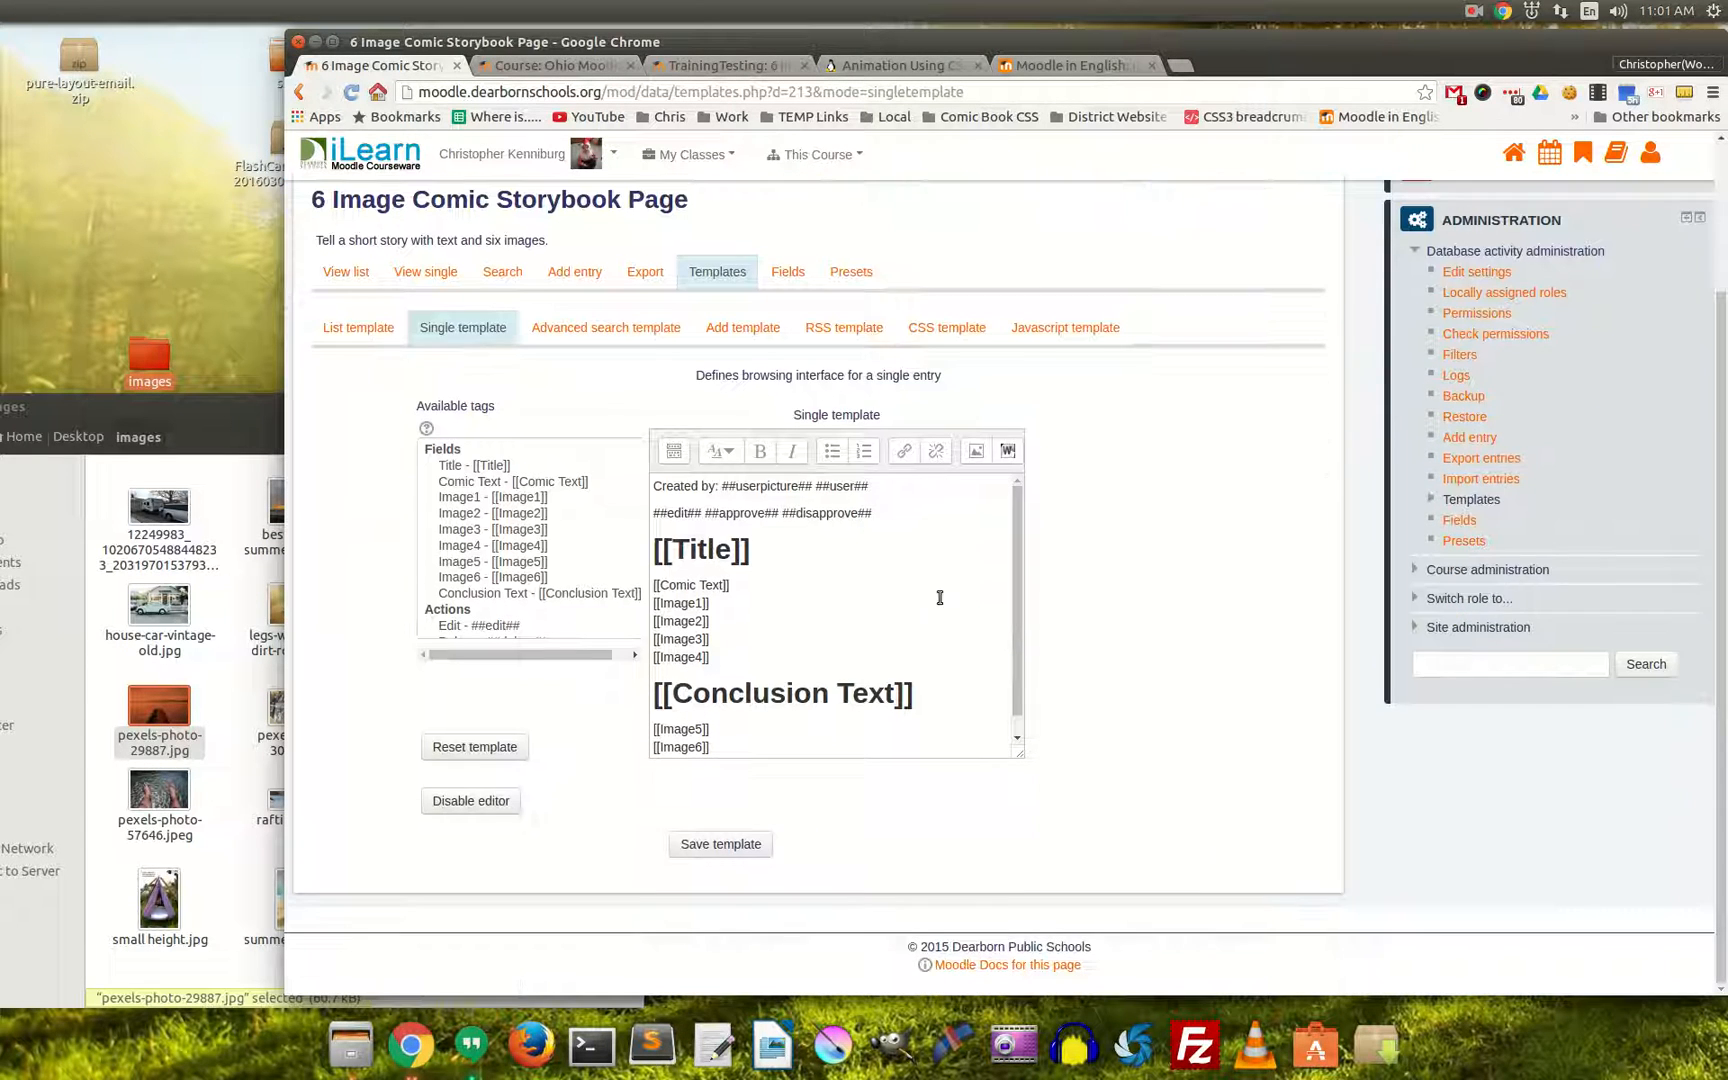
View the List template, then the CSS template with rules like div#comic width 750px.
click(358, 328)
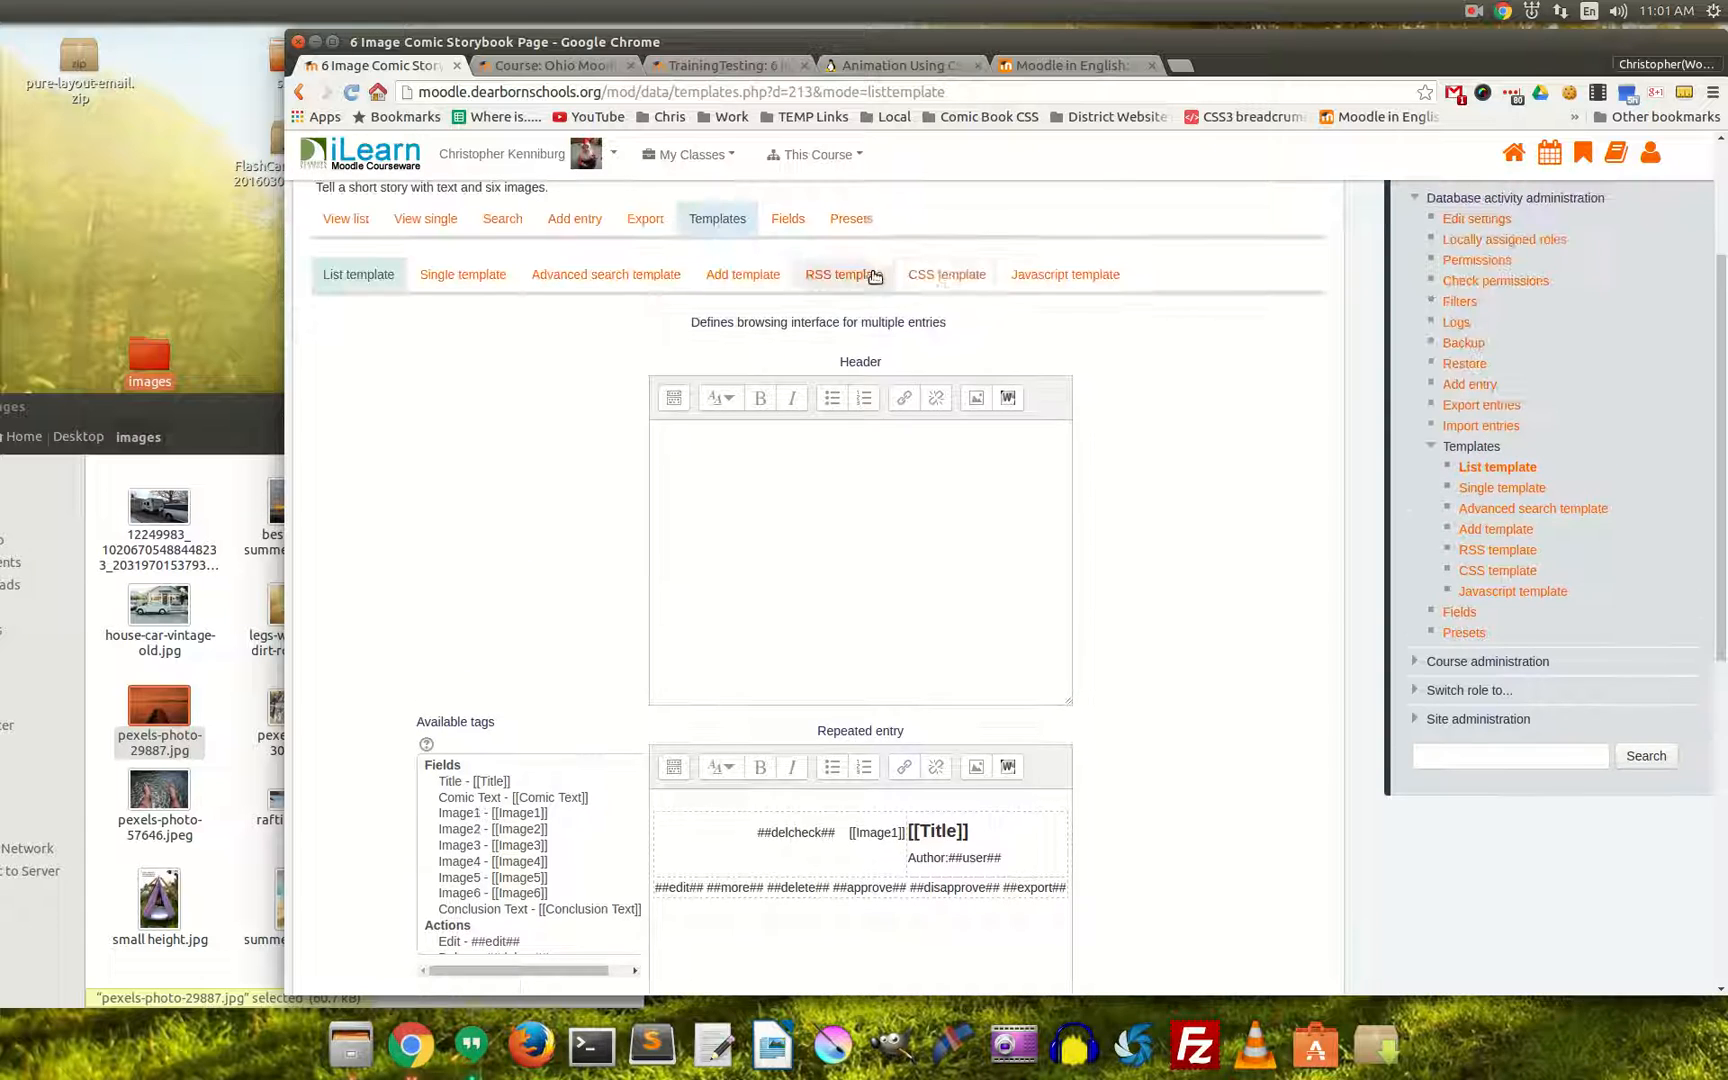
click(946, 274)
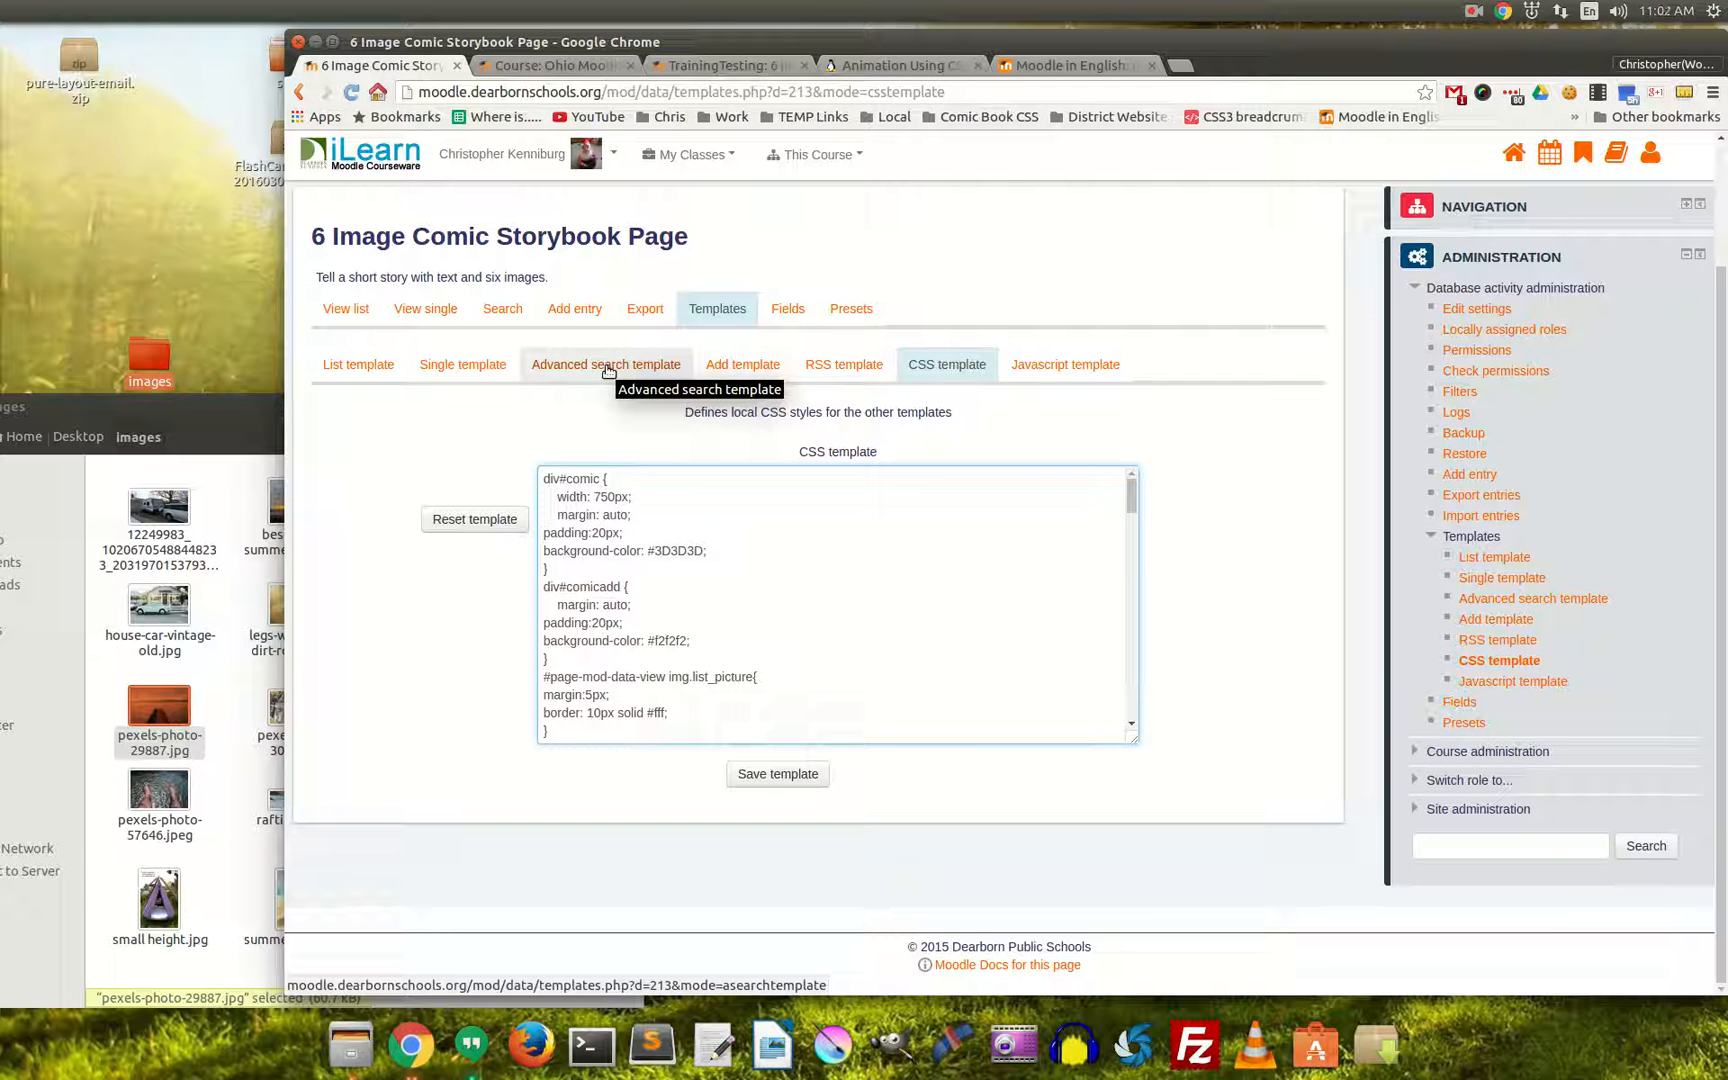
mouse_move(1570, 128)
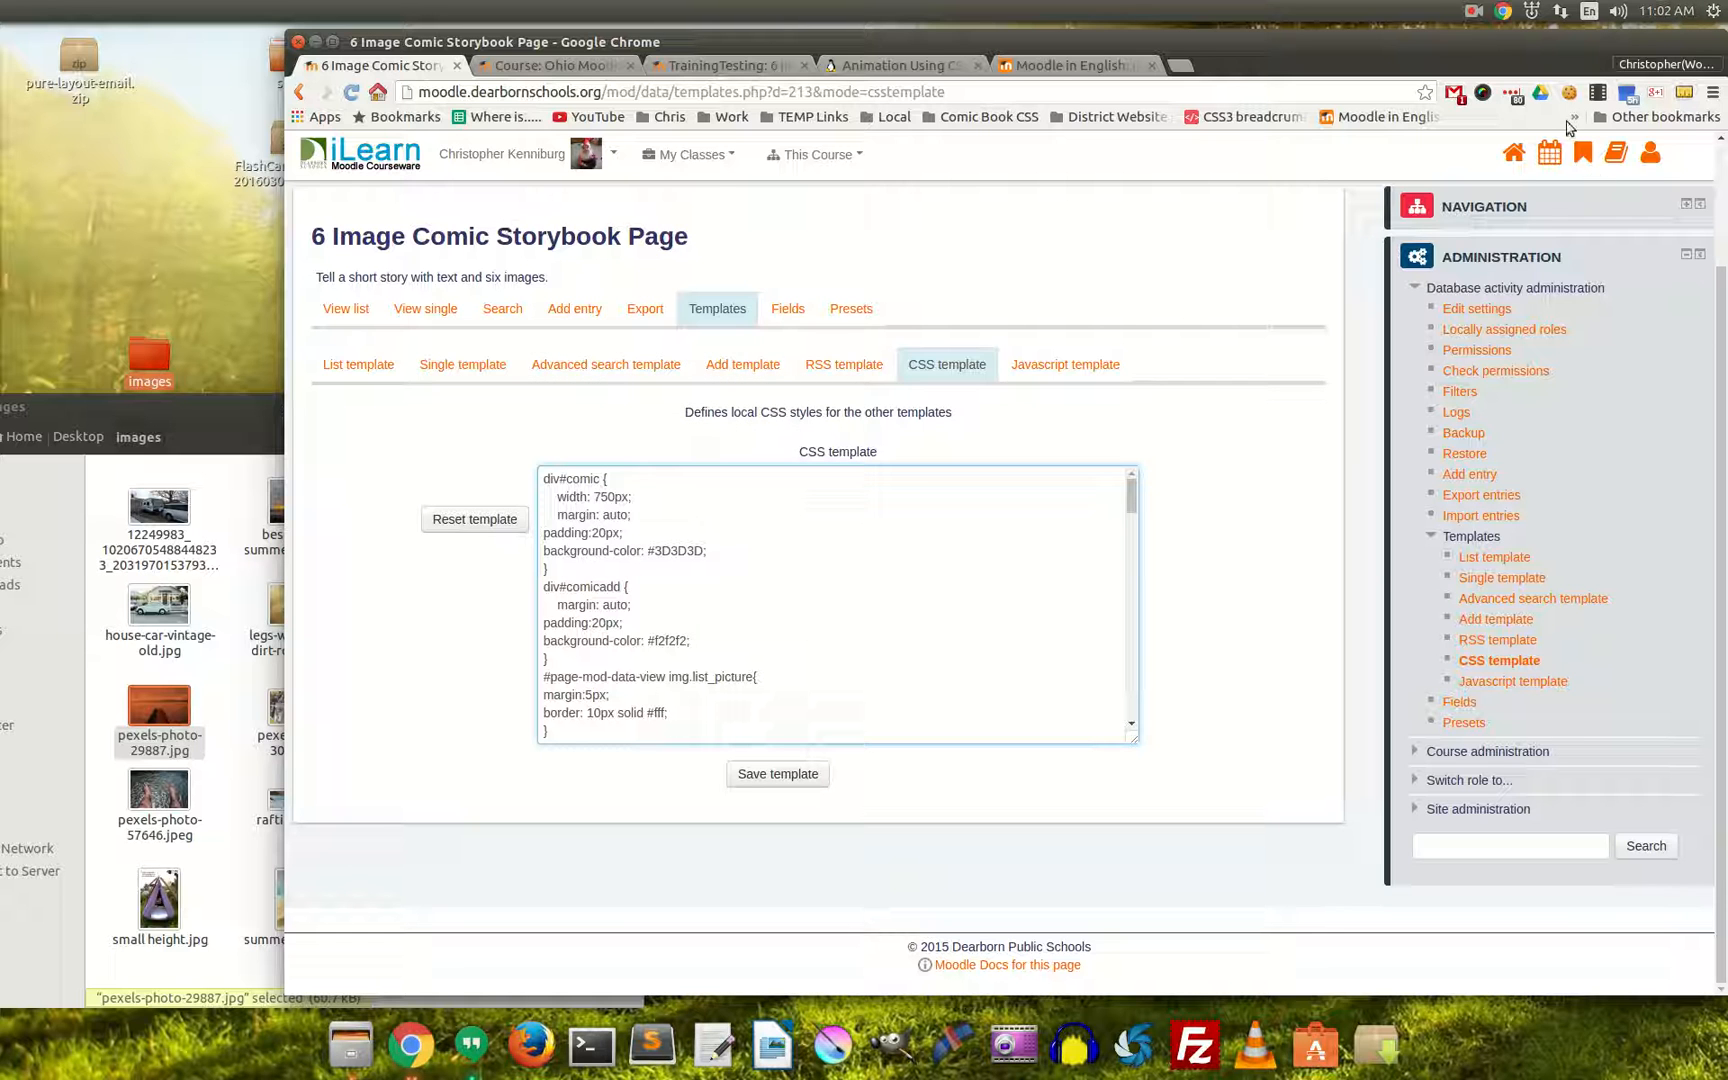